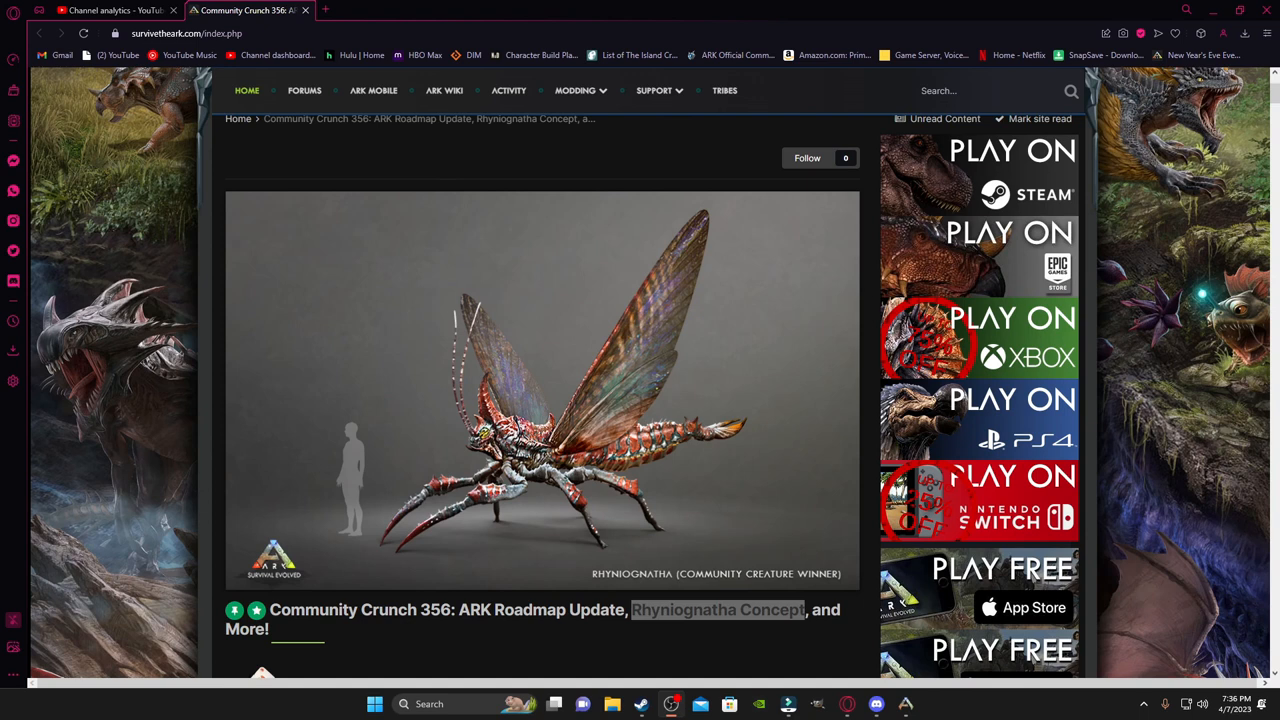
Step: Scroll past the header image to the Survival Ascended pricing and included-content list
{"action": "scroll", "scroll_direction": "down", "scroll_amount": 3}
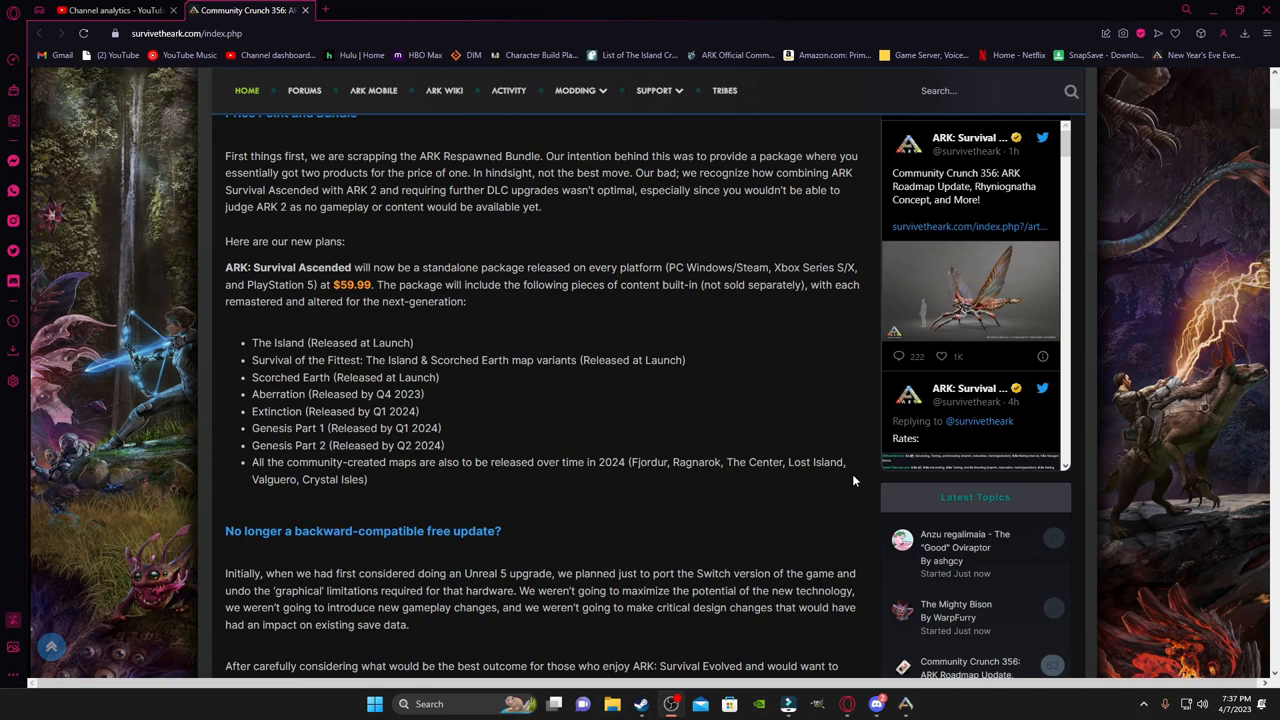
Step: Scroll to the 'No longer a backward-compatible free update?' section and the ASE network shutdown note
{"action": "scroll", "scroll_direction": "down", "scroll_amount": 3}
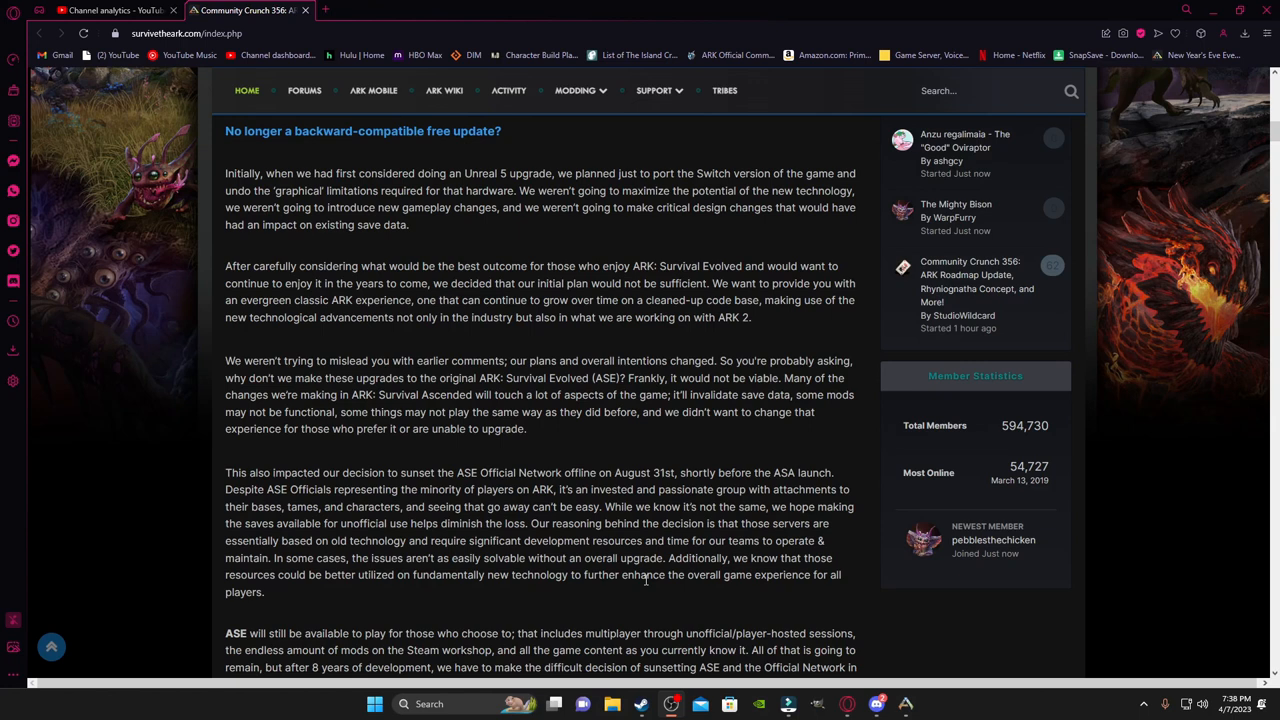
Step: Scroll to the final ASE content update paragraph and the Rhyniognatha creature image
{"action": "scroll", "scroll_direction": "down", "scroll_amount": 3}
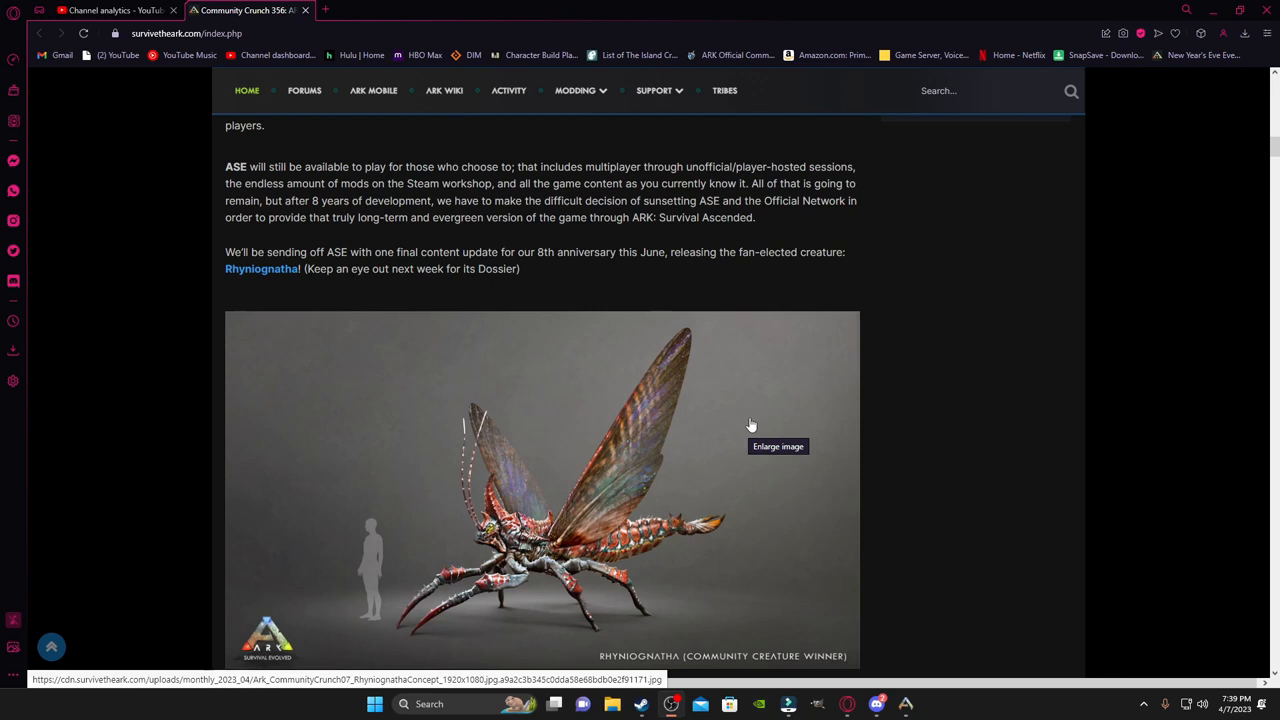
{"action": "mouse_move", "coordinate": [772, 388]}
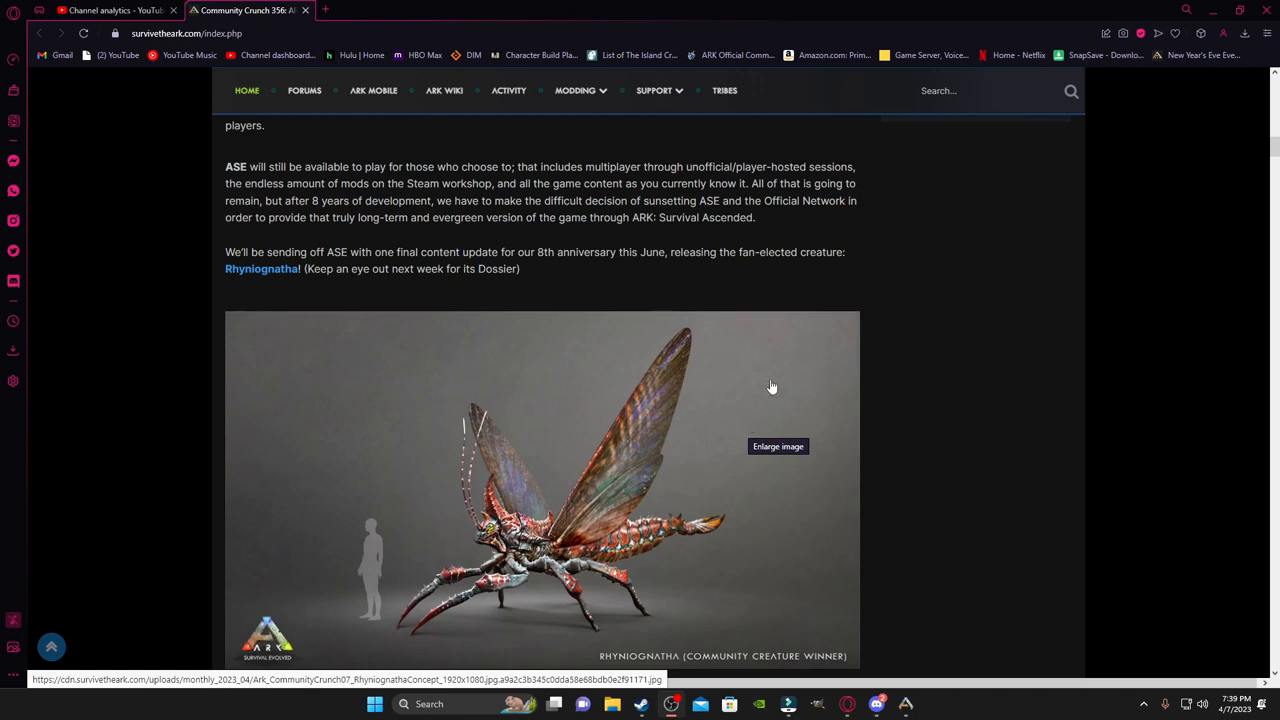
Step: Scroll past the Rhyniognatha image to the bulleted Survival Ascended planned-features list and closing paragraphs
{"action": "scroll", "scroll_direction": "down", "scroll_amount": 3}
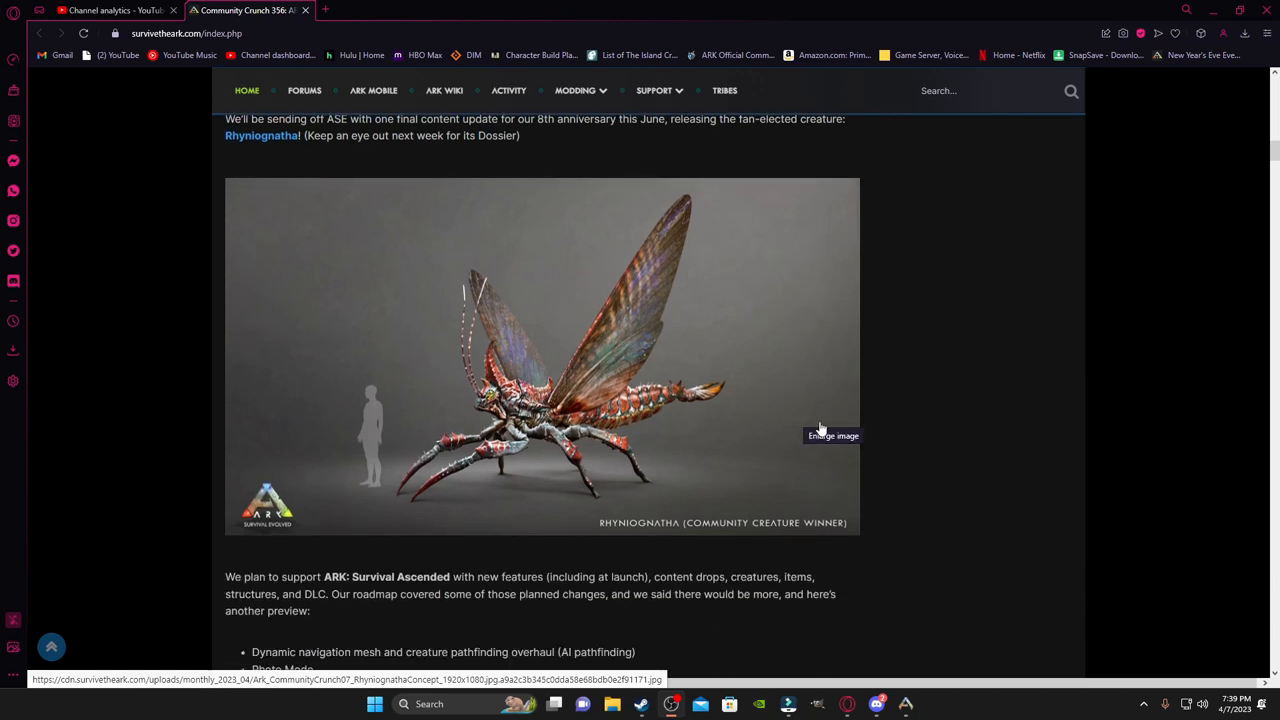
{"action": "scroll", "scroll_direction": "down", "scroll_amount": 3}
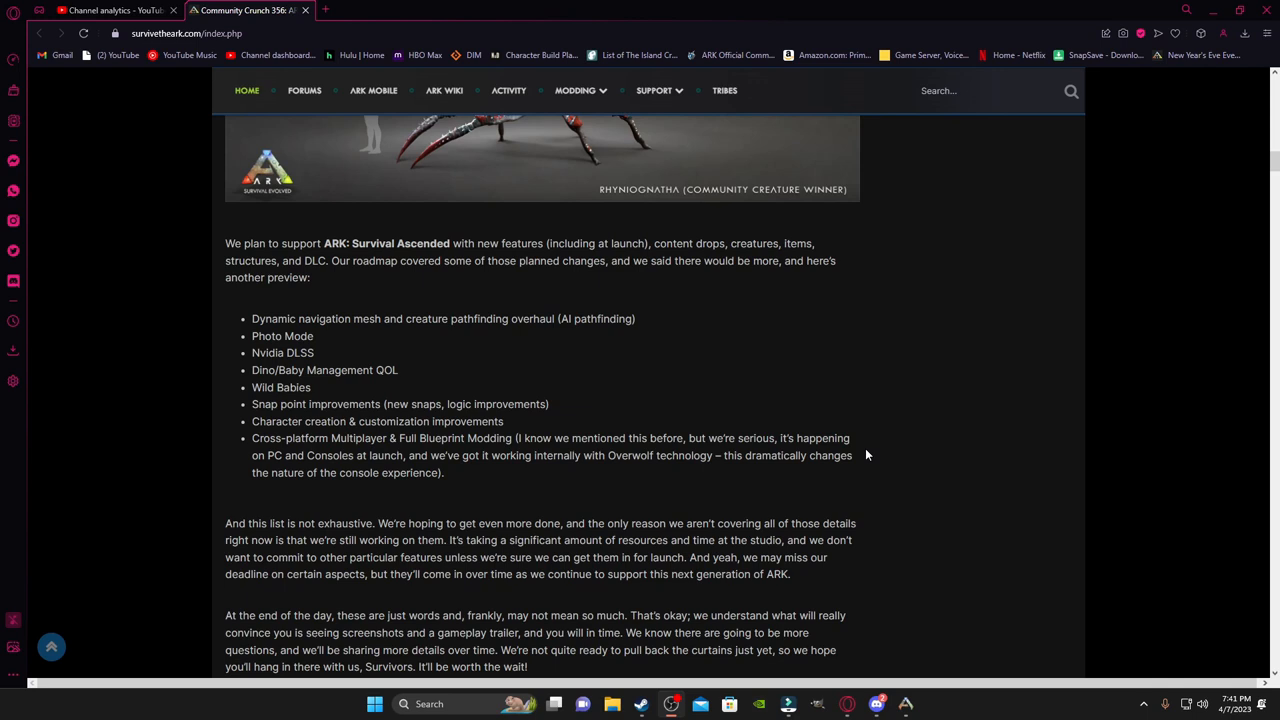
{"action": "mouse_move", "coordinate": [288, 468]}
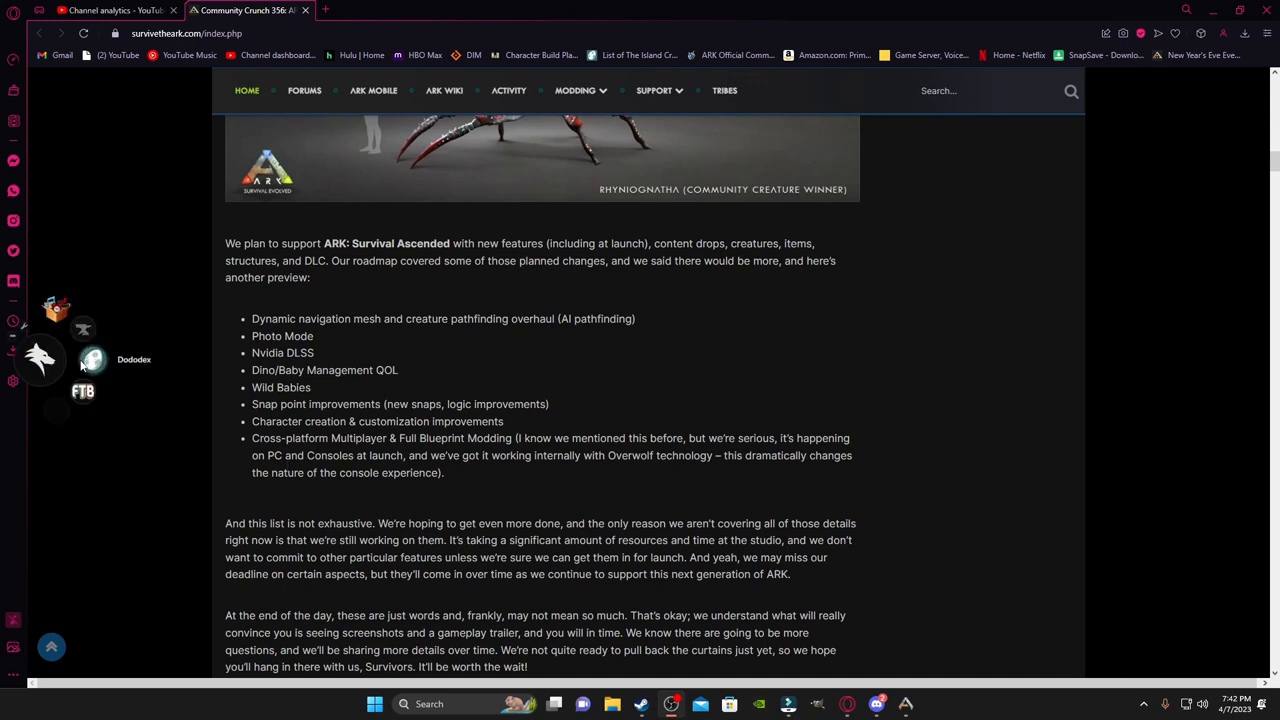
{"action": "mouse_move", "coordinate": [40, 364]}
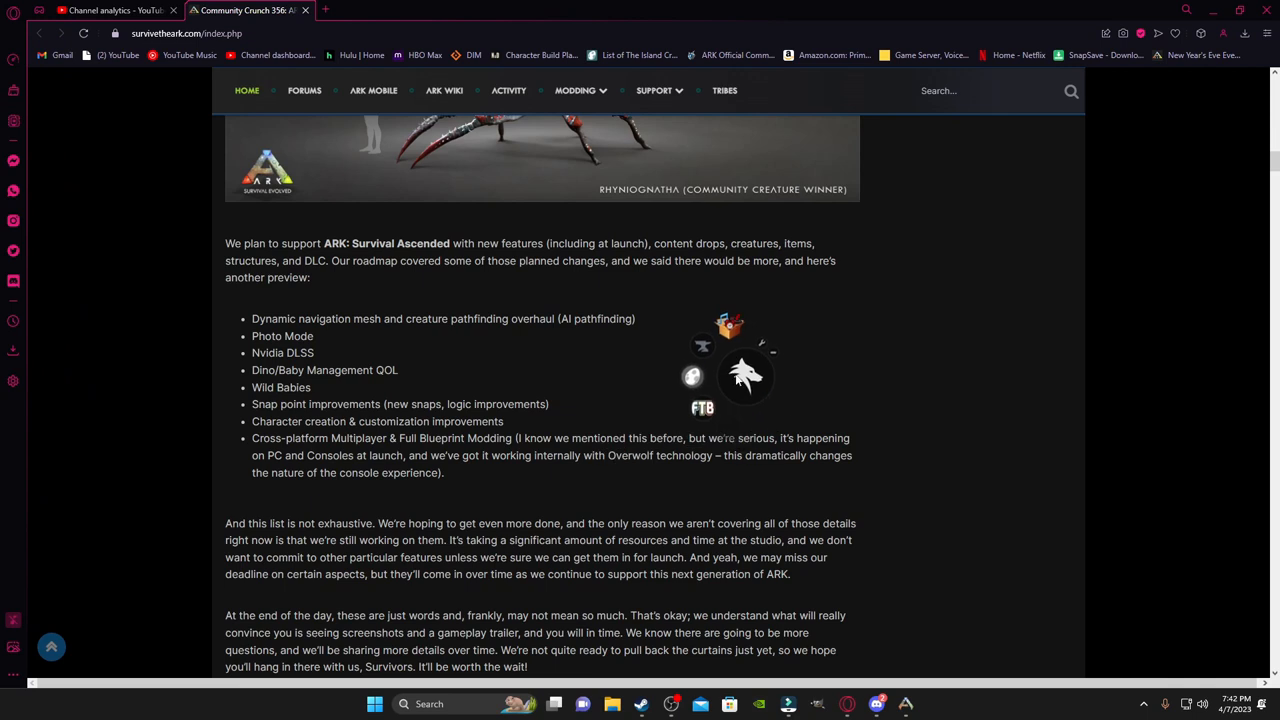
Step: Launch Dododex from the Overwolf radial launcher, showing its Home page over the article
{"action": "left_click_drag", "start_coordinate": [744, 376], "coordinate": [1240, 110]}
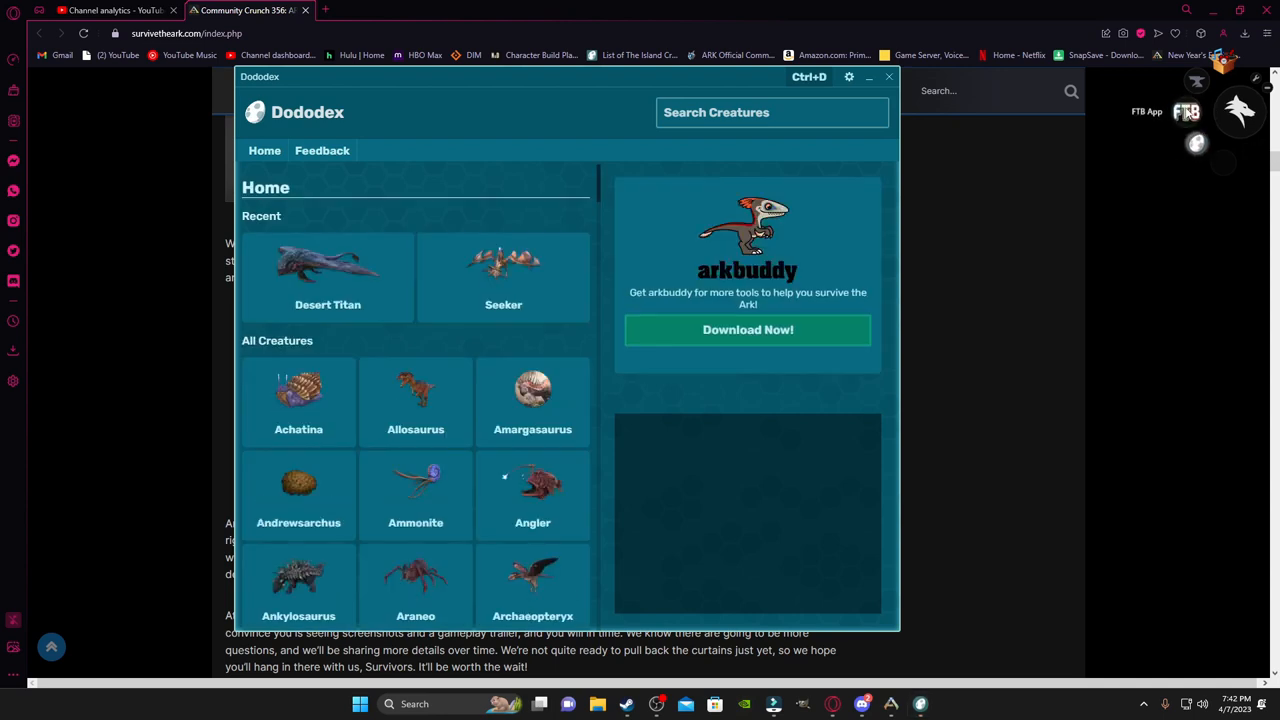
{"action": "mouse_move", "coordinate": [1196, 82]}
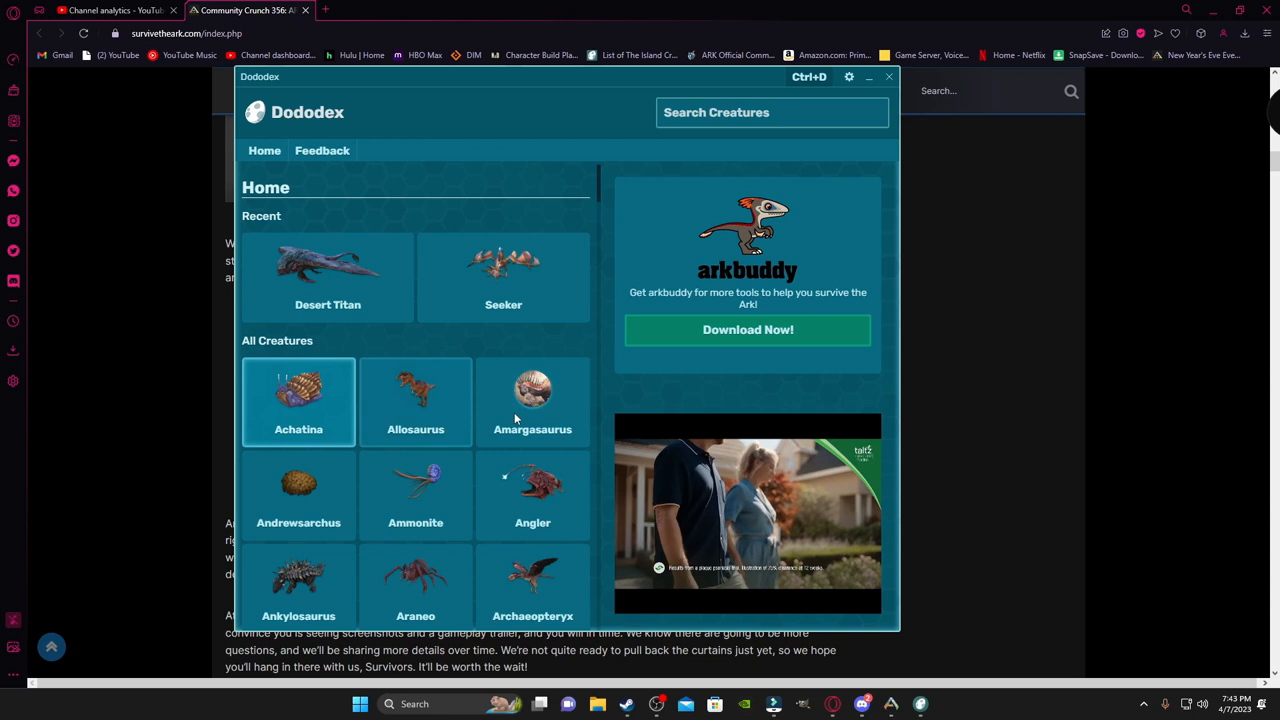
Step: View the Amargasaurus taming calculator from the All Creatures grid, then close Dododex
{"action": "left_click", "coordinate": [532, 396]}
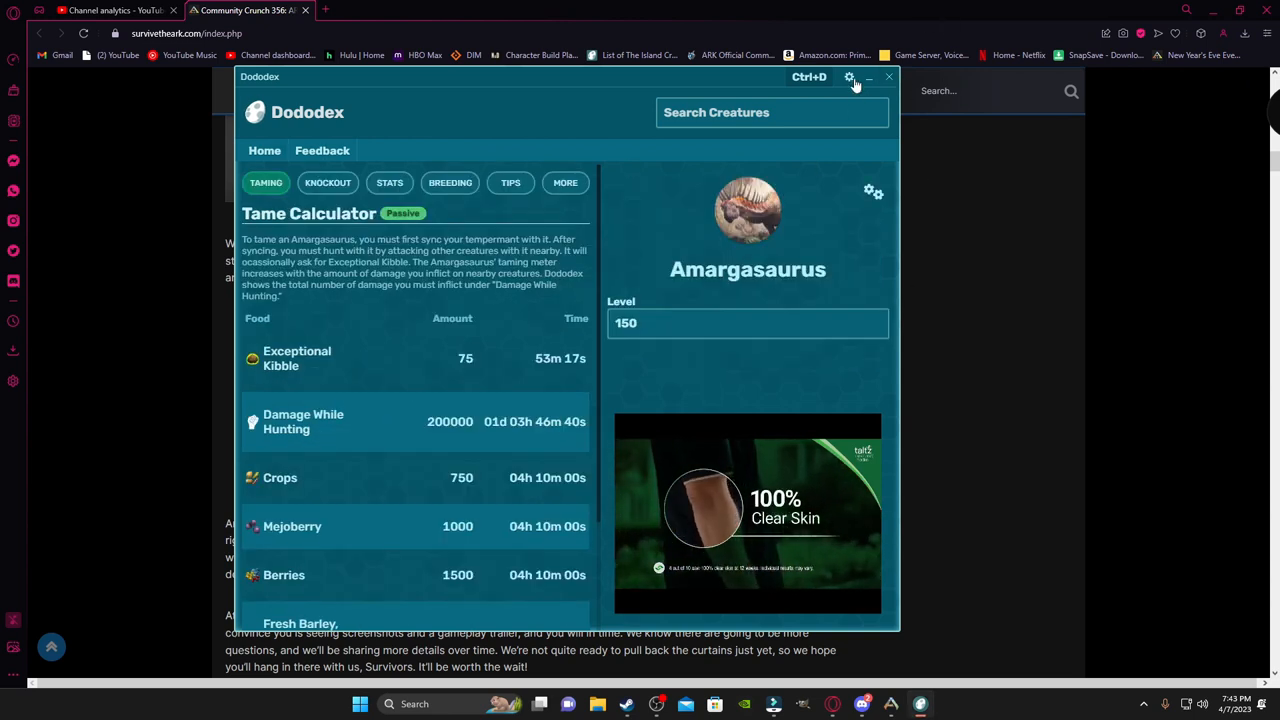
{"action": "left_click", "coordinate": [888, 76]}
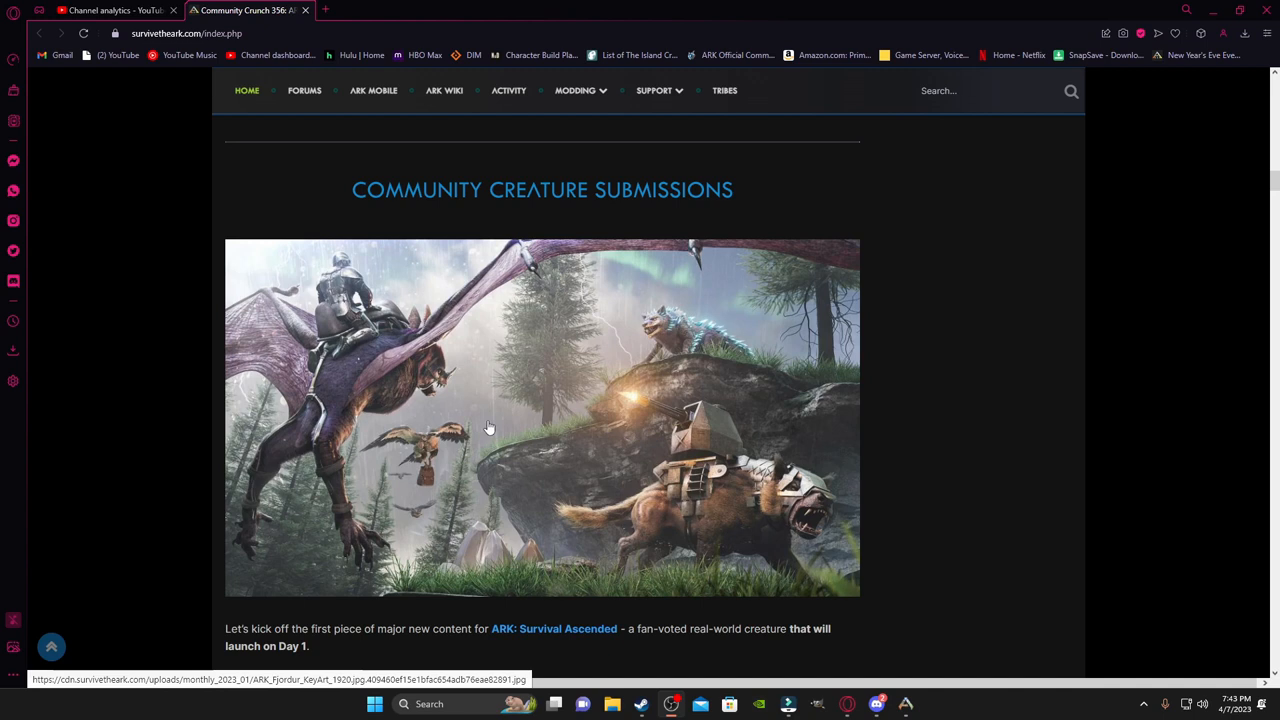
Step: Scroll through the Community Creature Submissions section down to the Easter Evo Event heading and image
{"action": "scroll", "scroll_direction": "down", "scroll_amount": 3}
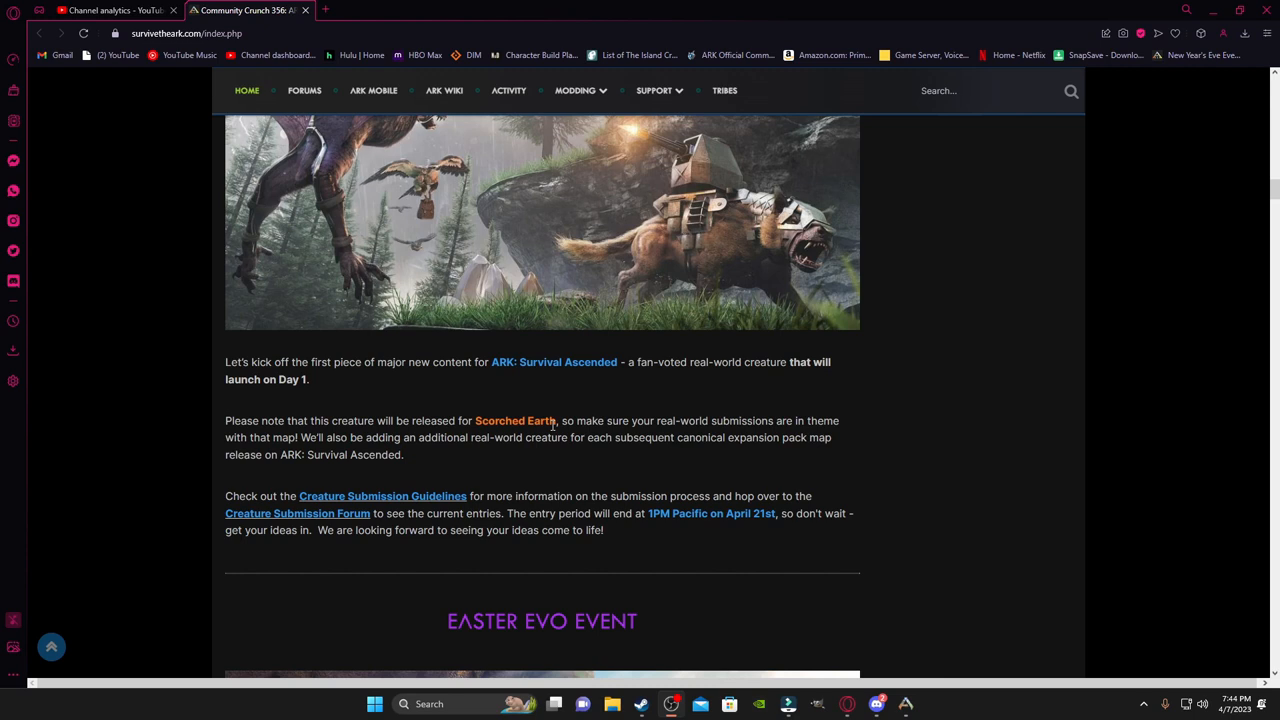
{"action": "scroll", "scroll_direction": "down", "scroll_amount": 3}
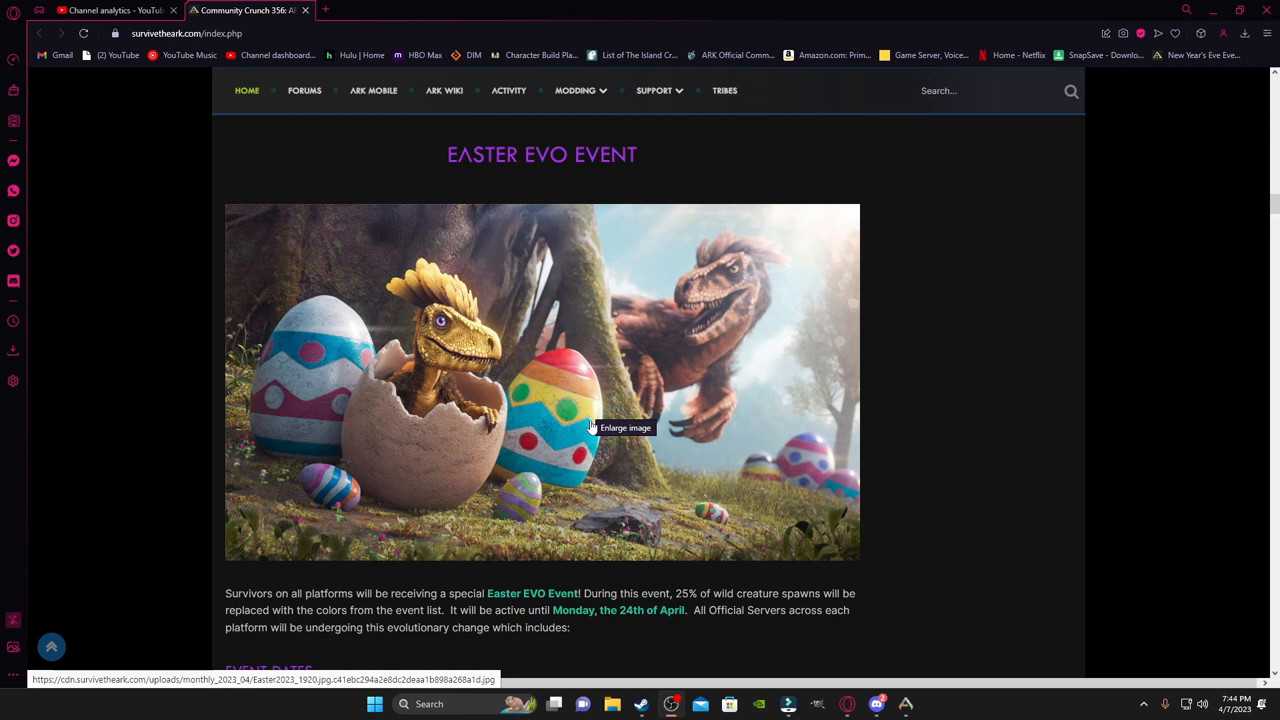
Step: Scroll through the Easter Evo Event banner, dates and rates down to the Wild Event Creature Colors list
{"action": "scroll", "scroll_direction": "down", "scroll_amount": 3}
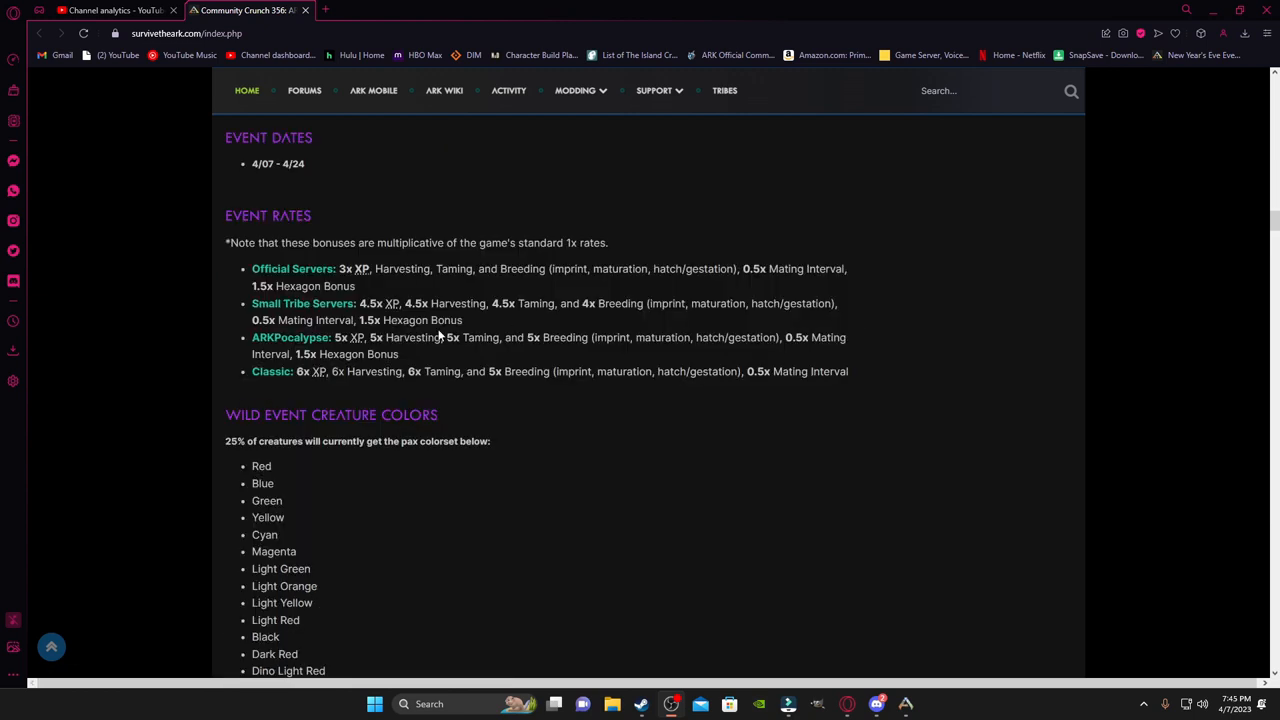
{"action": "scroll", "scroll_direction": "up", "scroll_amount": 3}
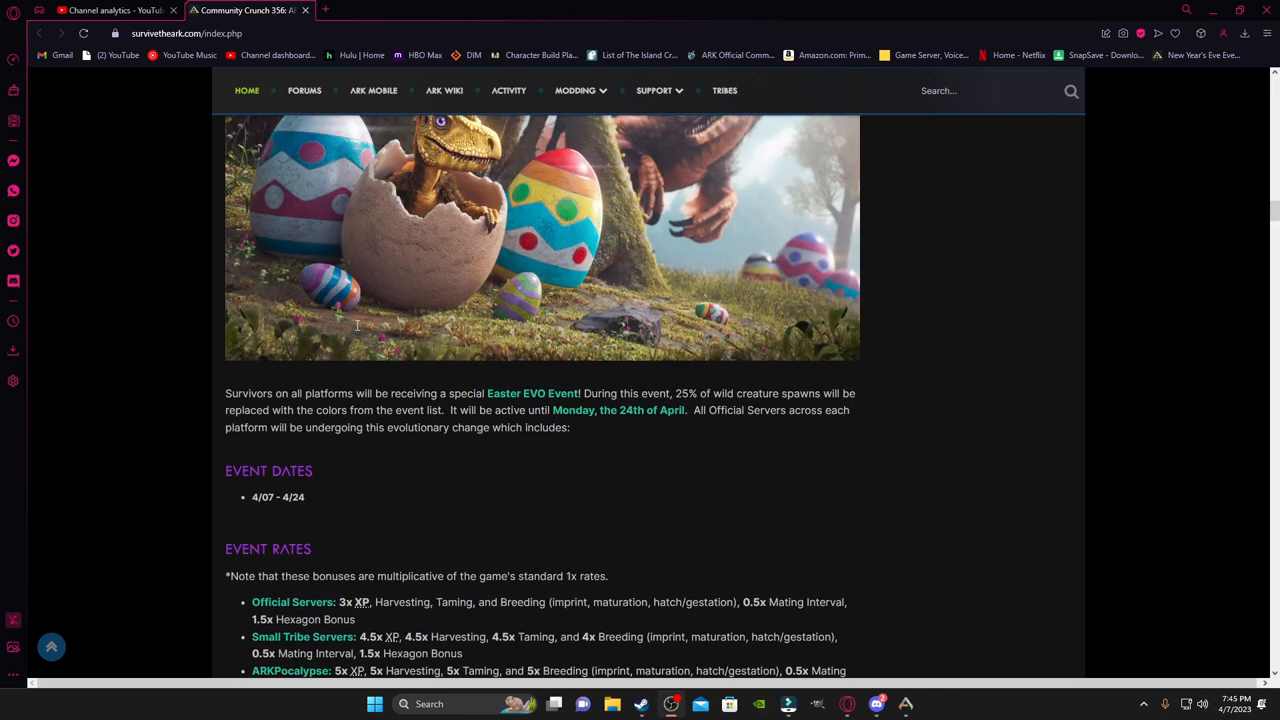
{"action": "scroll", "scroll_direction": "down", "scroll_amount": 3}
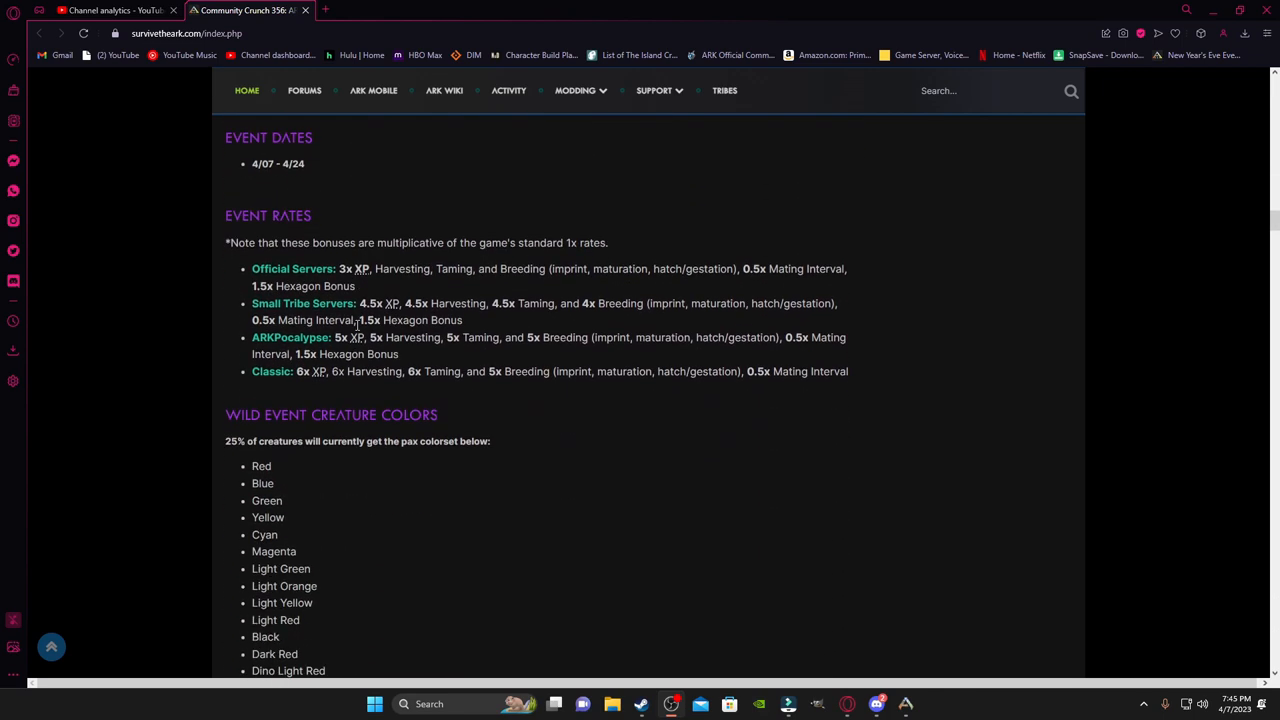
{"action": "mouse_move", "coordinate": [864, 570]}
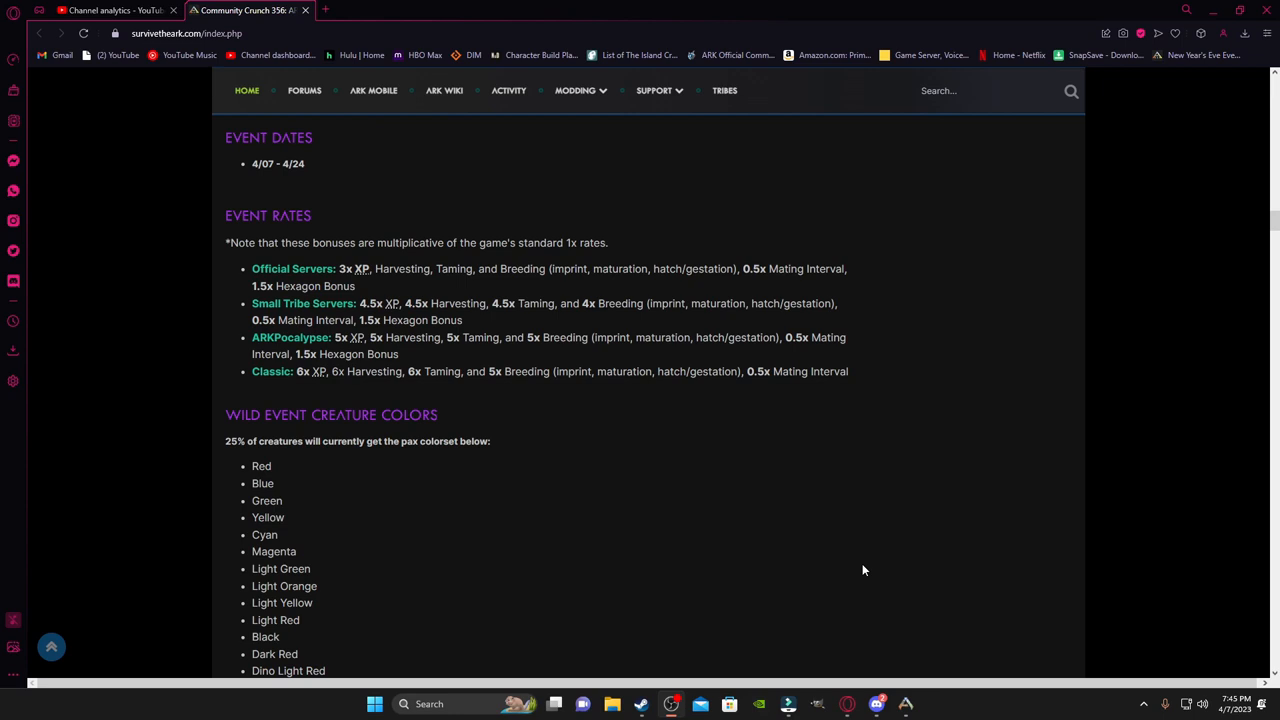
{"action": "scroll", "scroll_direction": "down", "scroll_amount": 3}
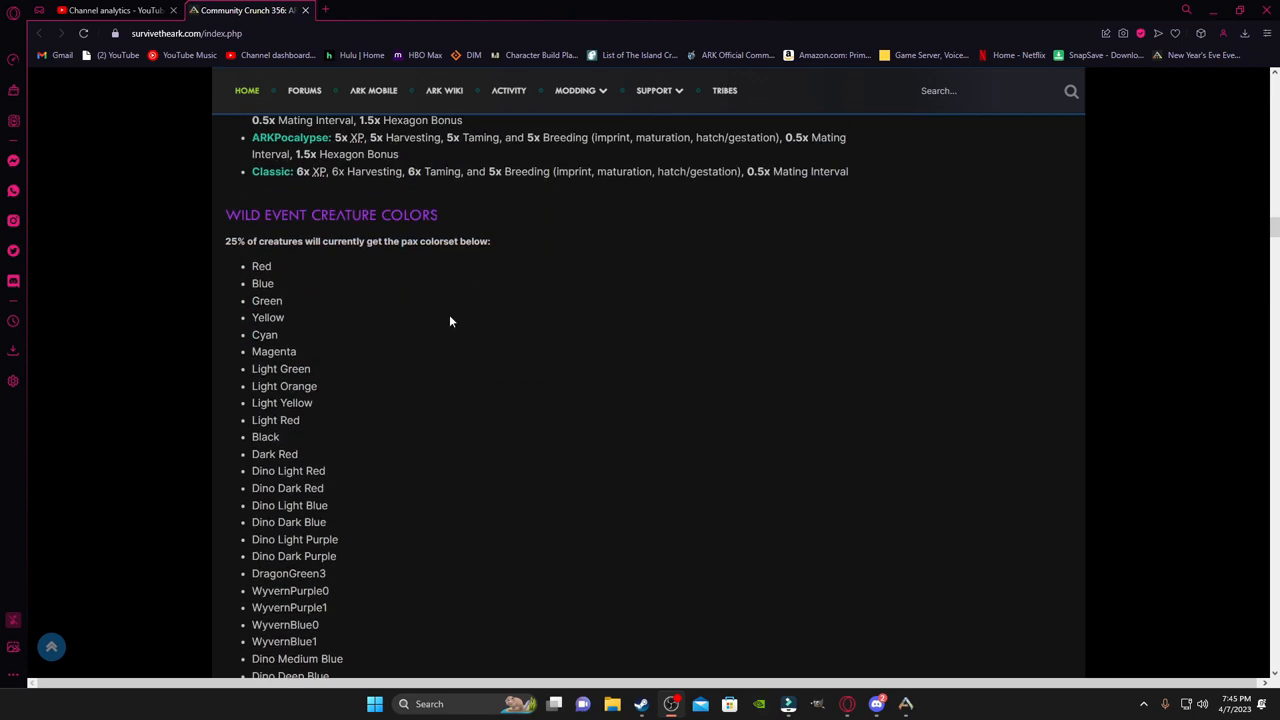
Step: Scroll past the colour list and Conquest Season 5 announcement to the Community Corner heading
{"action": "scroll", "scroll_direction": "down", "scroll_amount": 3}
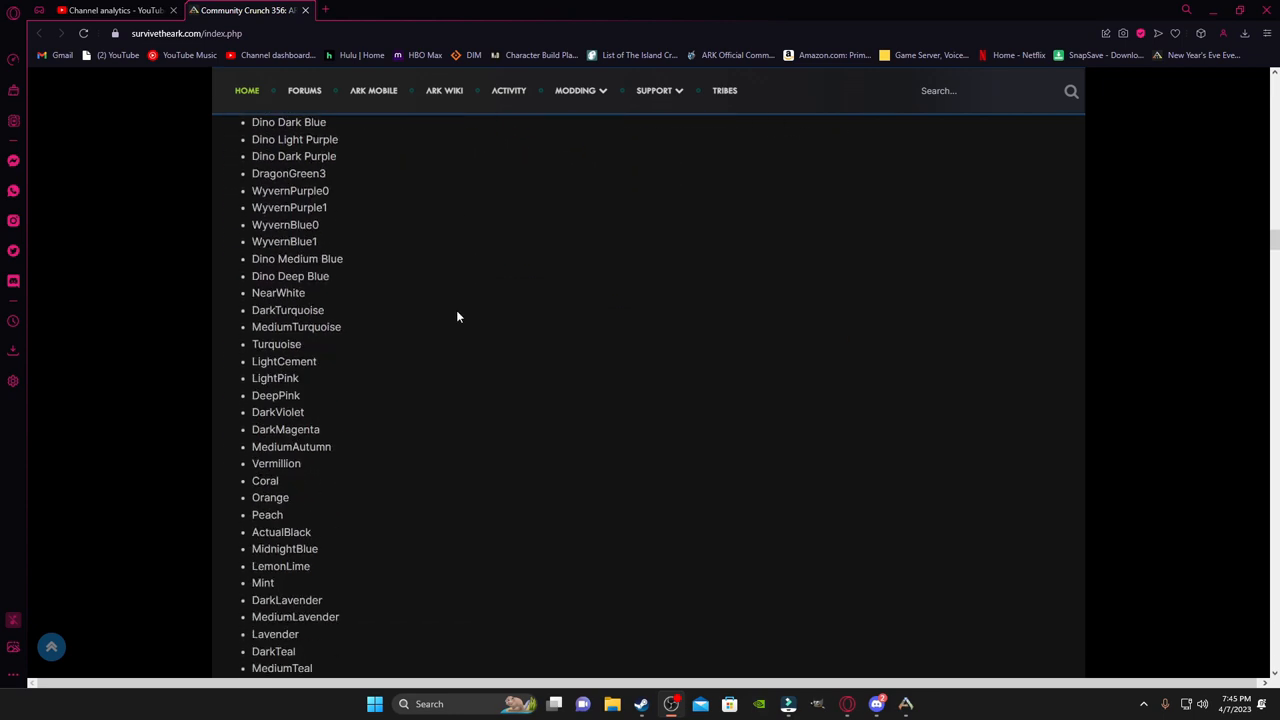
{"action": "scroll", "scroll_direction": "down", "scroll_amount": 3}
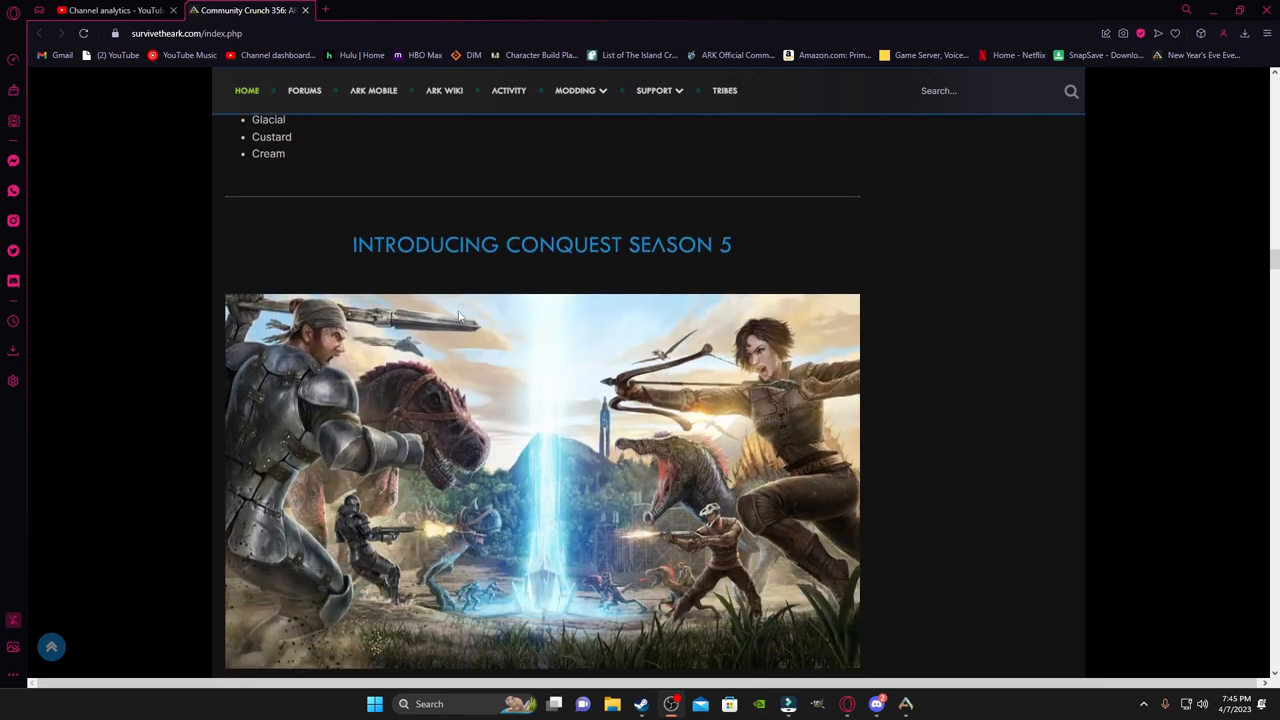
{"action": "scroll", "scroll_direction": "down", "scroll_amount": 3}
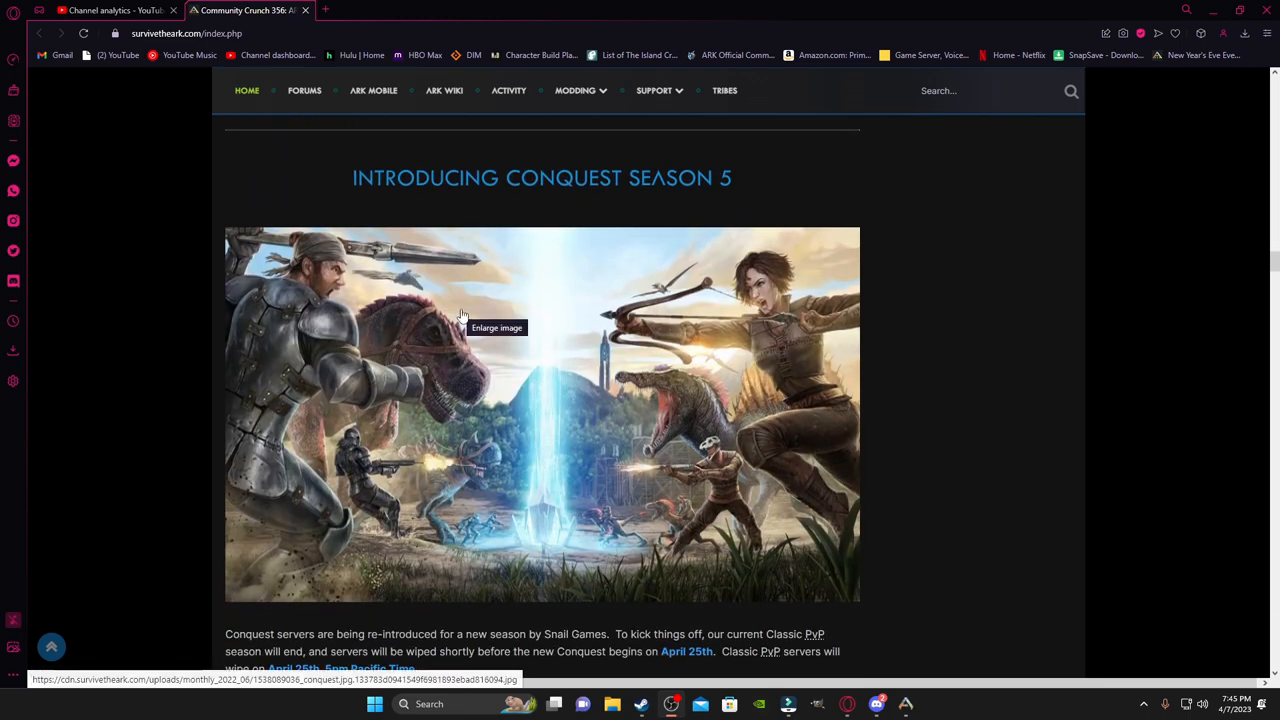
{"action": "scroll", "scroll_direction": "down", "scroll_amount": 3}
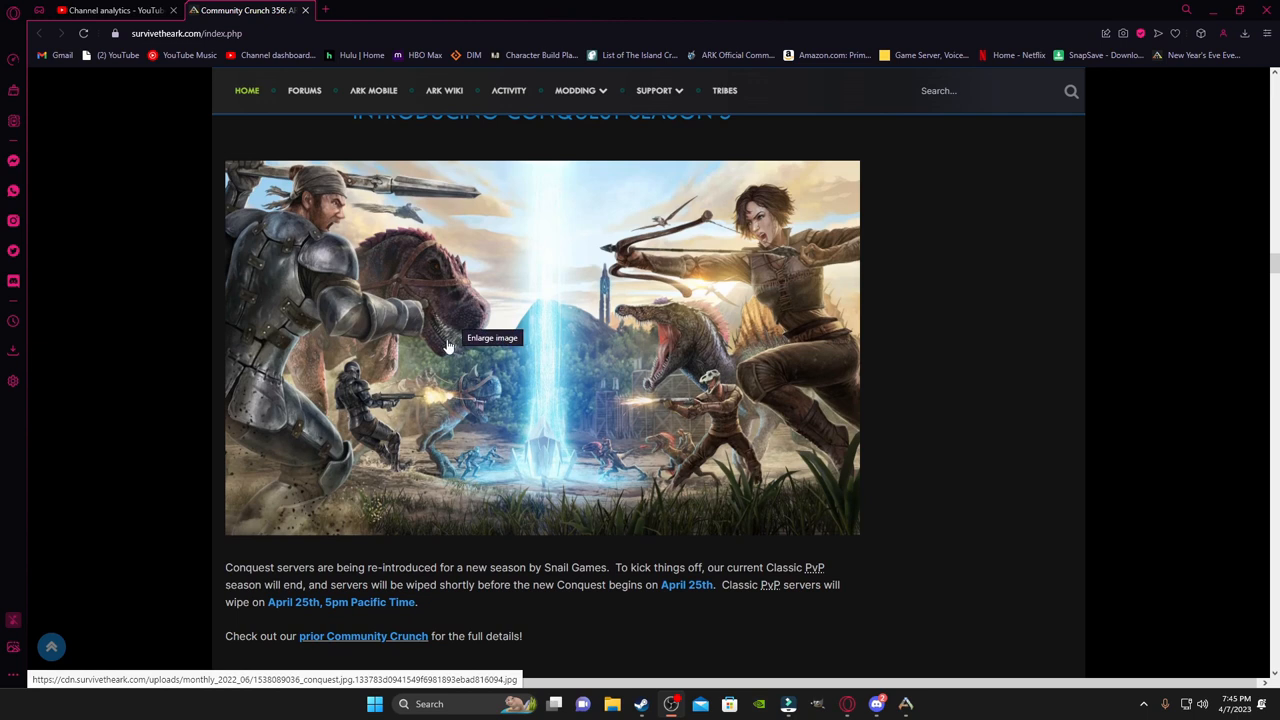
{"action": "mouse_move", "coordinate": [444, 302]}
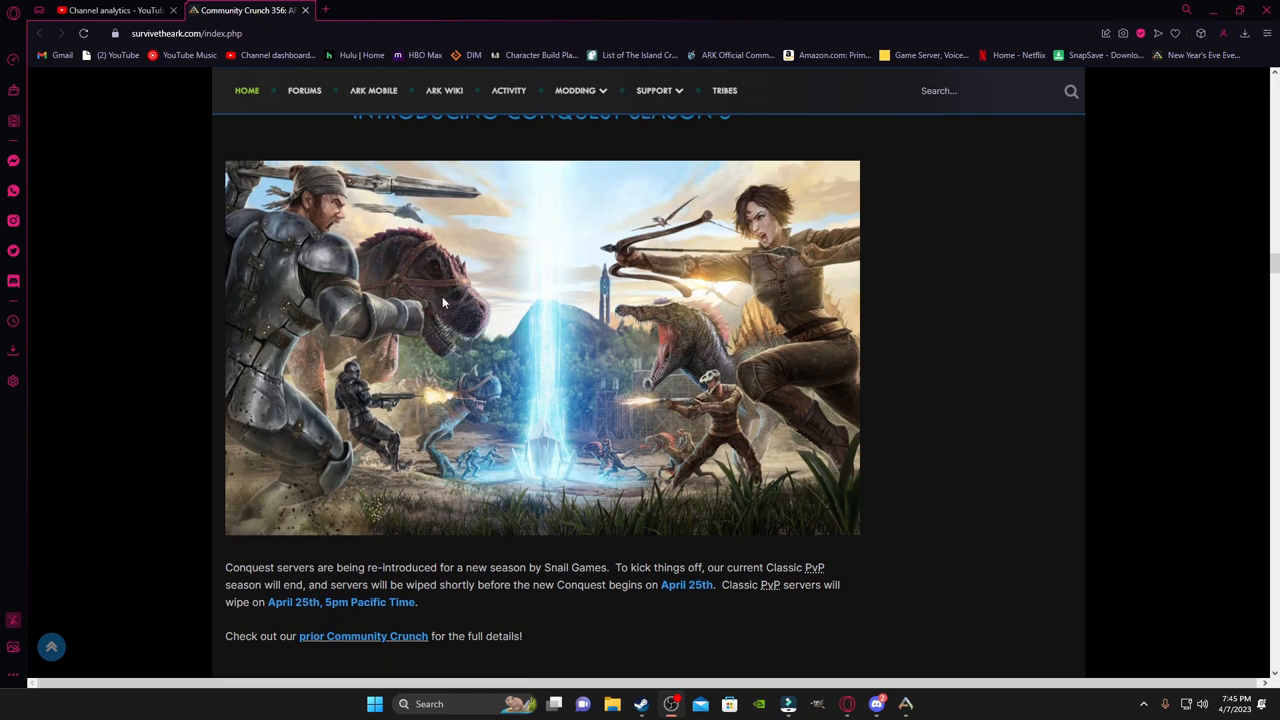
{"action": "mouse_move", "coordinate": [448, 304]}
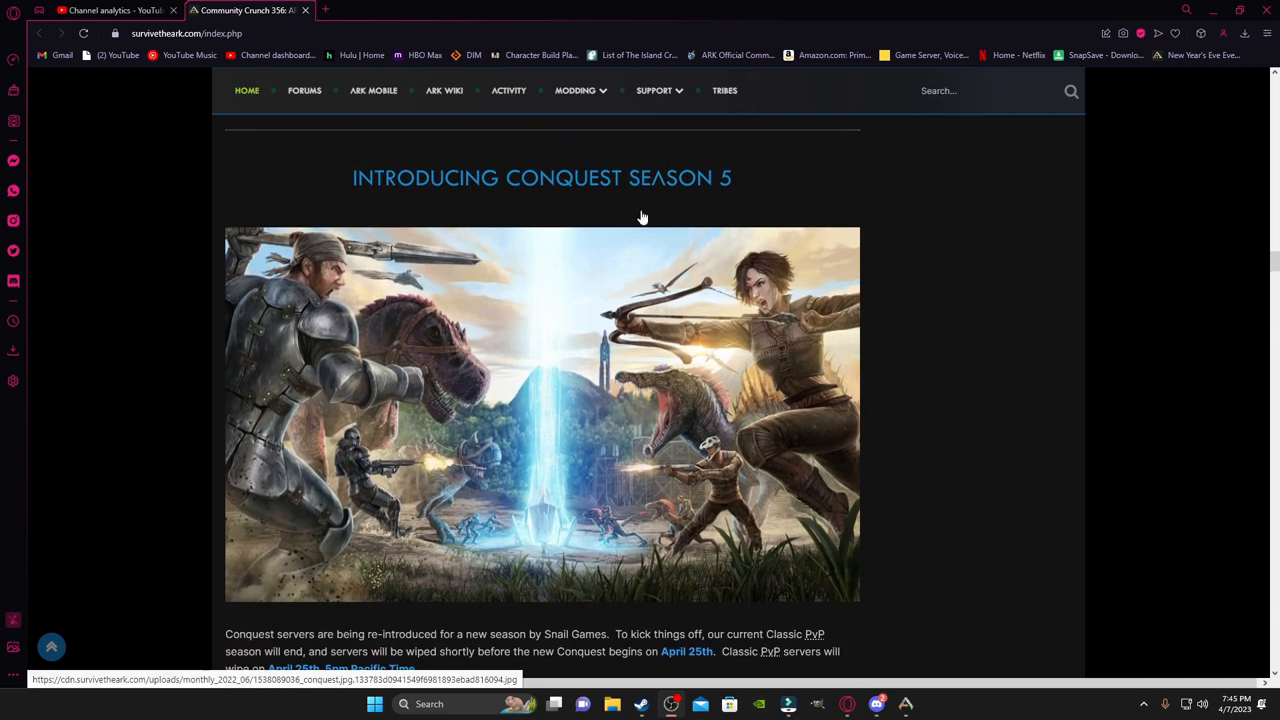
{"action": "scroll", "scroll_direction": "down", "scroll_amount": 3}
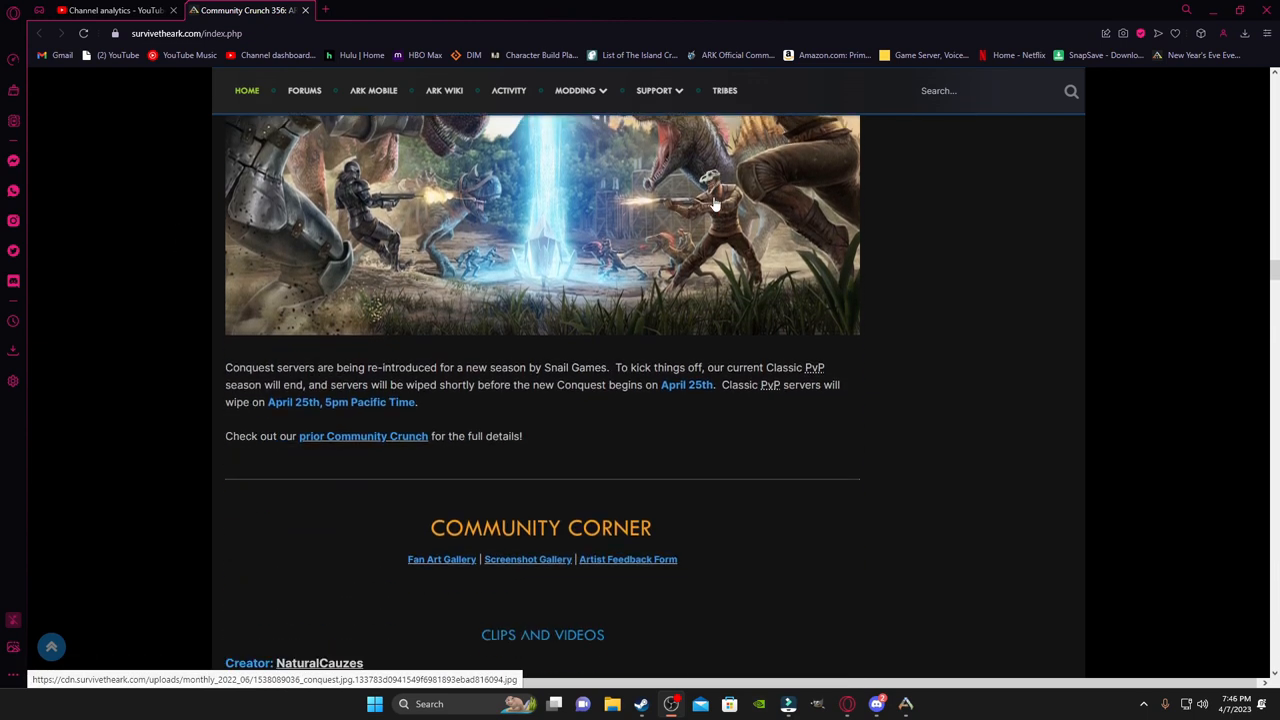
{"action": "mouse_move", "coordinate": [576, 380]}
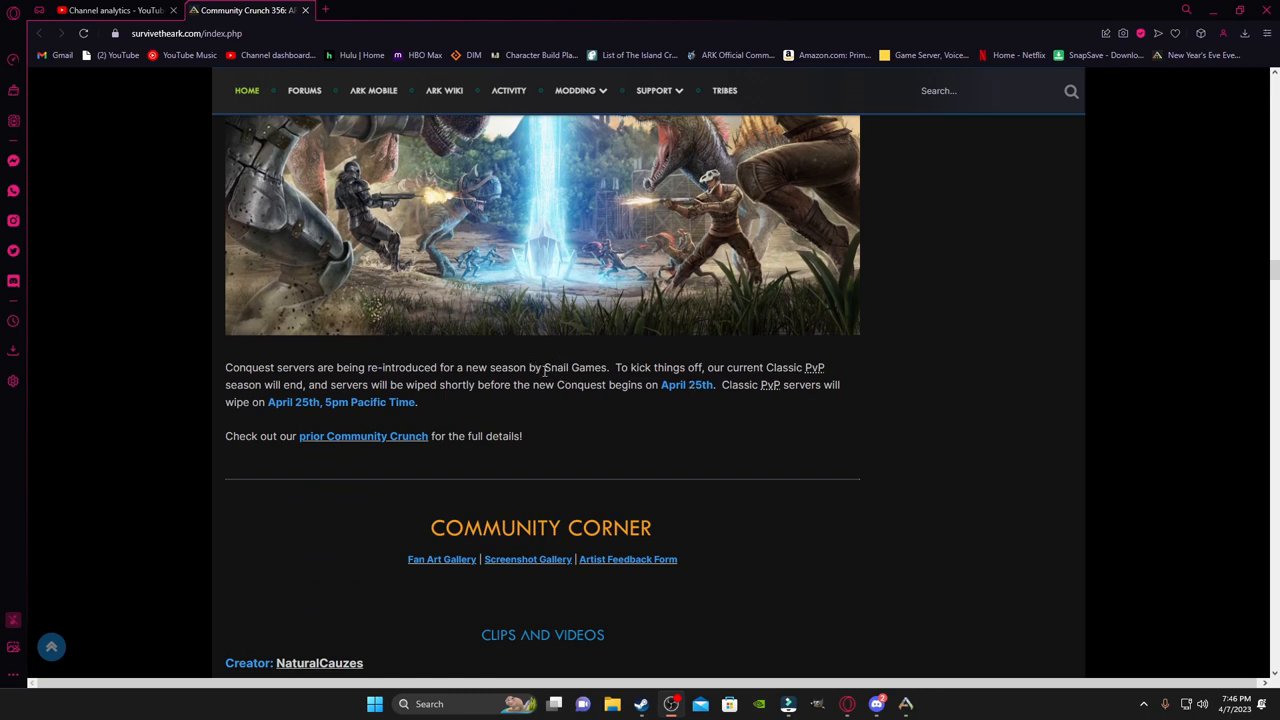
{"action": "mouse_move", "coordinate": [360, 344]}
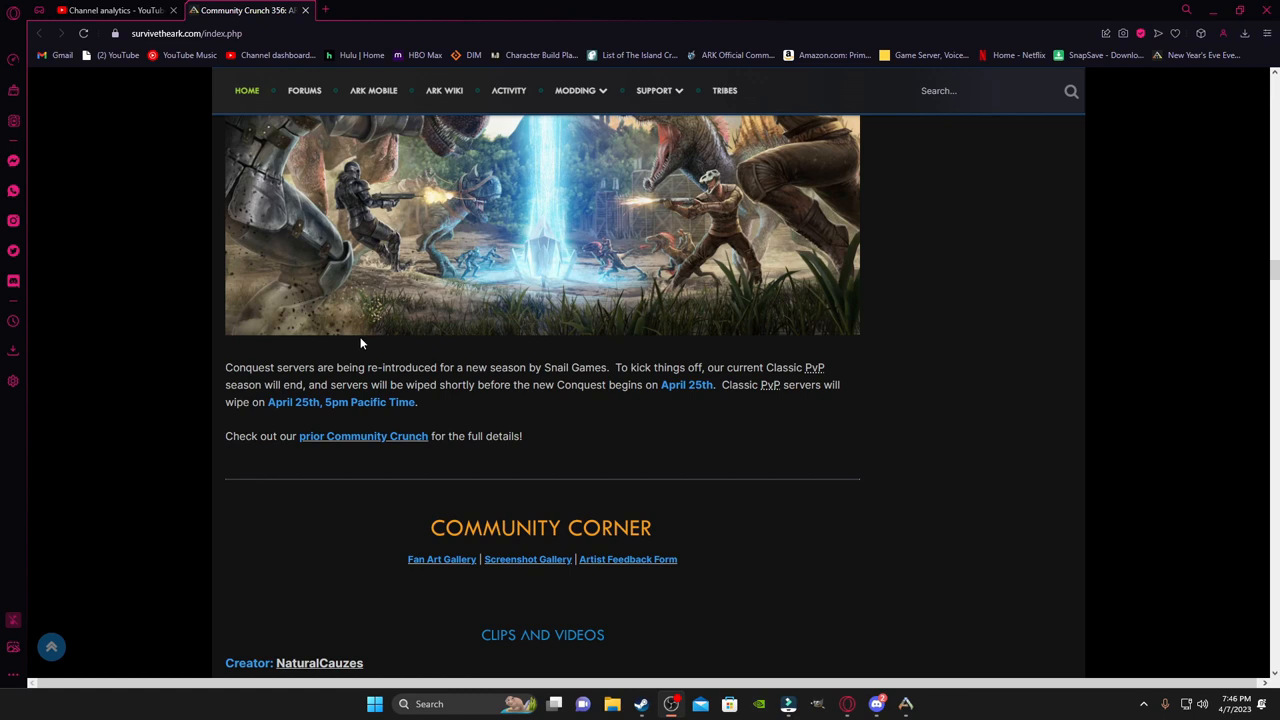
{"action": "mouse_move", "coordinate": [302, 324]}
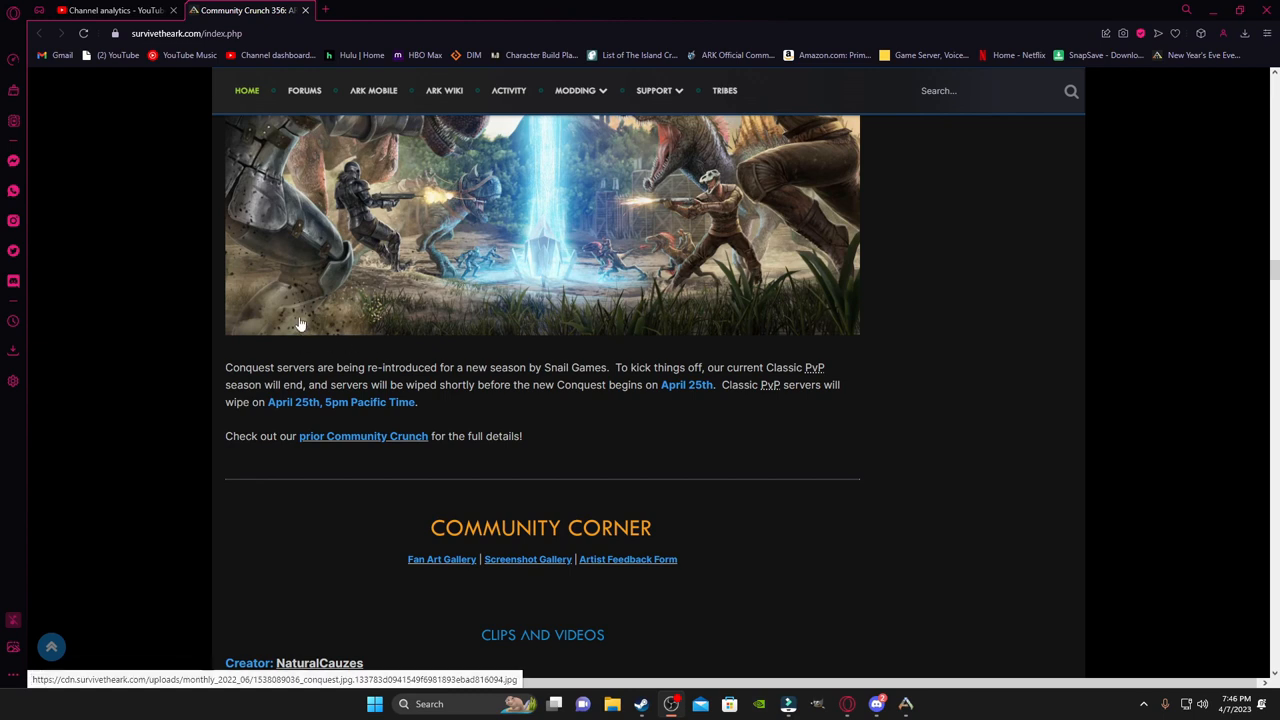
{"action": "mouse_move", "coordinate": [356, 368]}
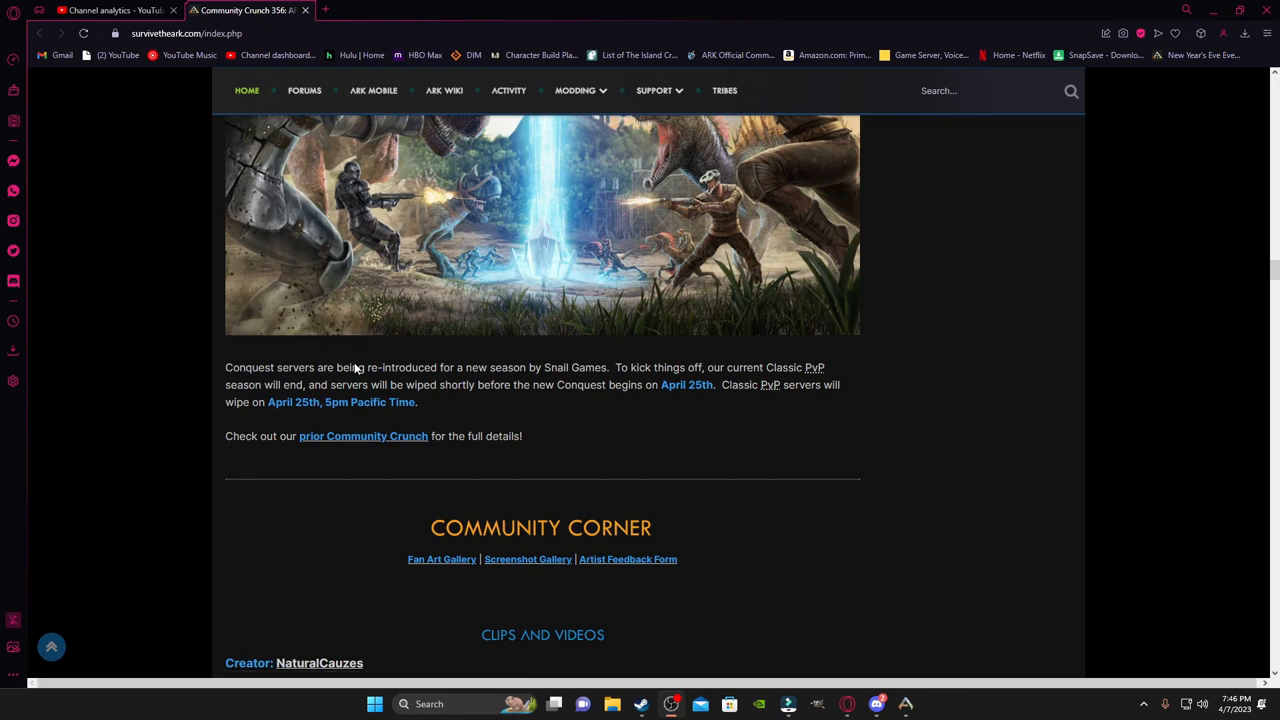
Step: Scroll through Clips and Videos past NaturalCauzes' Primal Fear video to pterafier's 'Tame Like Pro' guide
{"action": "scroll", "scroll_direction": "down", "scroll_amount": 3}
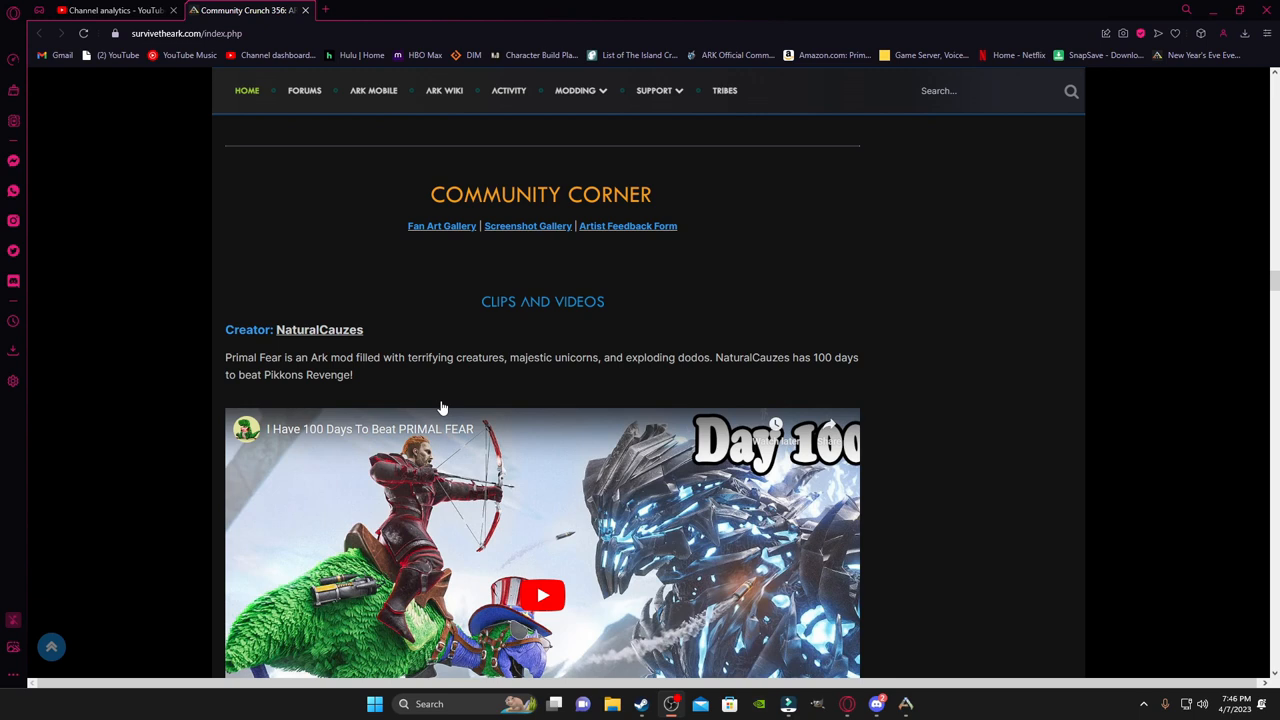
{"action": "scroll", "scroll_direction": "down", "scroll_amount": 3}
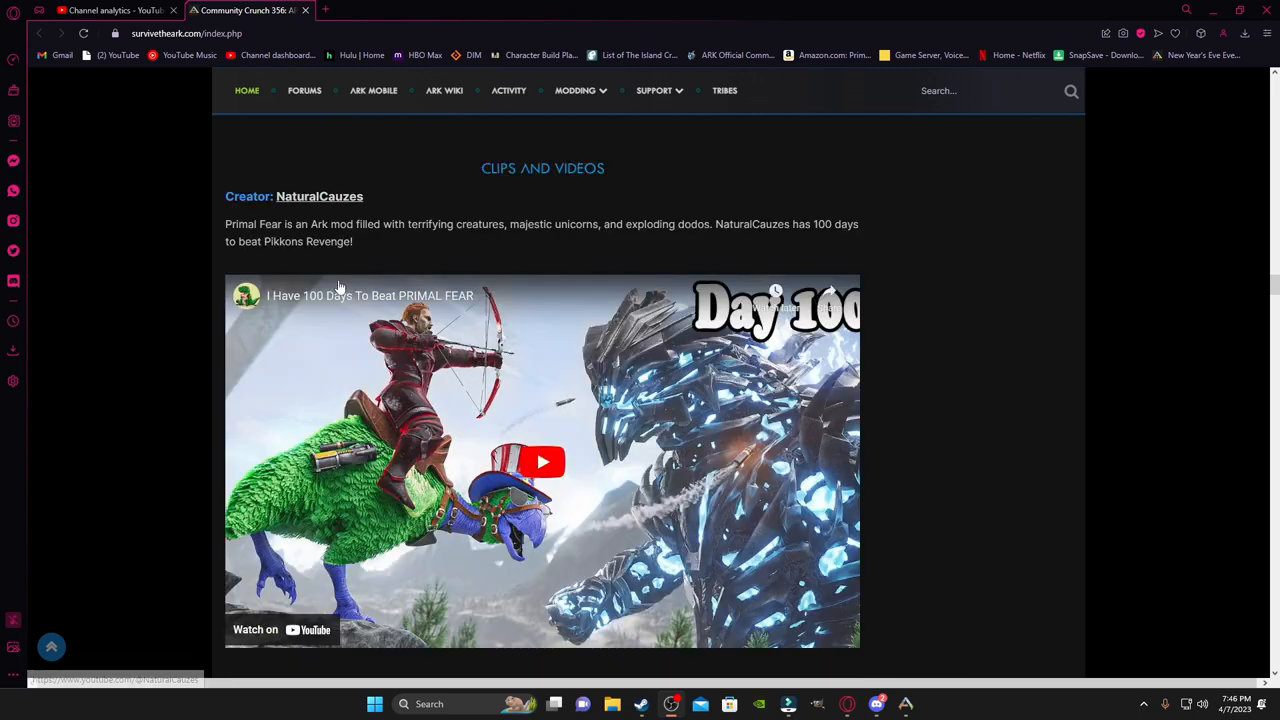
{"action": "mouse_move", "coordinate": [1060, 302]}
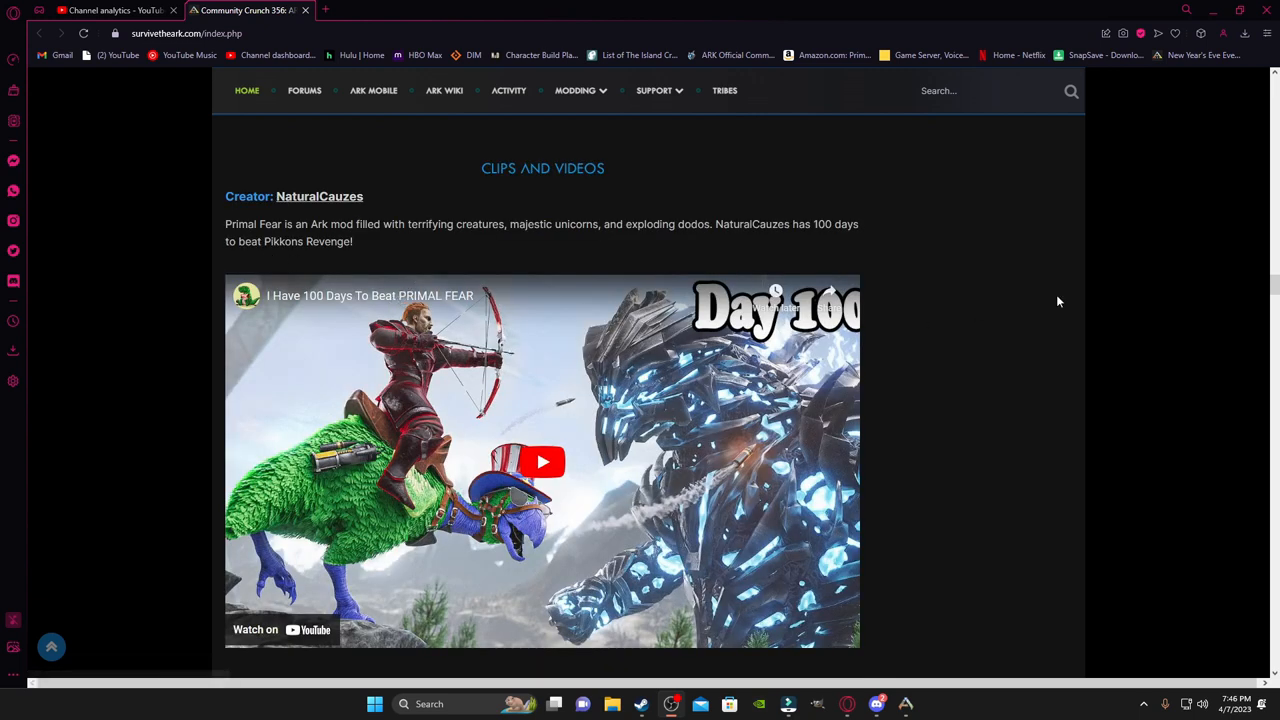
{"action": "scroll", "scroll_direction": "down", "scroll_amount": 3}
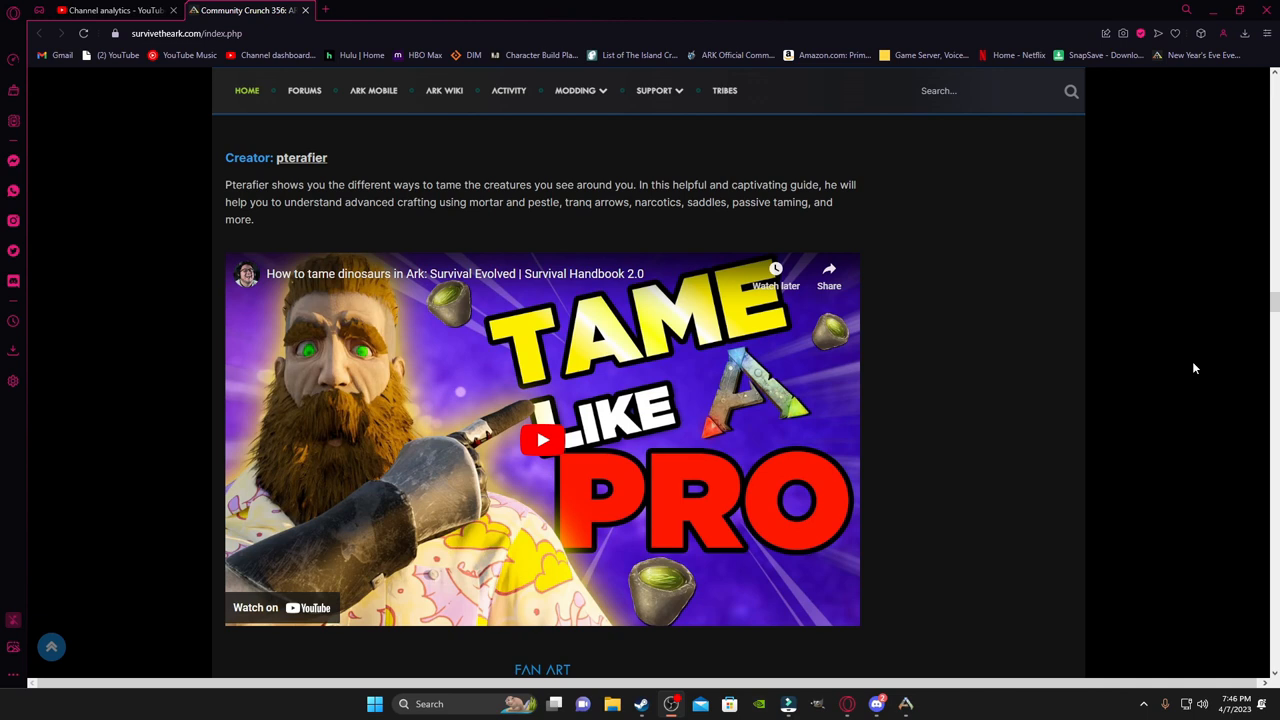
Step: Scroll down through the Fan Art section to Sai's 'Megalo in the night' artwork
{"action": "scroll", "scroll_direction": "down", "scroll_amount": 3}
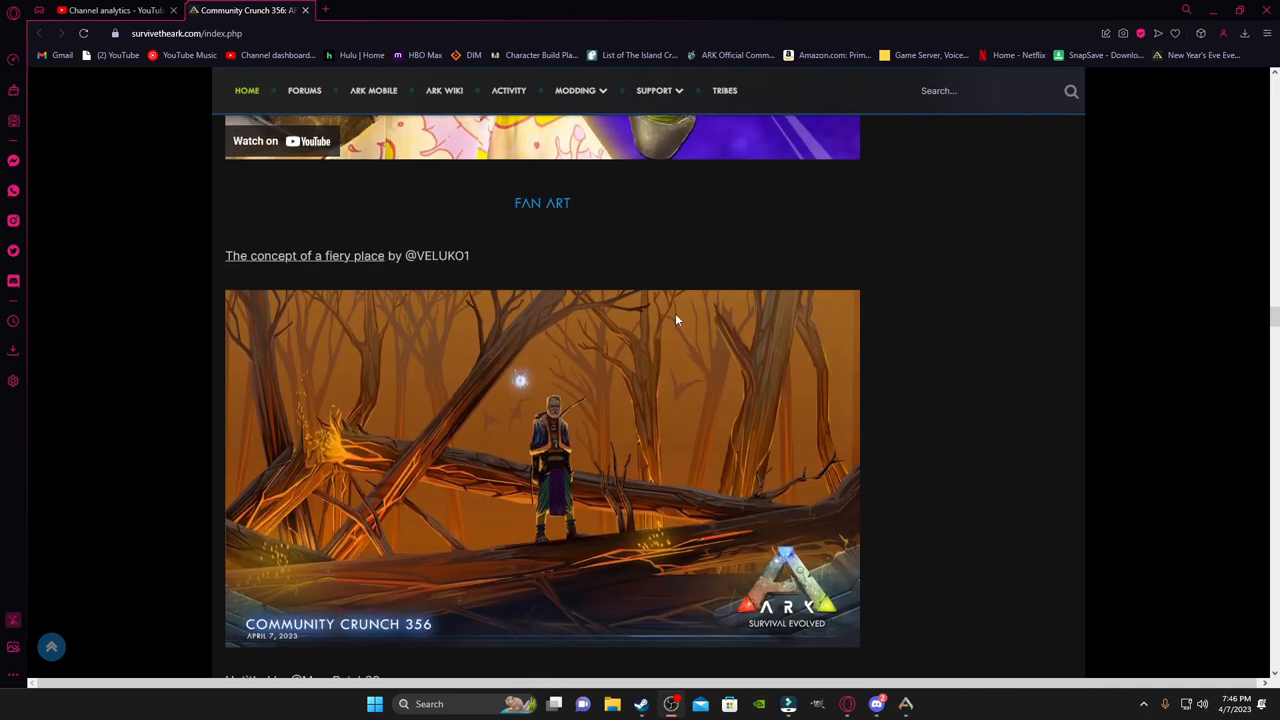
{"action": "scroll", "scroll_direction": "down", "scroll_amount": 3}
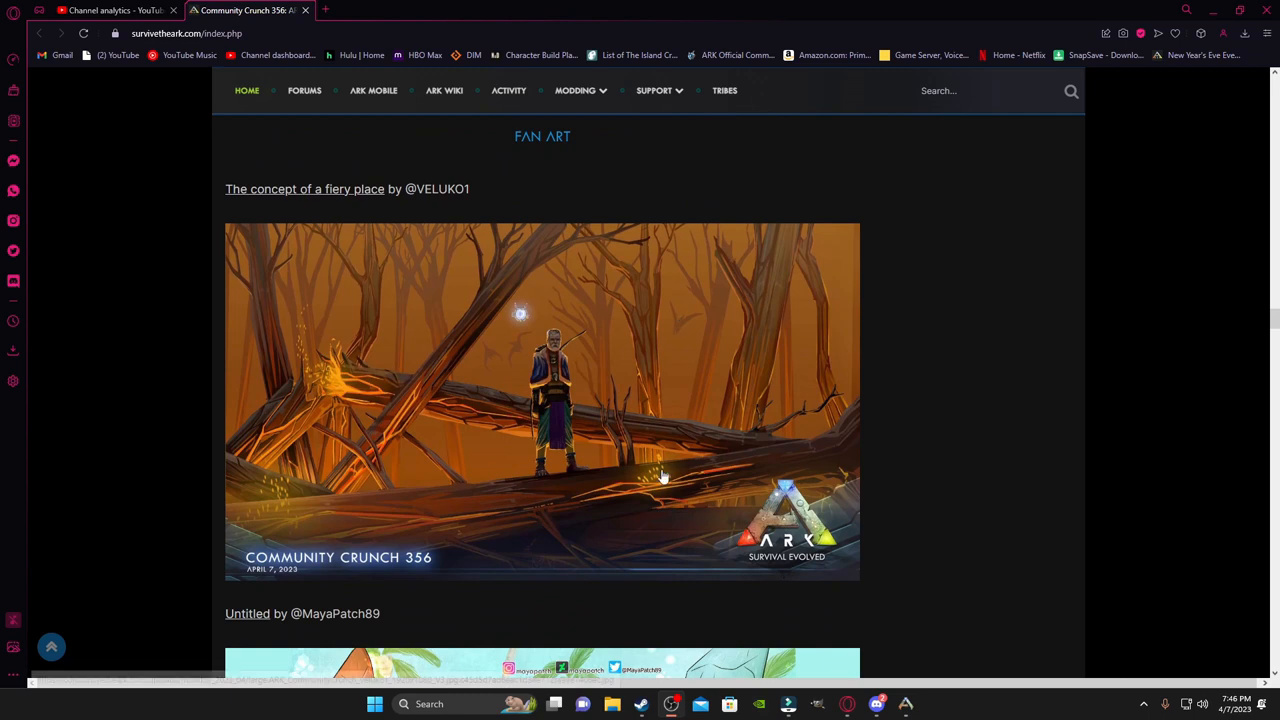
{"action": "mouse_move", "coordinate": [574, 482]}
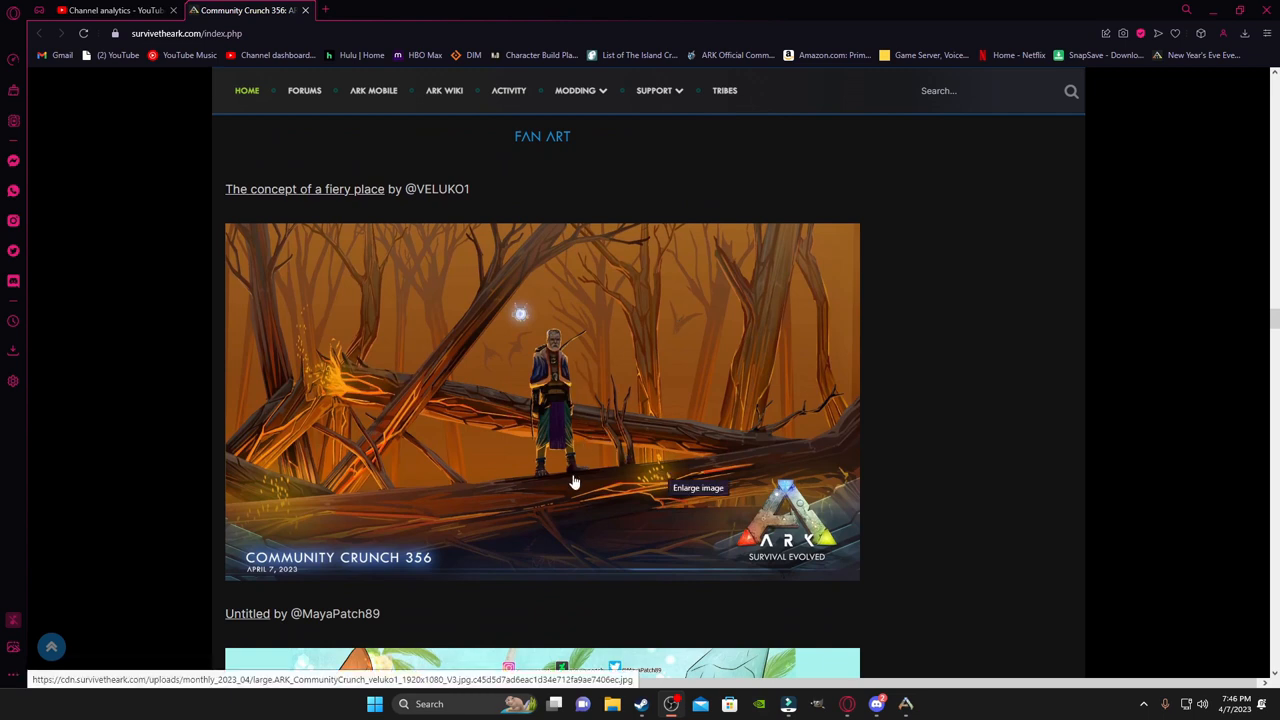
{"action": "mouse_move", "coordinate": [582, 320]}
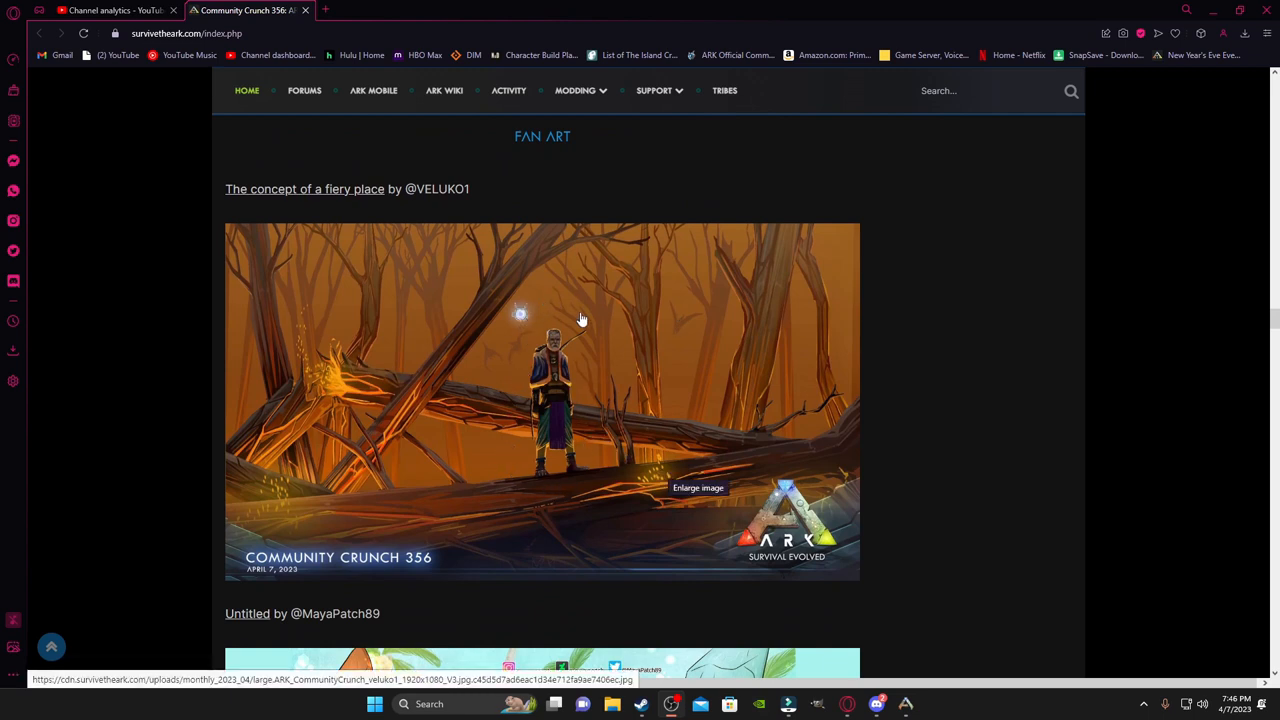
{"action": "mouse_move", "coordinate": [524, 318]}
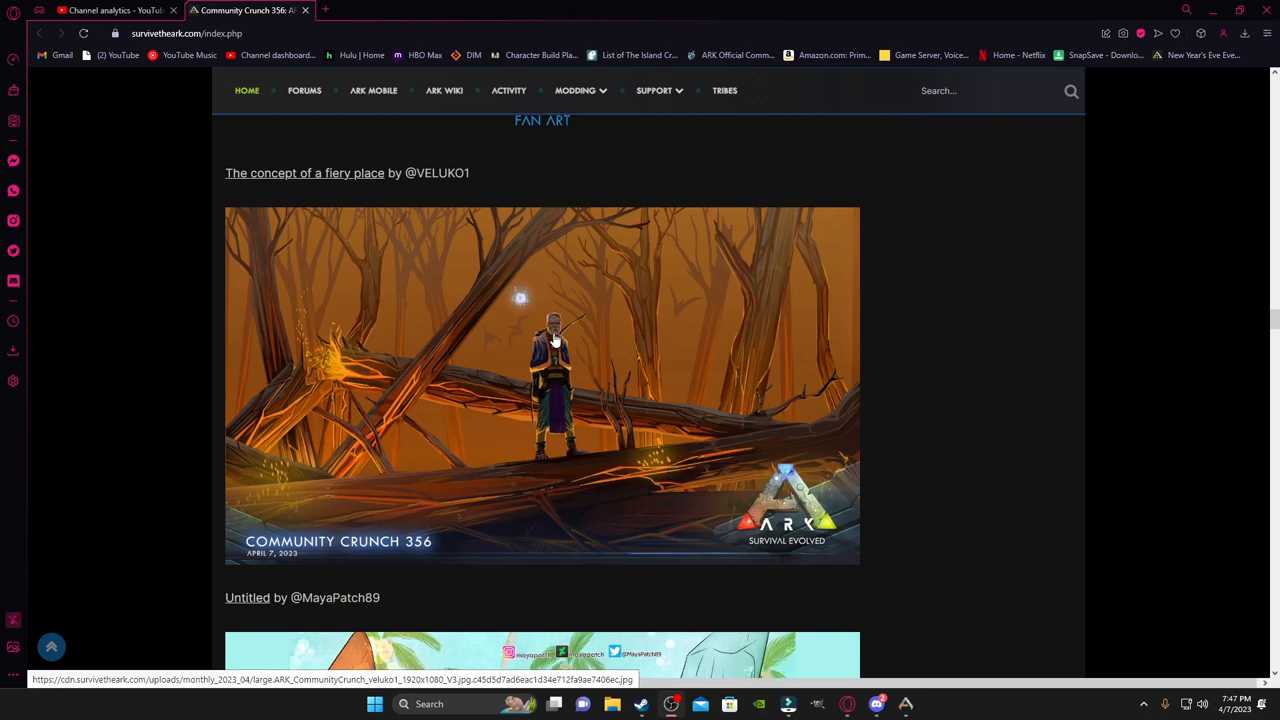
{"action": "scroll", "scroll_direction": "down", "scroll_amount": 3}
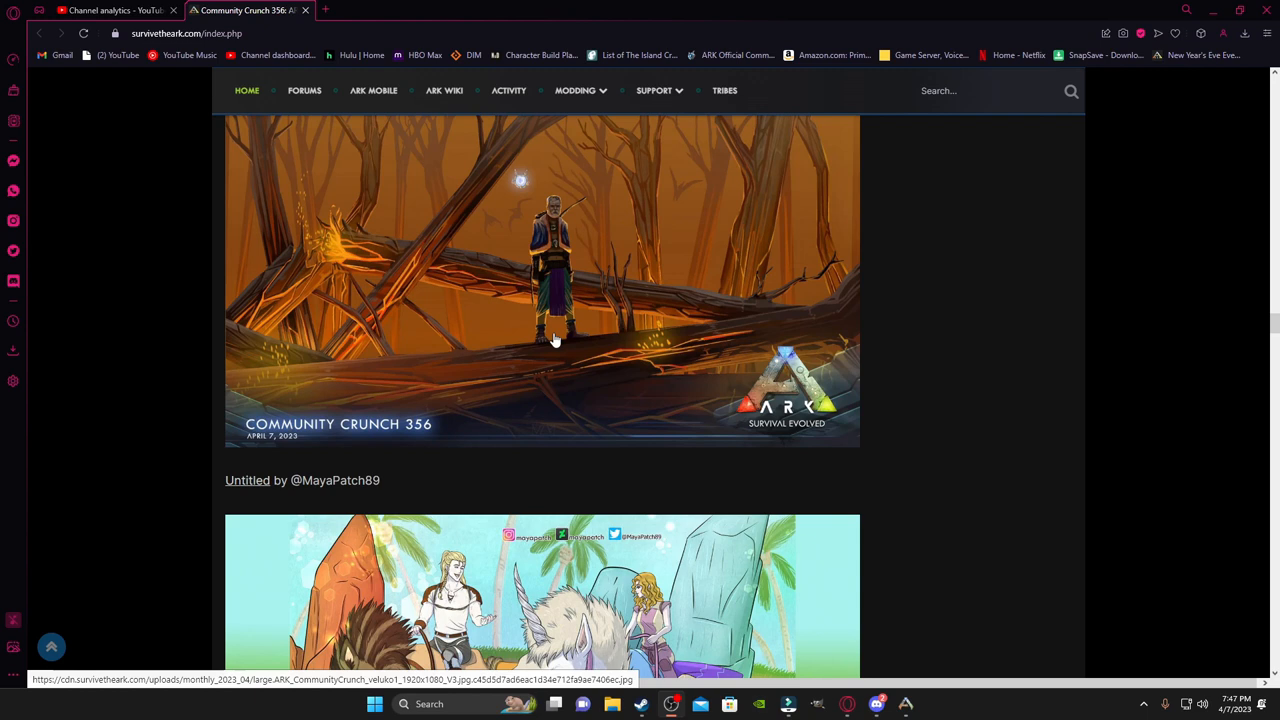
{"action": "scroll", "scroll_direction": "down", "scroll_amount": 3}
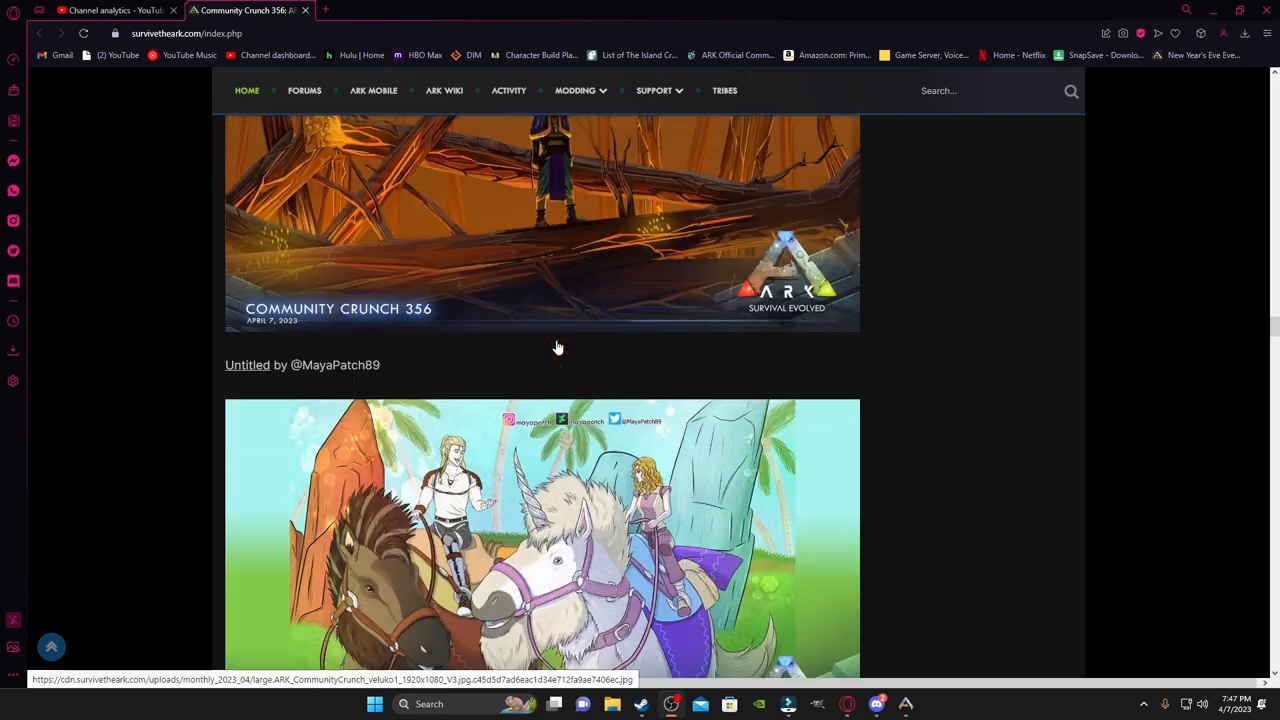
{"action": "scroll", "scroll_direction": "down", "scroll_amount": 3}
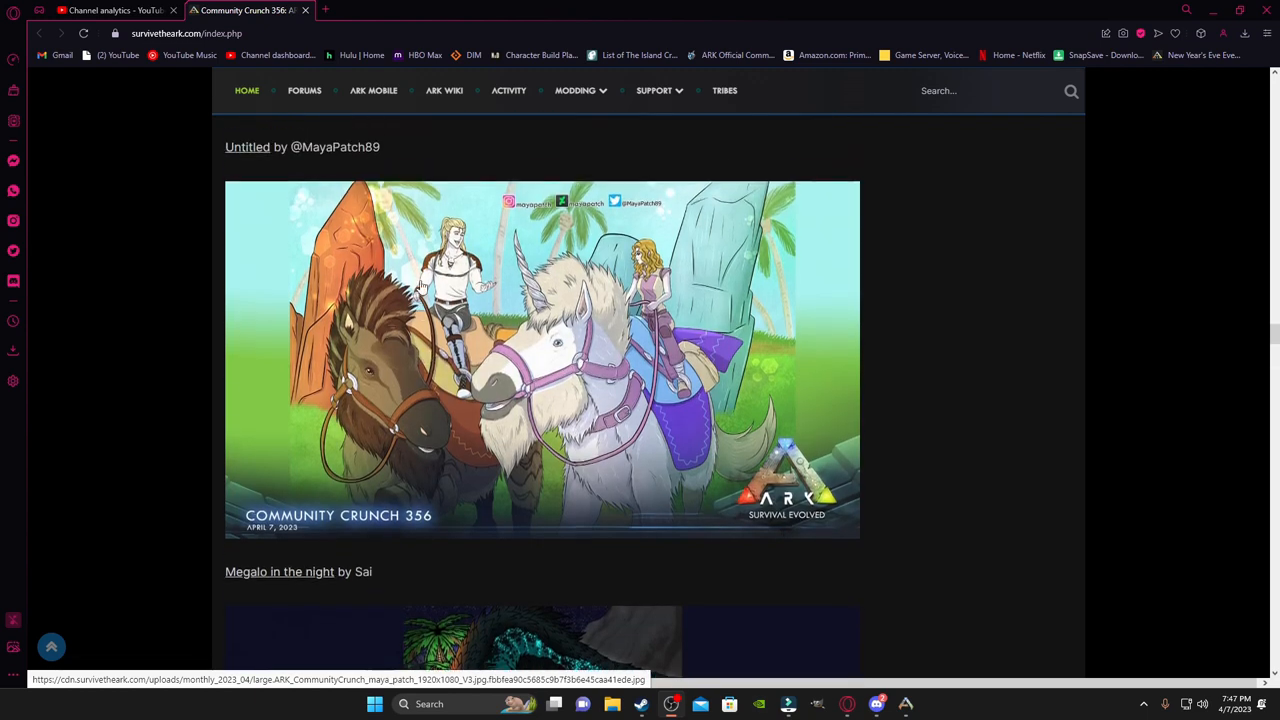
{"action": "scroll", "scroll_direction": "down", "scroll_amount": 3}
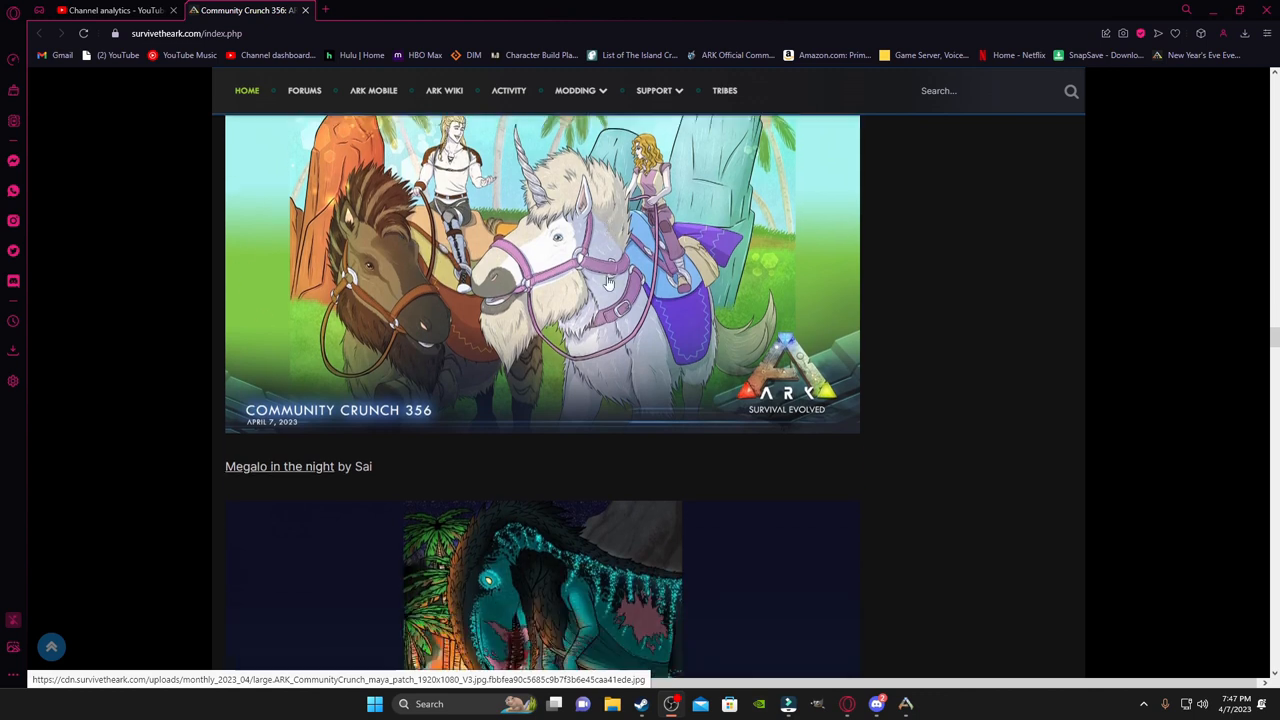
{"action": "scroll", "scroll_direction": "down", "scroll_amount": 3}
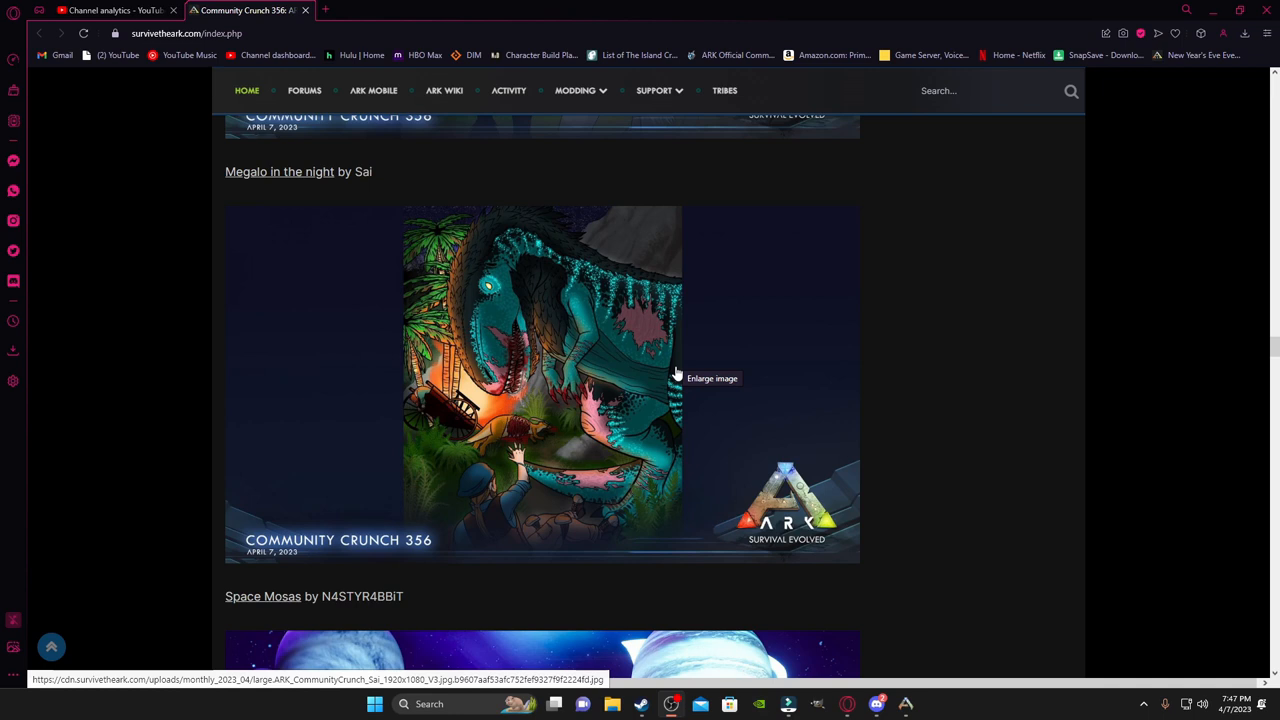
{"action": "mouse_move", "coordinate": [650, 364]}
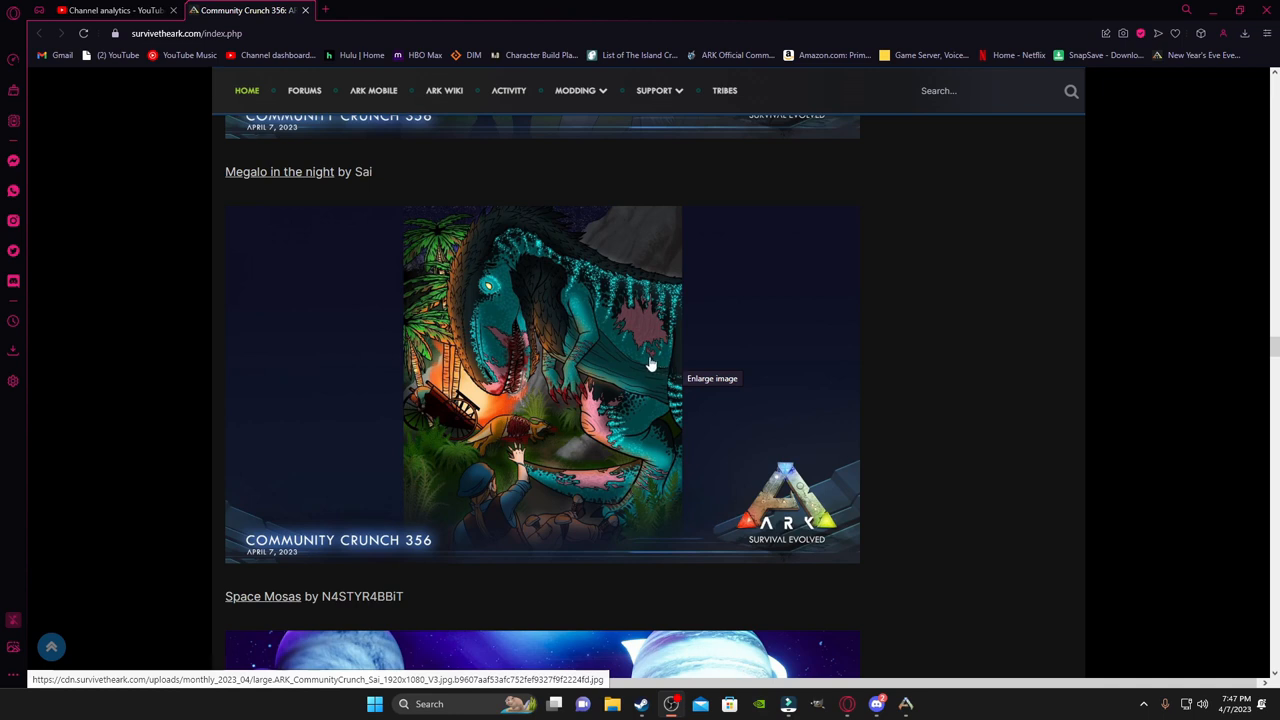
Step: Scroll past 'Space Mosas' and settle on sayvaris' Pteranodon handmade art doll collage
{"action": "scroll", "scroll_direction": "down", "scroll_amount": 3}
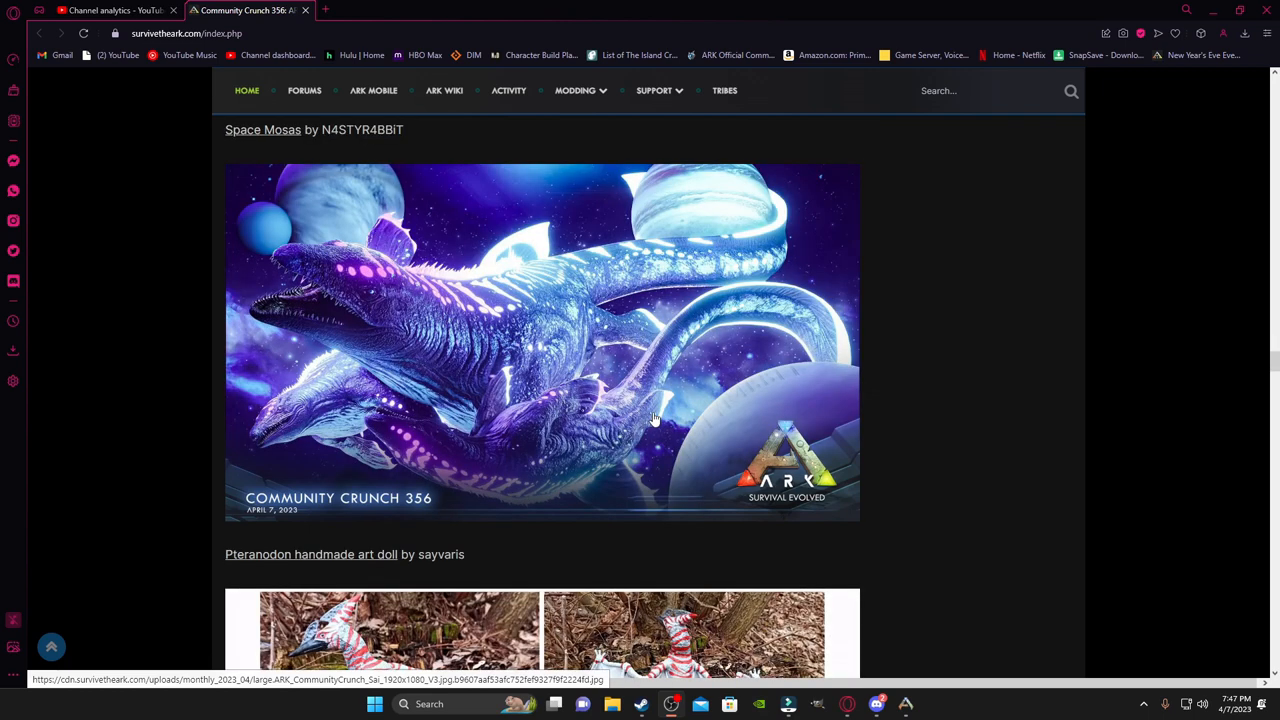
{"action": "mouse_move", "coordinate": [432, 368]}
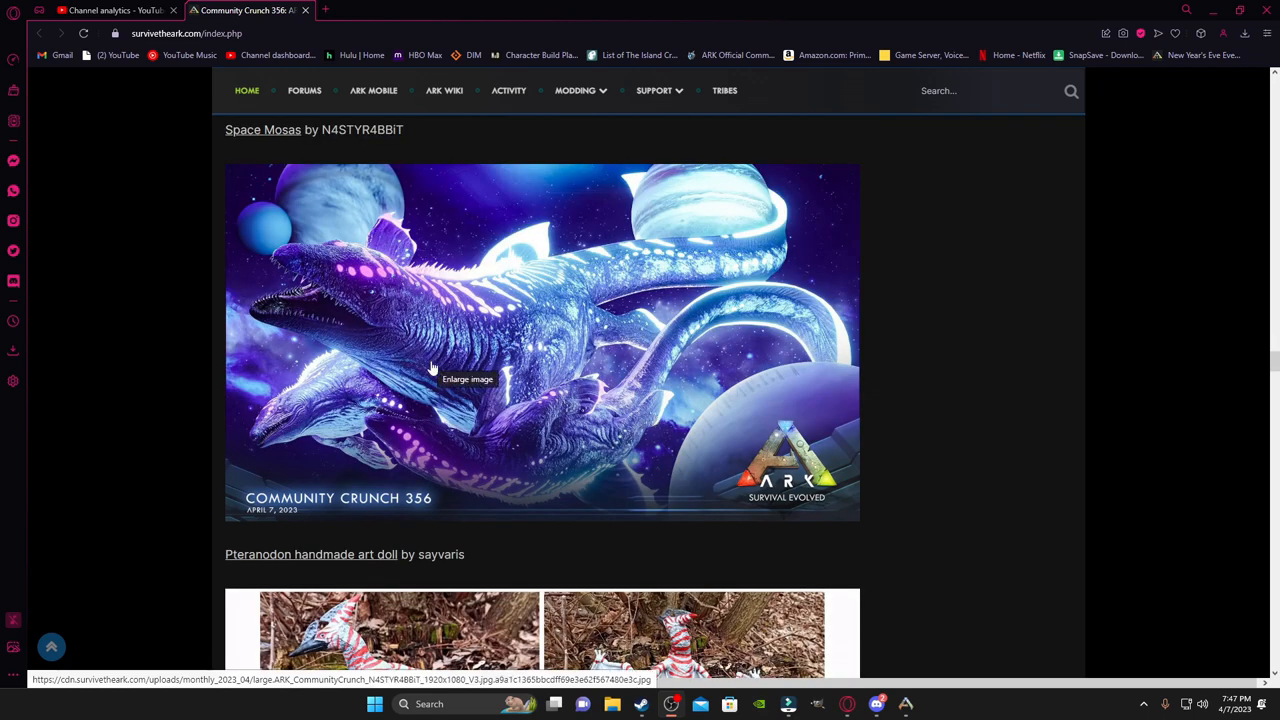
{"action": "mouse_move", "coordinate": [922, 448]}
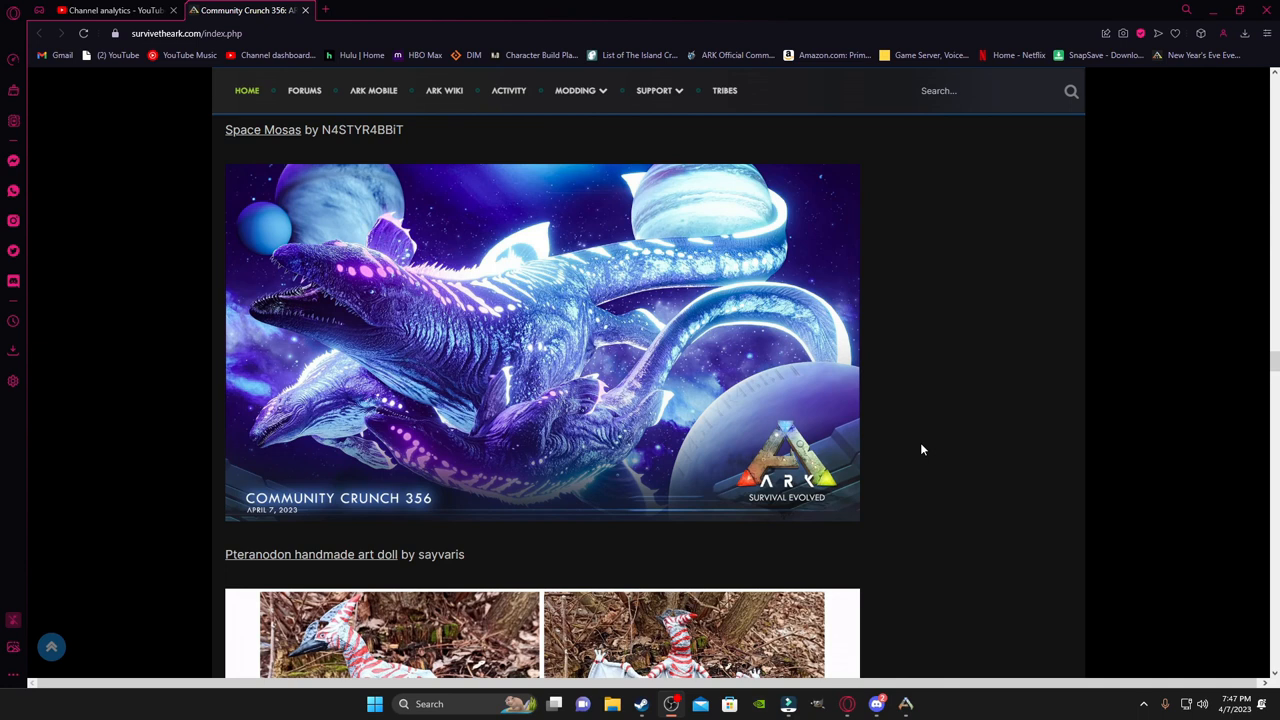
{"action": "scroll", "scroll_direction": "down", "scroll_amount": 3}
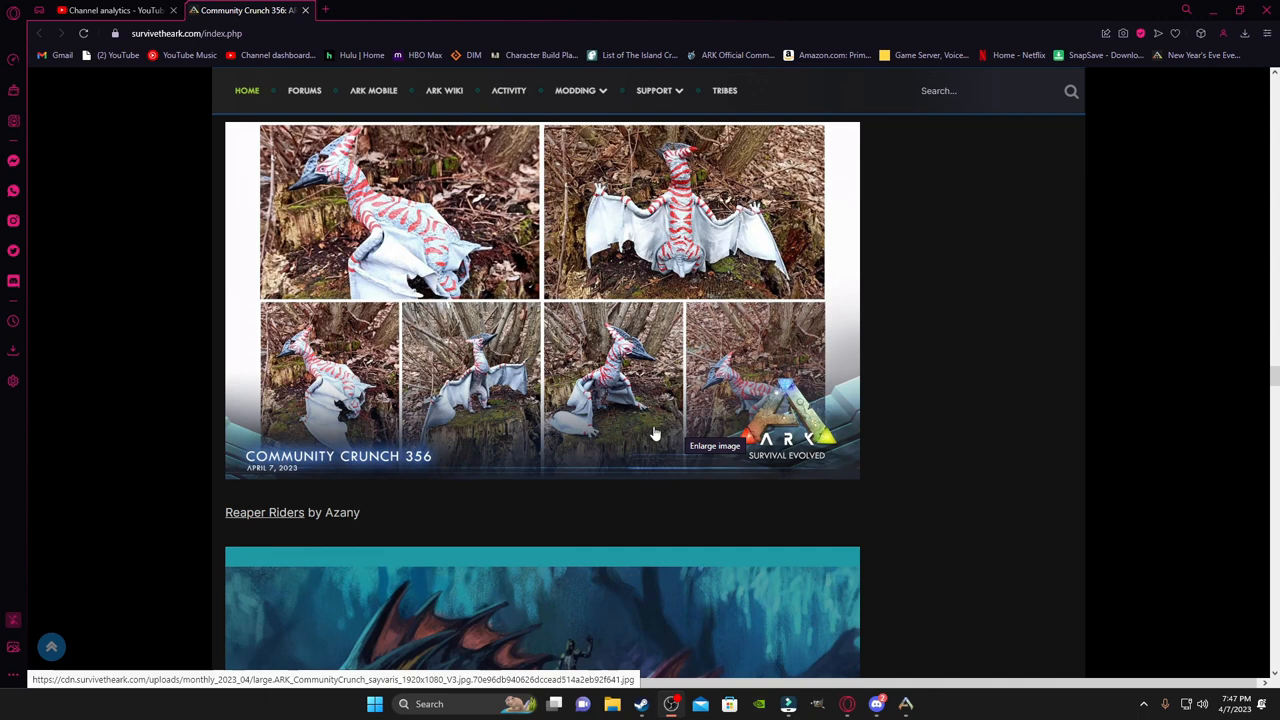
{"action": "mouse_move", "coordinate": [640, 432]}
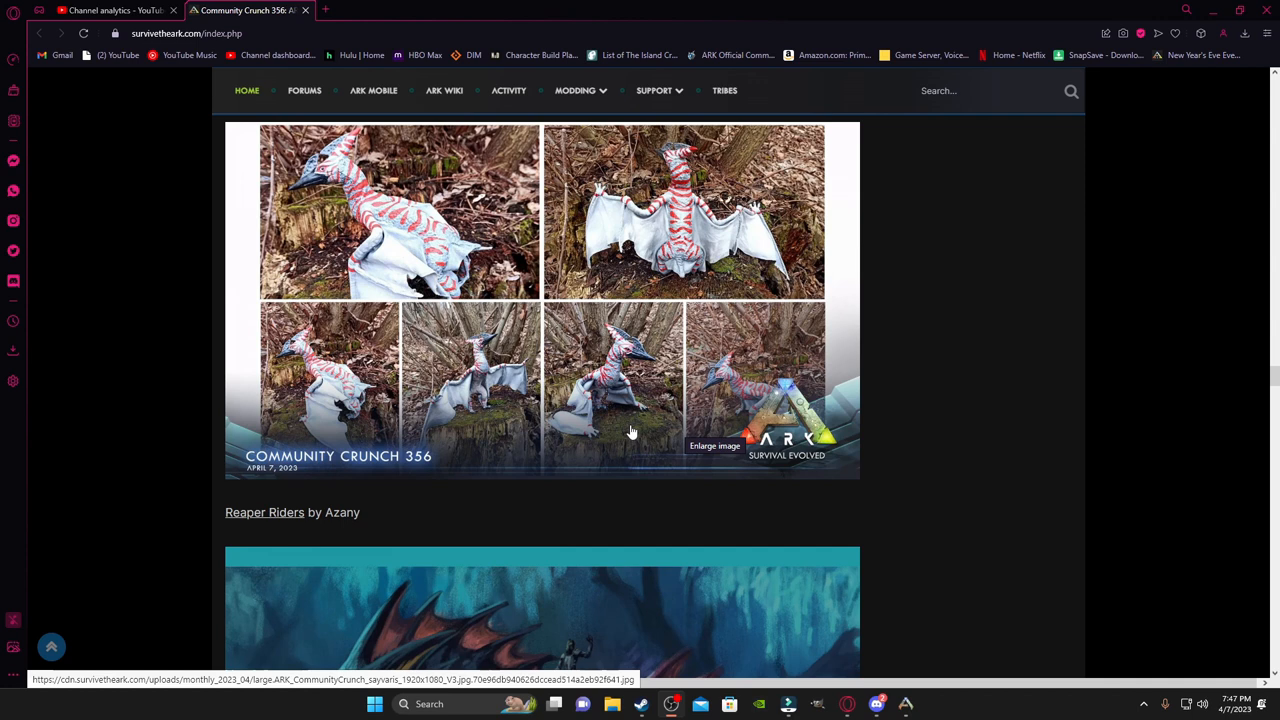
{"action": "scroll", "scroll_direction": "up", "scroll_amount": 3}
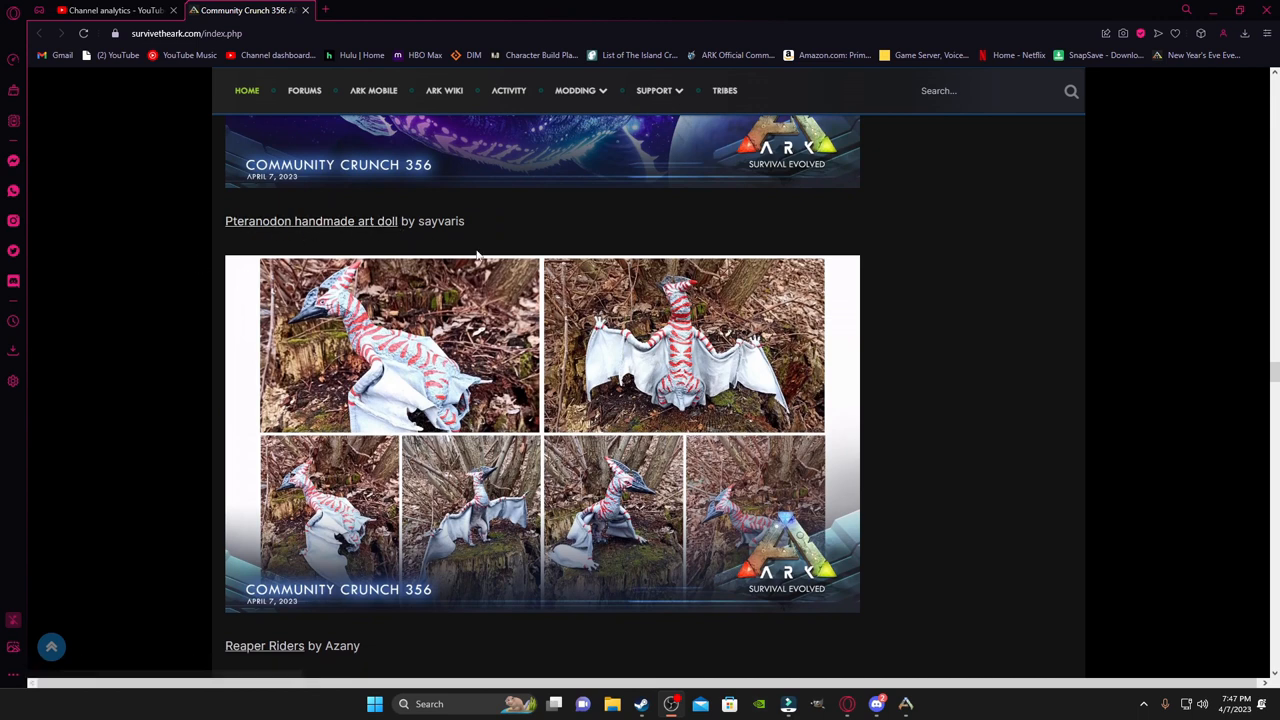
{"action": "mouse_move", "coordinate": [630, 630]}
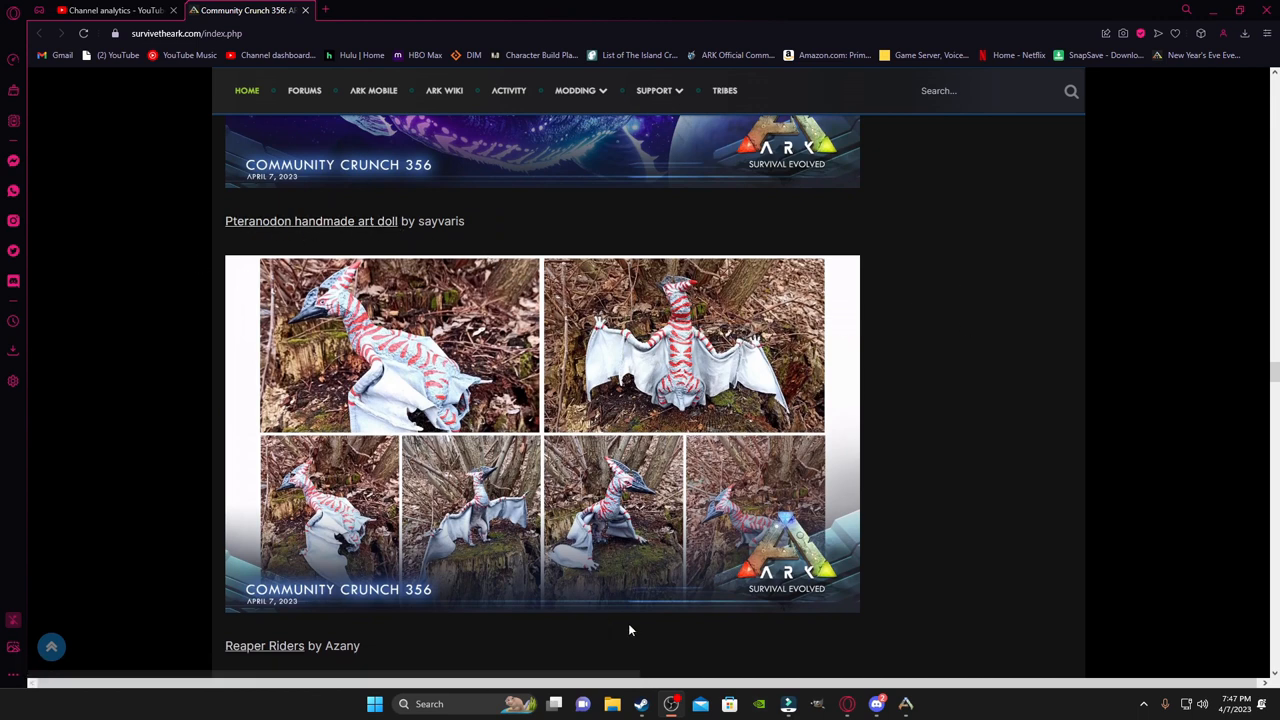
Step: Scroll down the community screenshots past BlockBeam101's Edmund artwork
{"action": "scroll", "scroll_direction": "down", "scroll_amount": 3}
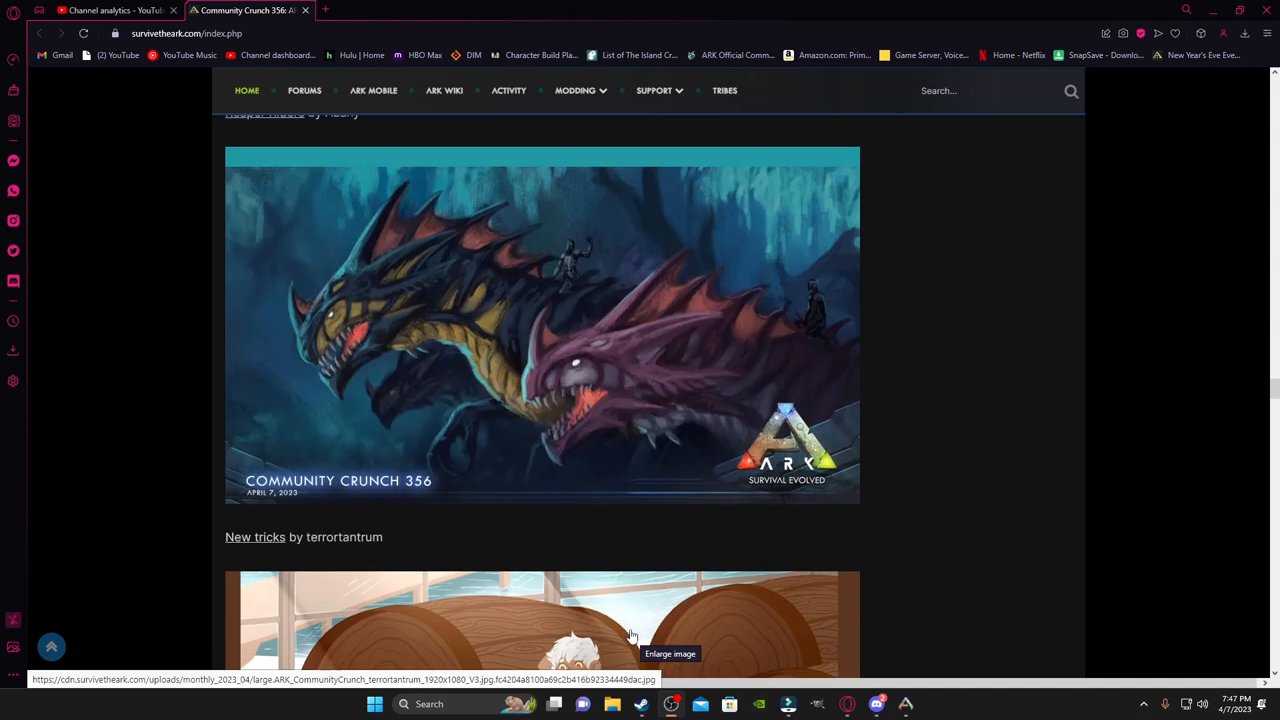
{"action": "scroll", "scroll_direction": "down", "scroll_amount": 3}
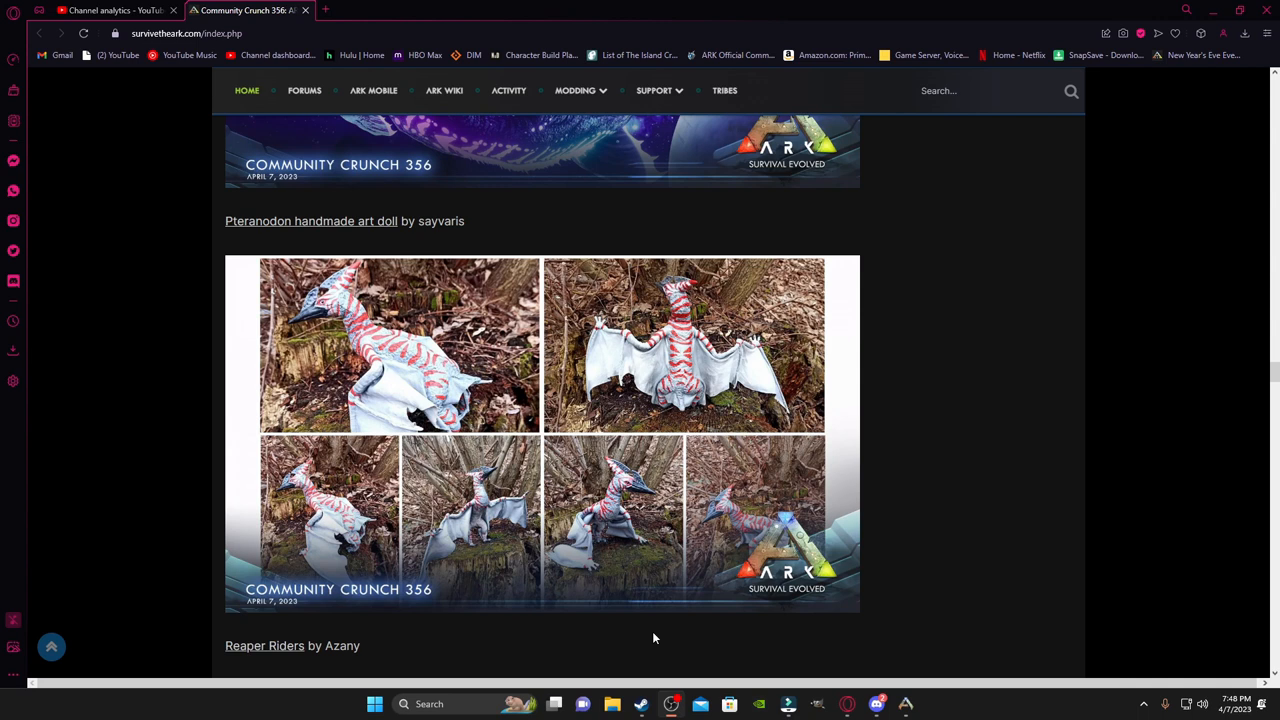
{"action": "mouse_move", "coordinate": [660, 632]}
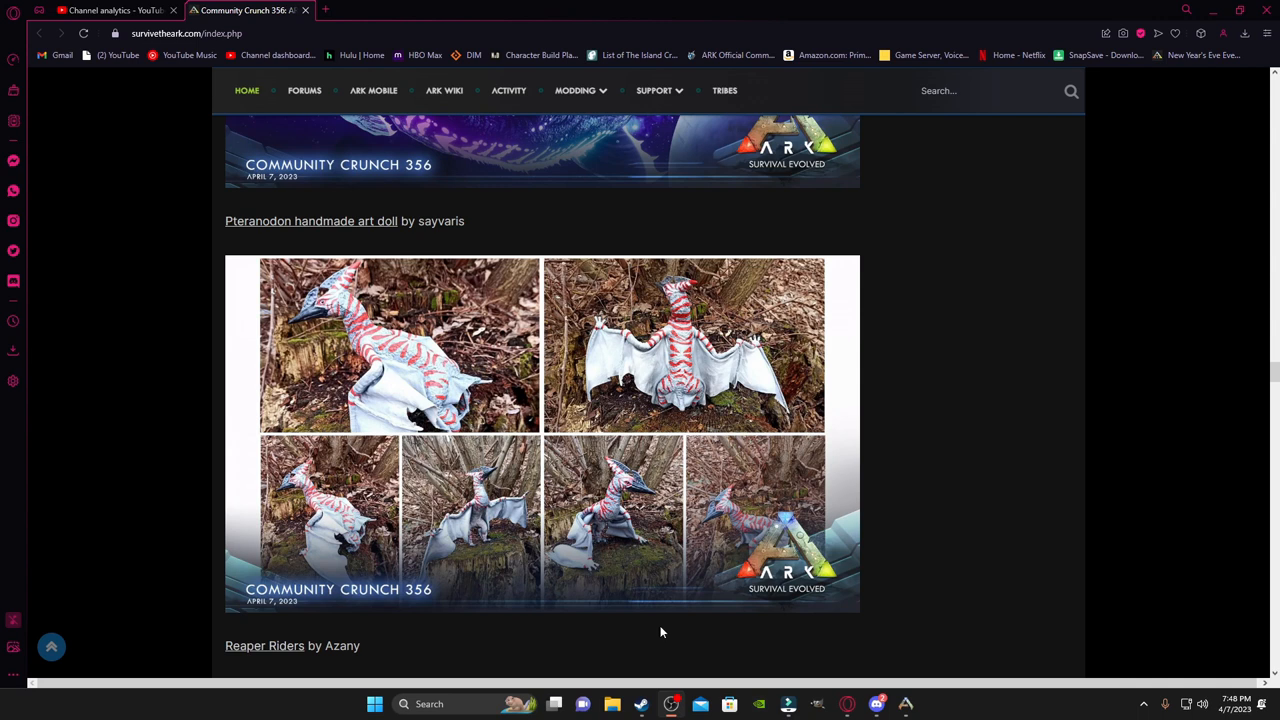
{"action": "scroll", "scroll_direction": "down", "scroll_amount": 3}
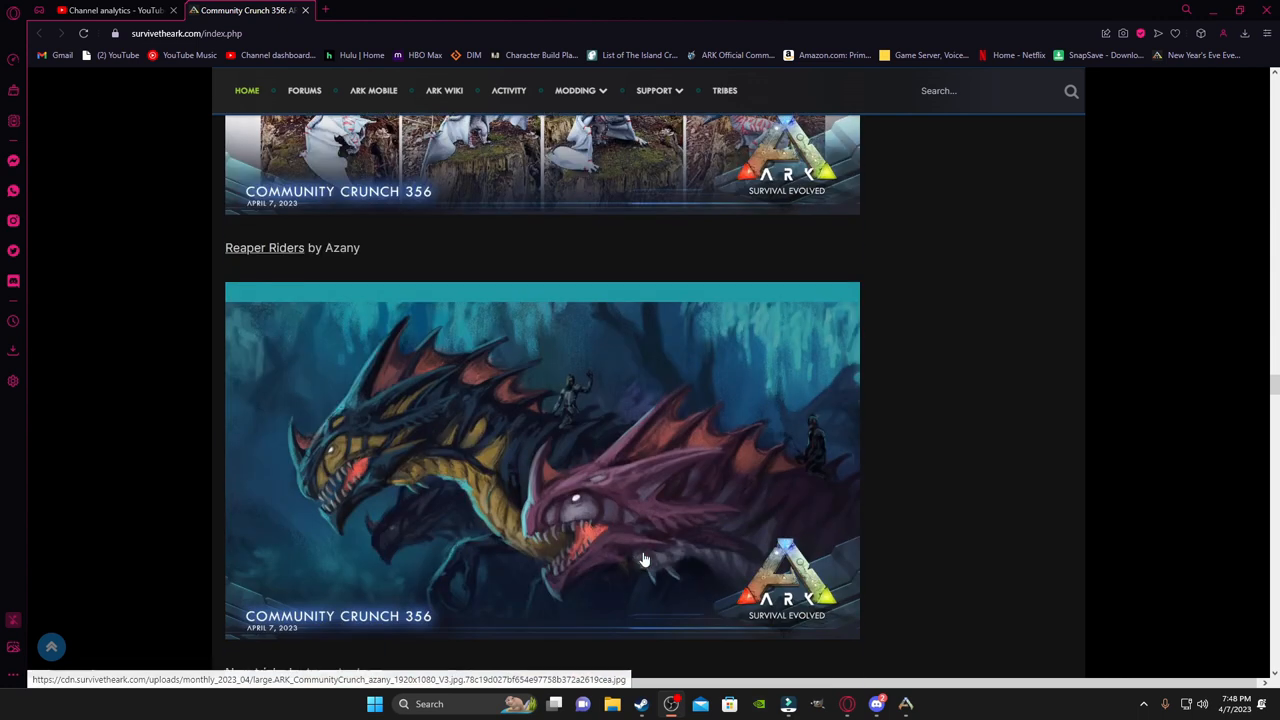
{"action": "scroll", "scroll_direction": "down", "scroll_amount": 3}
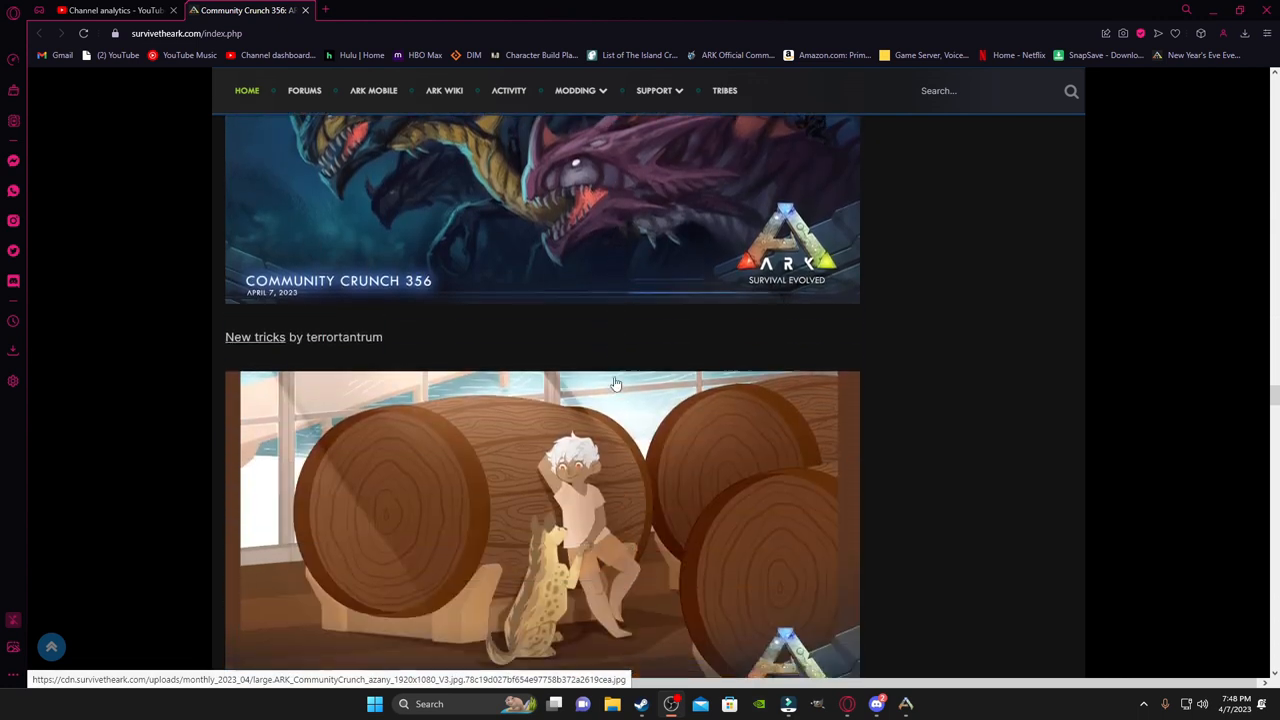
{"action": "scroll", "scroll_direction": "down", "scroll_amount": 3}
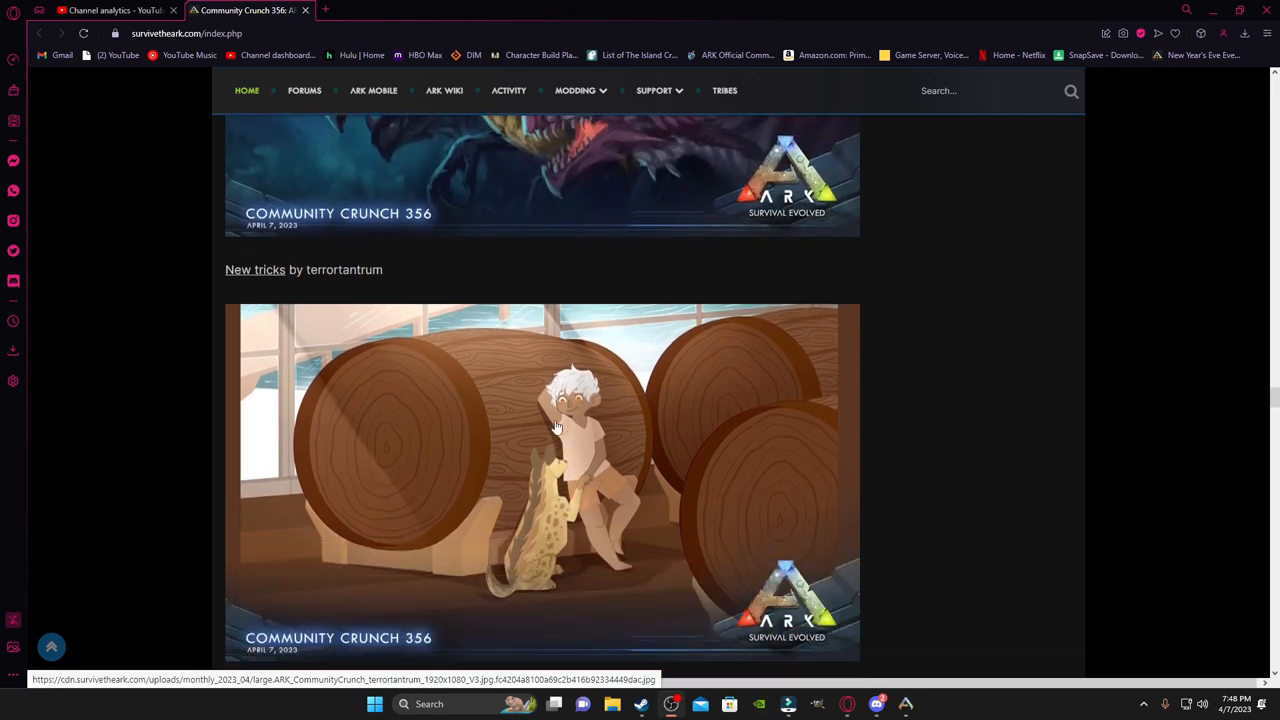
{"action": "scroll", "scroll_direction": "down", "scroll_amount": 3}
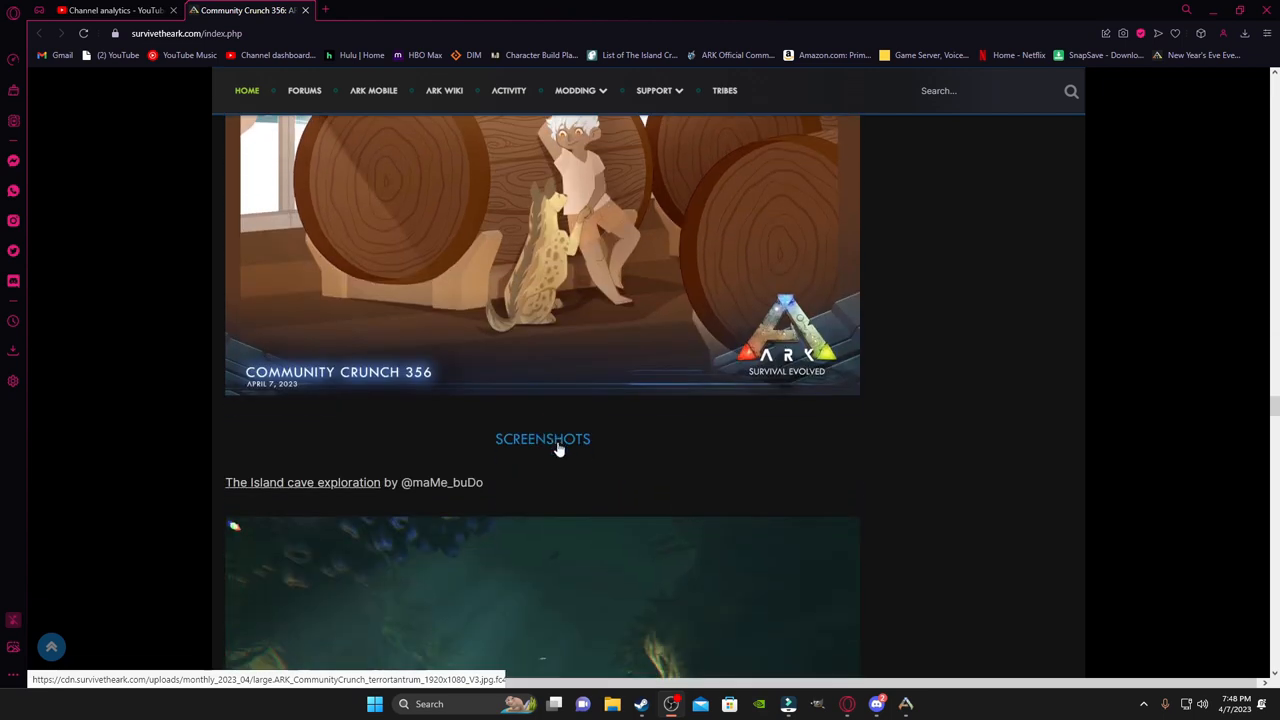
{"action": "scroll", "scroll_direction": "down", "scroll_amount": 3}
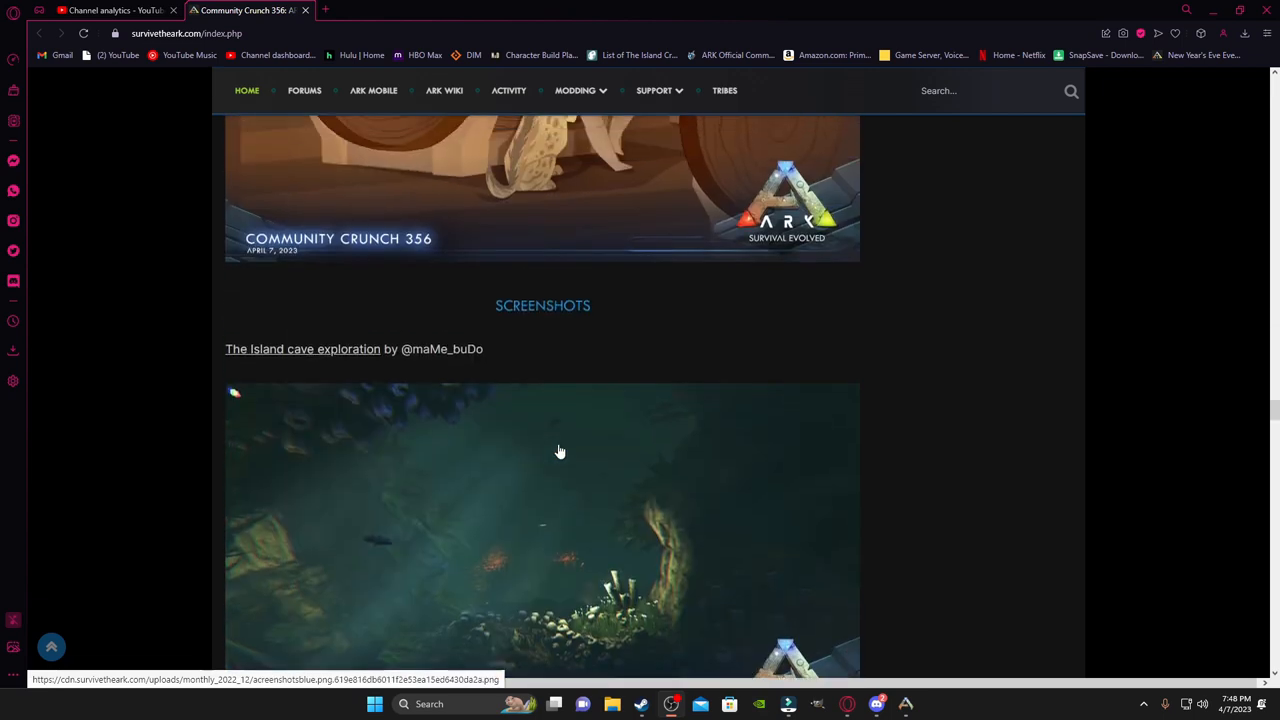
{"action": "scroll", "scroll_direction": "down", "scroll_amount": 3}
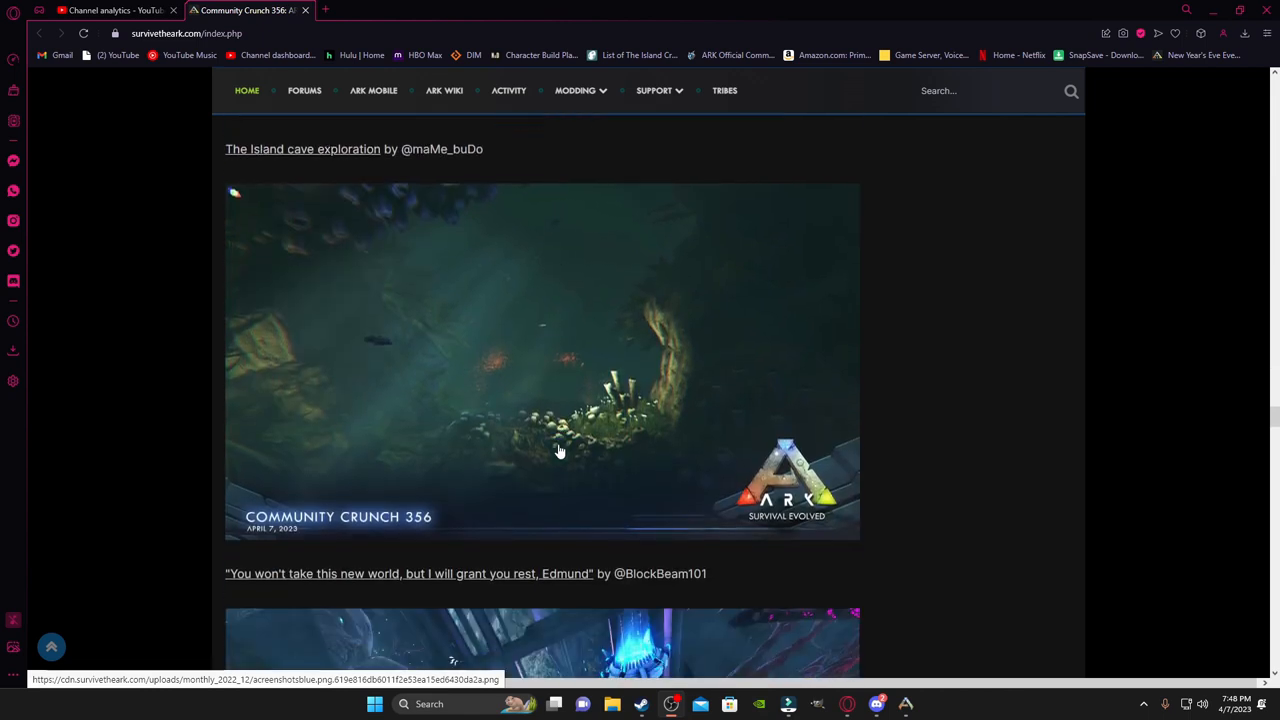
{"action": "mouse_move", "coordinate": [636, 436]}
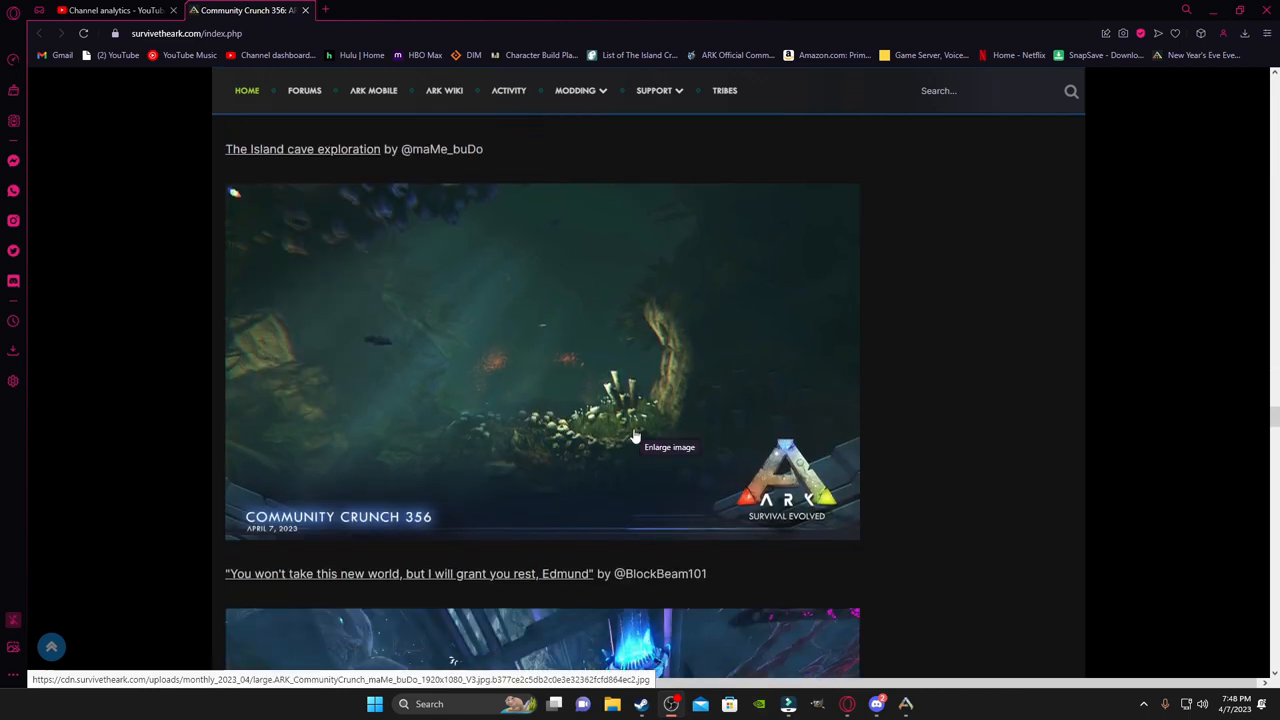
{"action": "mouse_move", "coordinate": [820, 374]}
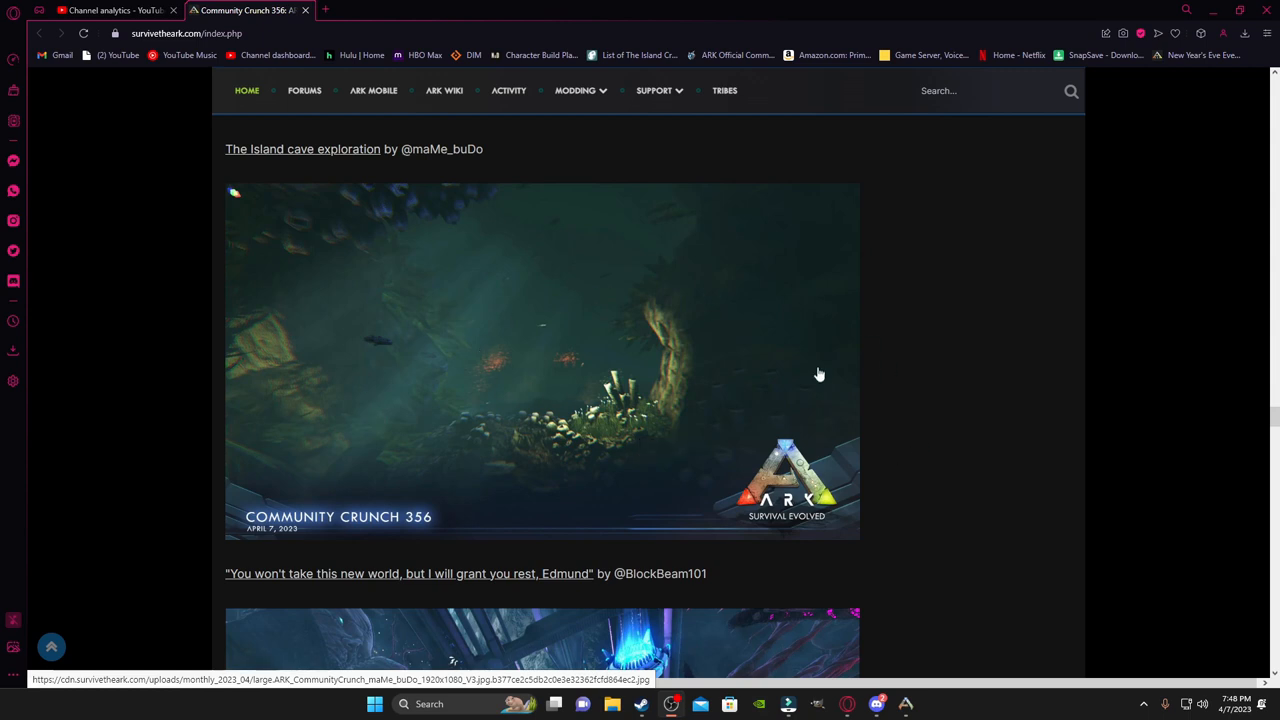
Step: Continue to MelonLord97's Valguero flight and ARKitects_Ark's Inspired by Hogwarts build
{"action": "scroll", "scroll_direction": "down", "scroll_amount": 3}
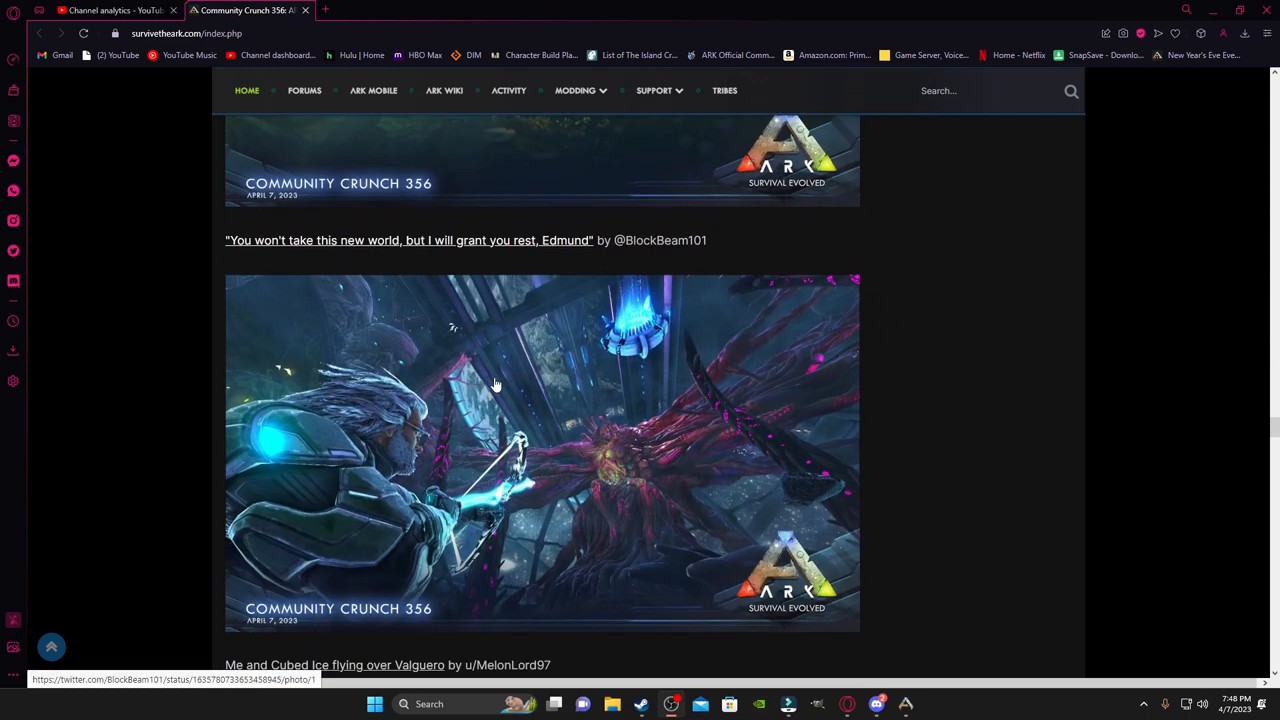
{"action": "mouse_move", "coordinate": [730, 370]}
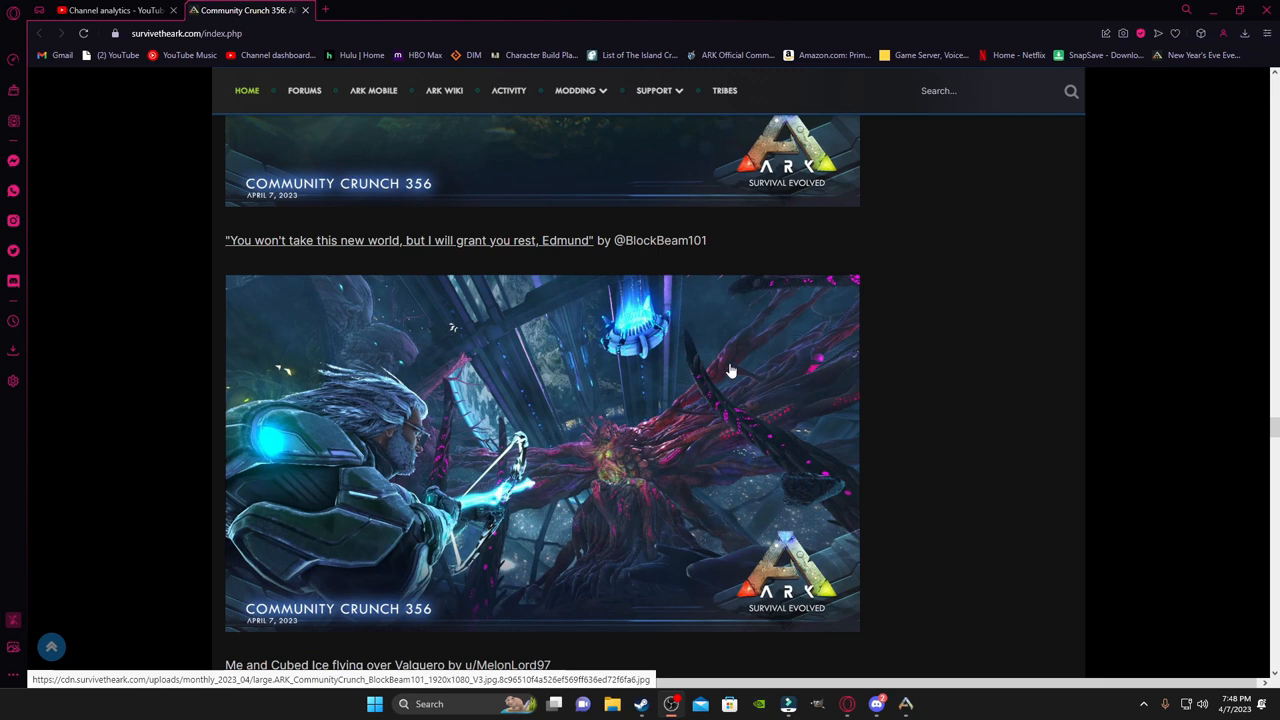
{"action": "mouse_move", "coordinate": [418, 472]}
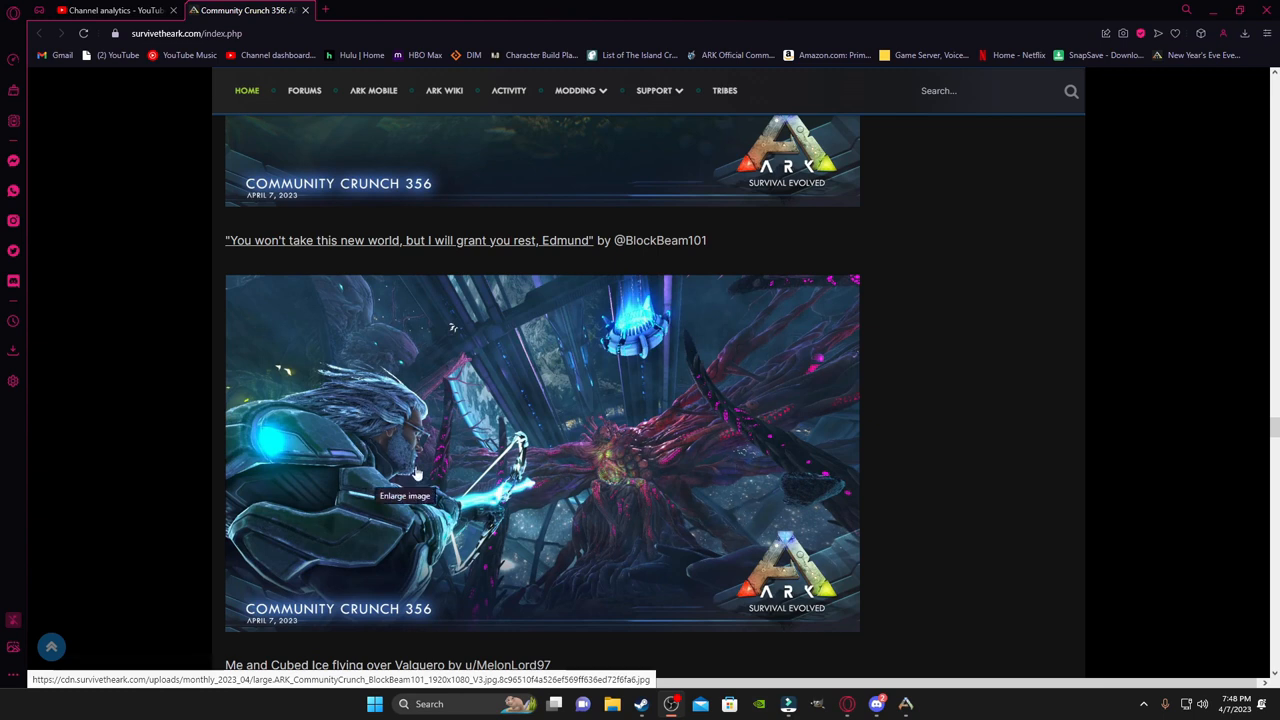
{"action": "mouse_move", "coordinate": [610, 452]}
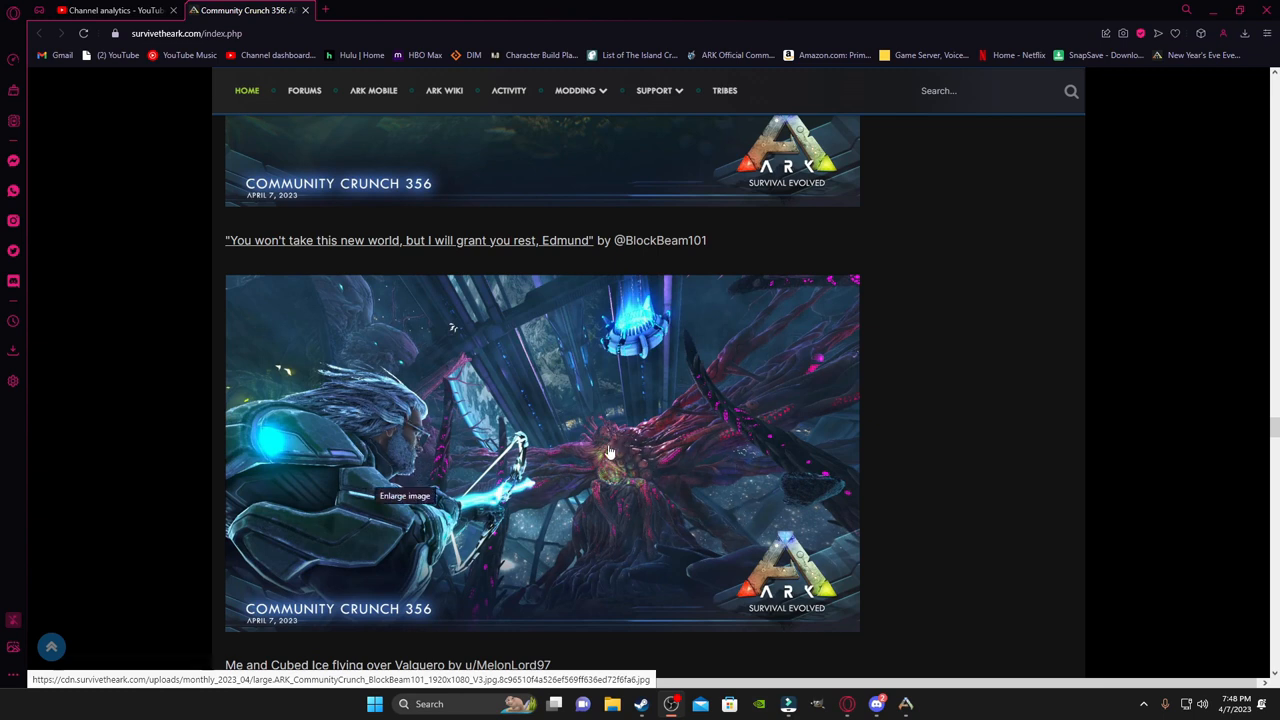
{"action": "mouse_move", "coordinate": [608, 456]}
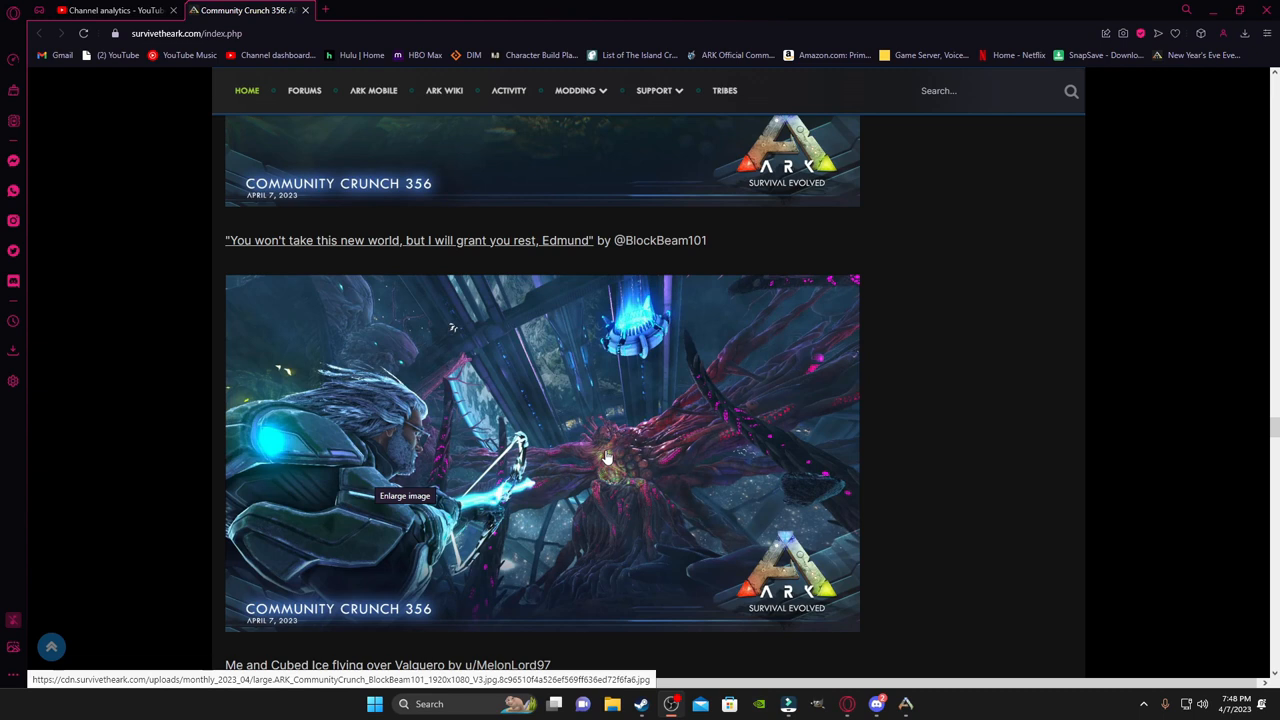
{"action": "mouse_move", "coordinate": [332, 384]}
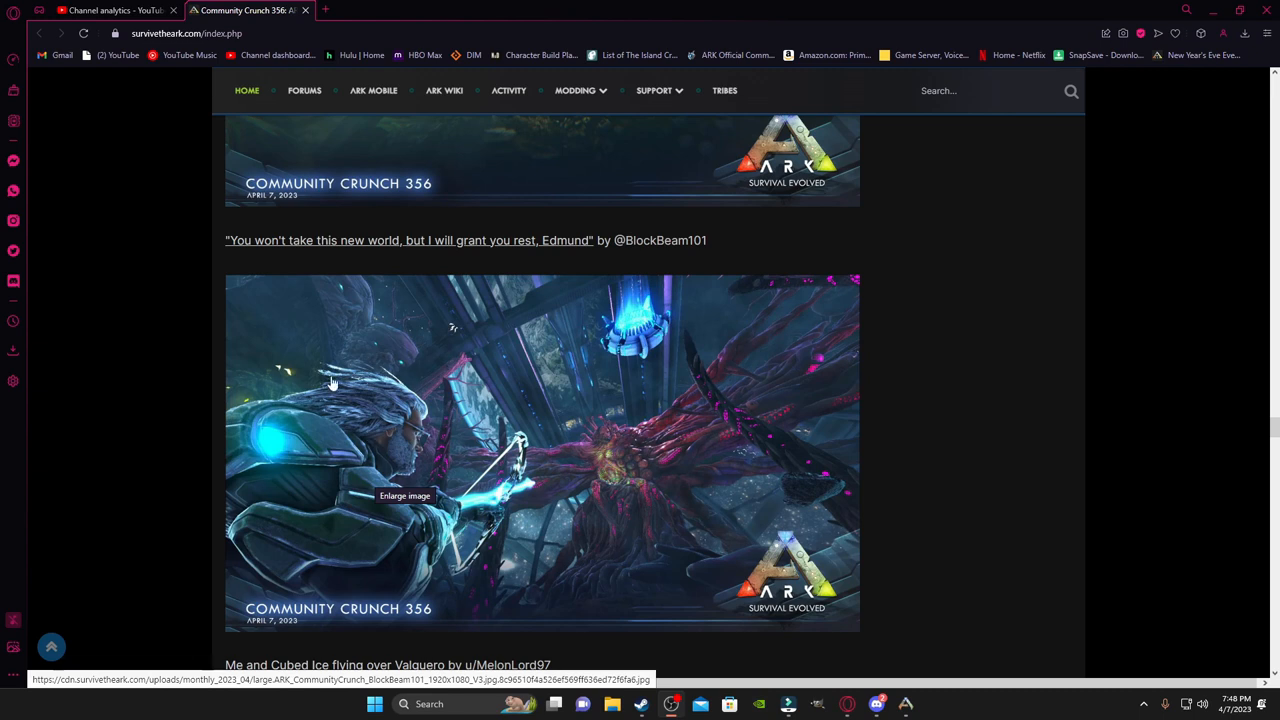
{"action": "scroll", "scroll_direction": "down", "scroll_amount": 3}
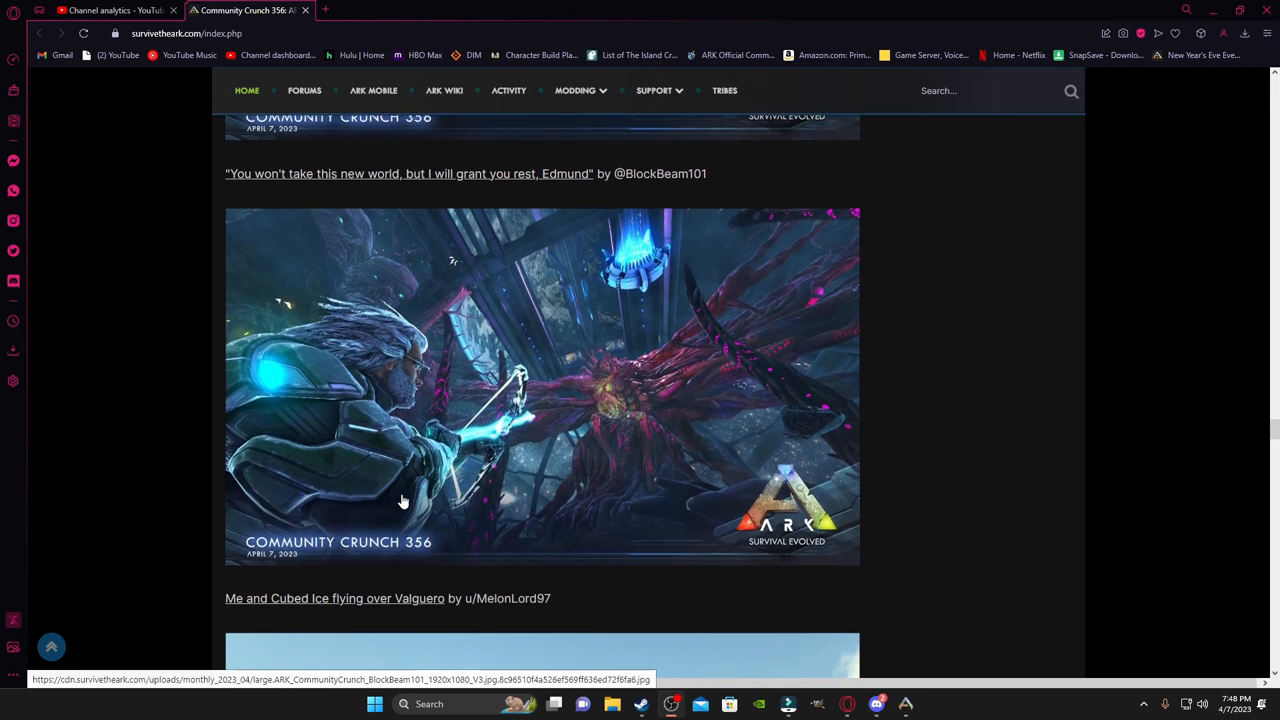
{"action": "mouse_move", "coordinate": [464, 440]}
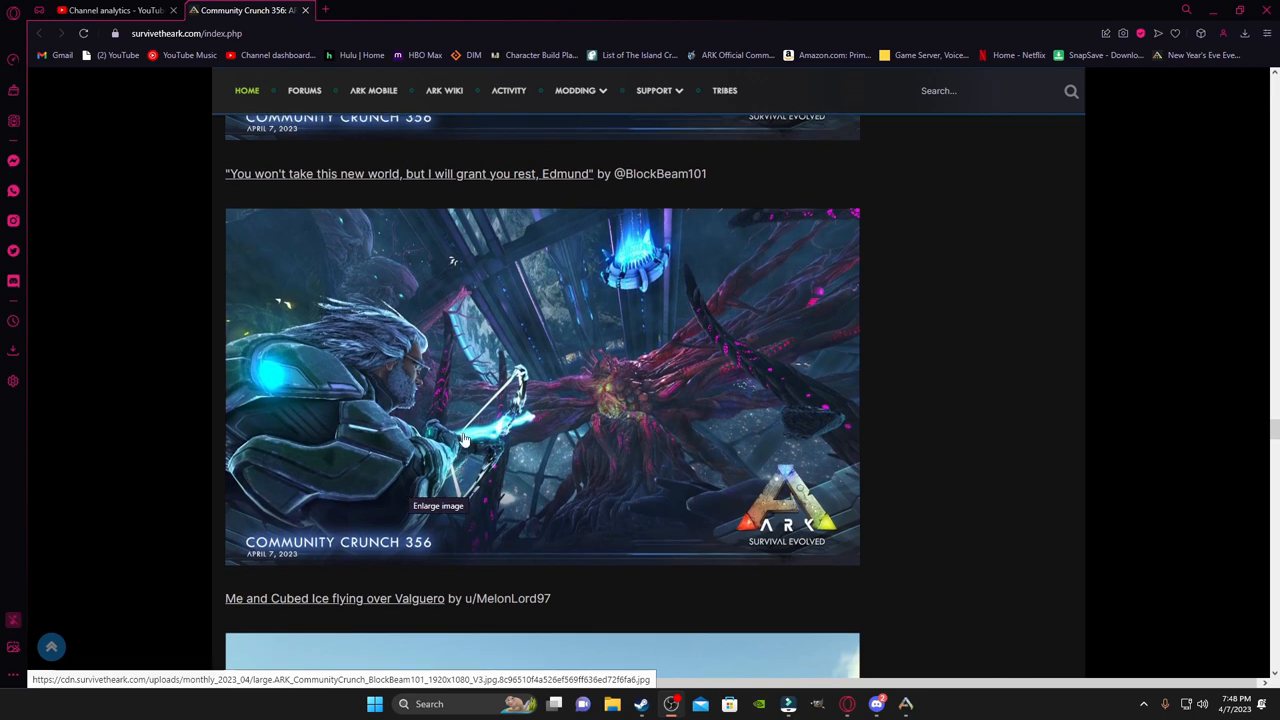
{"action": "mouse_move", "coordinate": [256, 404]}
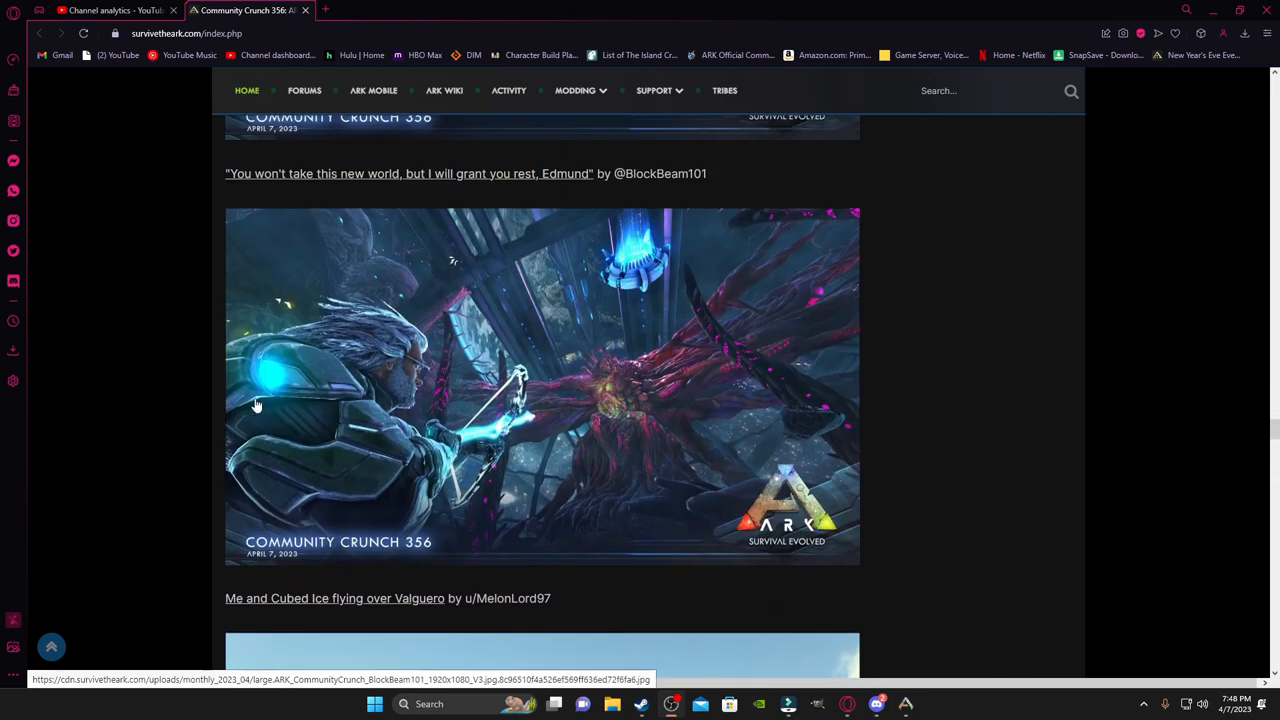
{"action": "mouse_move", "coordinate": [388, 398]}
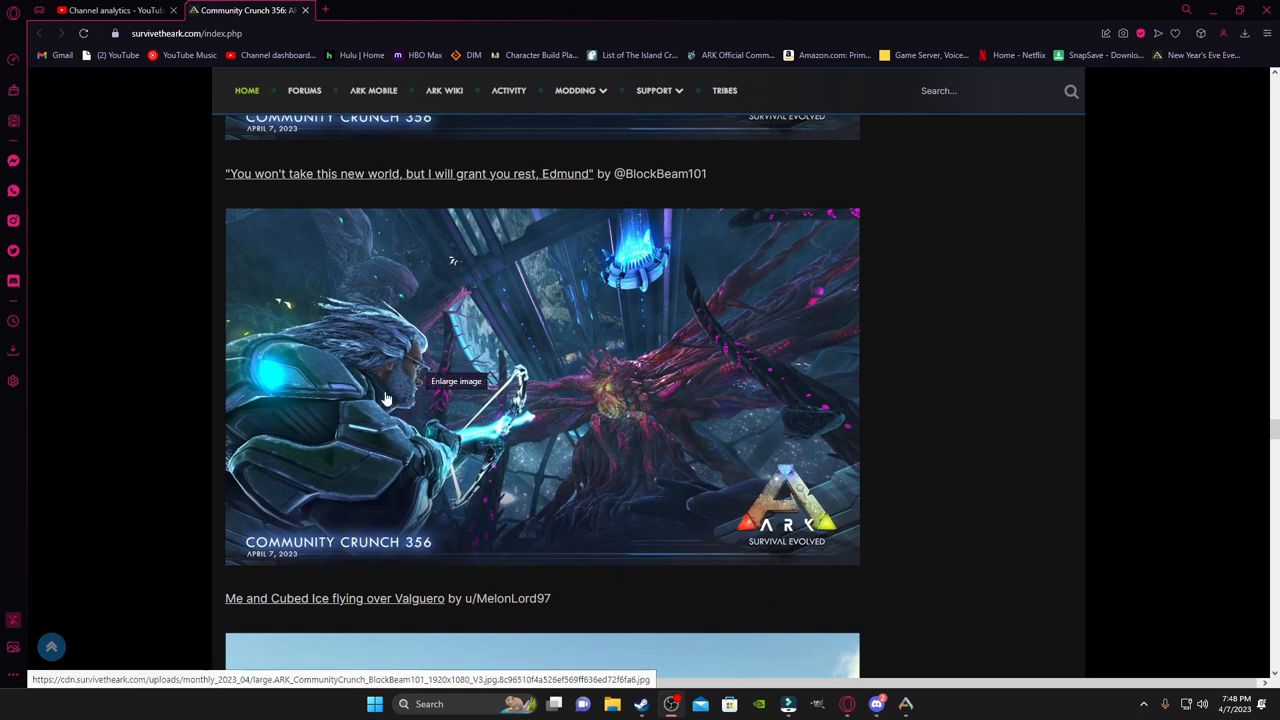
{"action": "scroll", "scroll_direction": "down", "scroll_amount": 3}
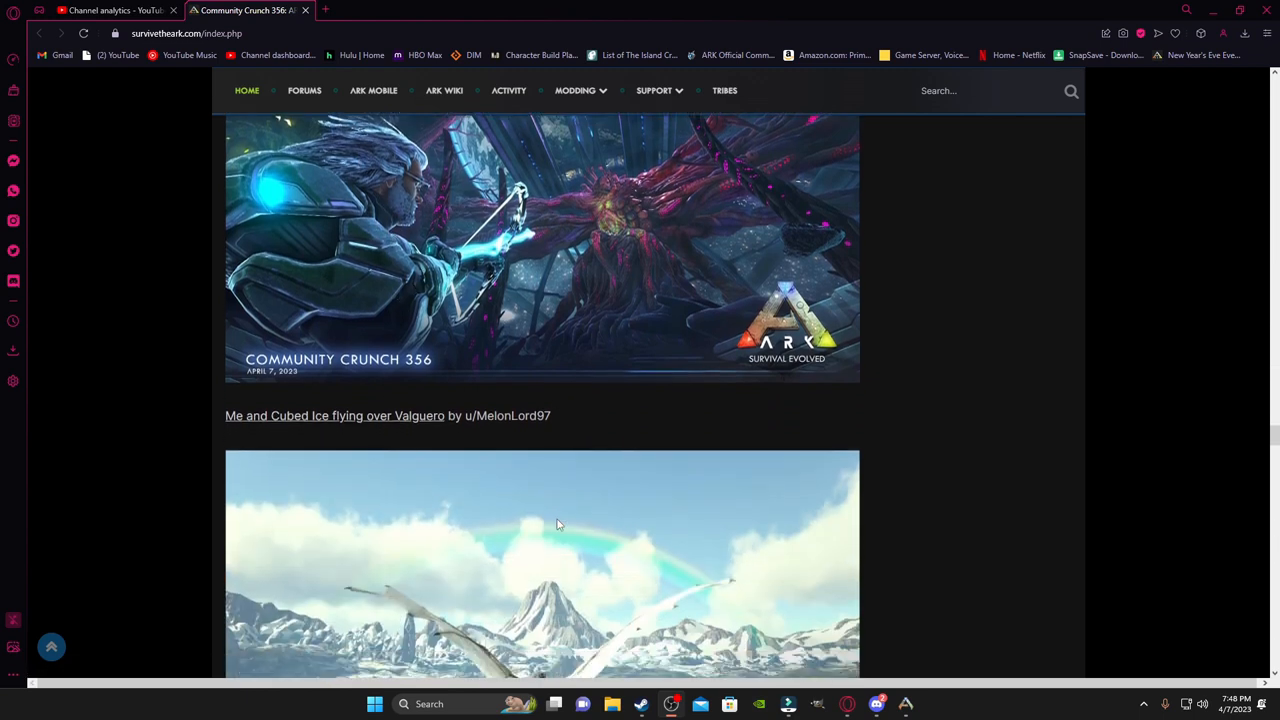
{"action": "scroll", "scroll_direction": "down", "scroll_amount": 3}
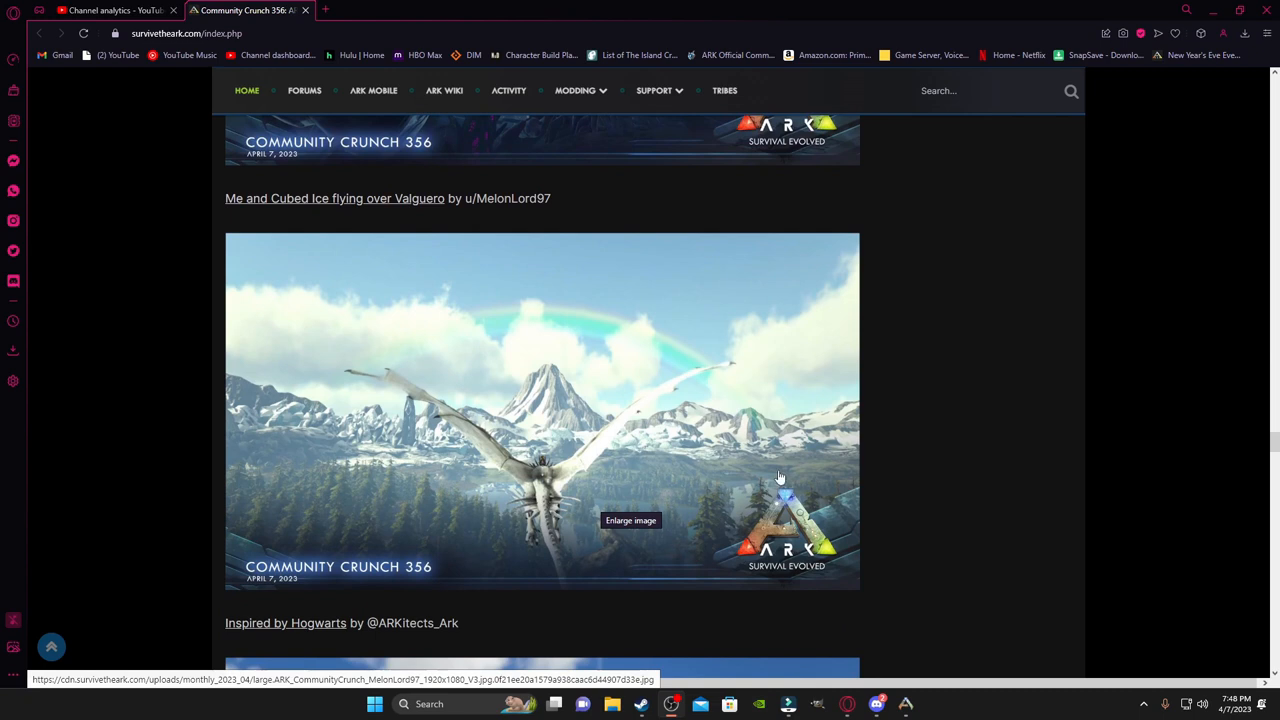
{"action": "mouse_move", "coordinate": [370, 396]}
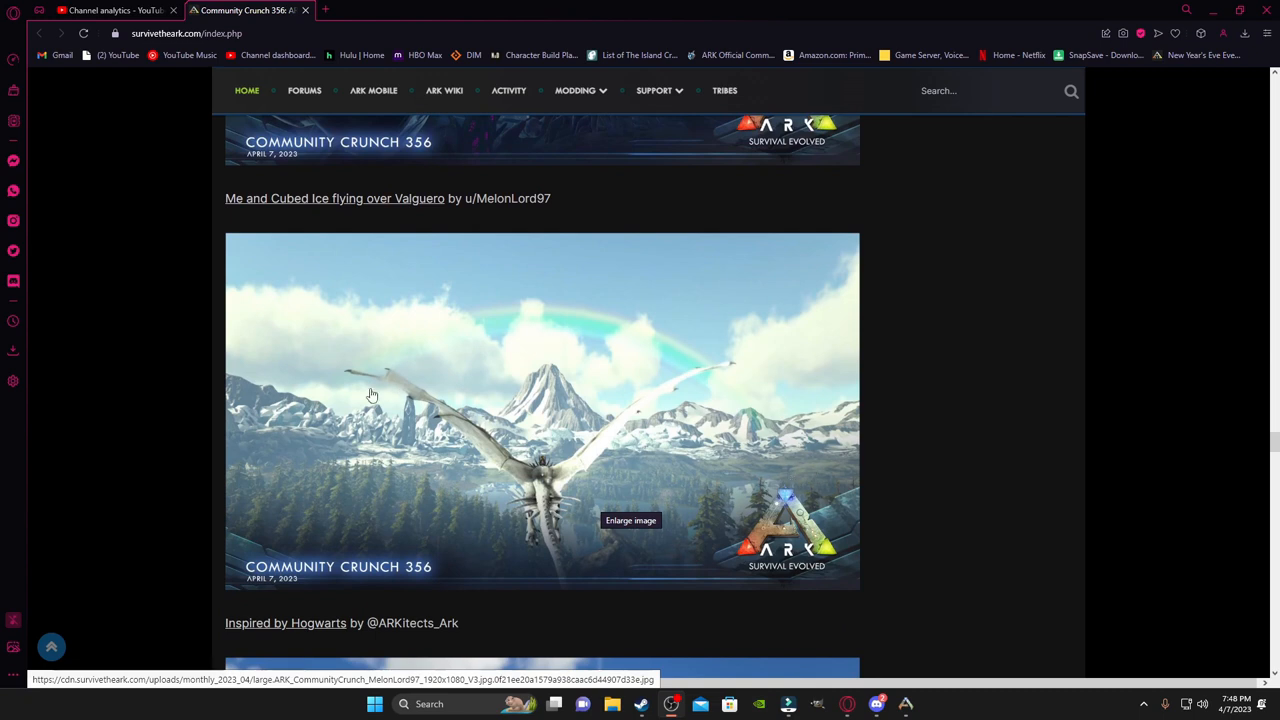
{"action": "scroll", "scroll_direction": "down", "scroll_amount": 3}
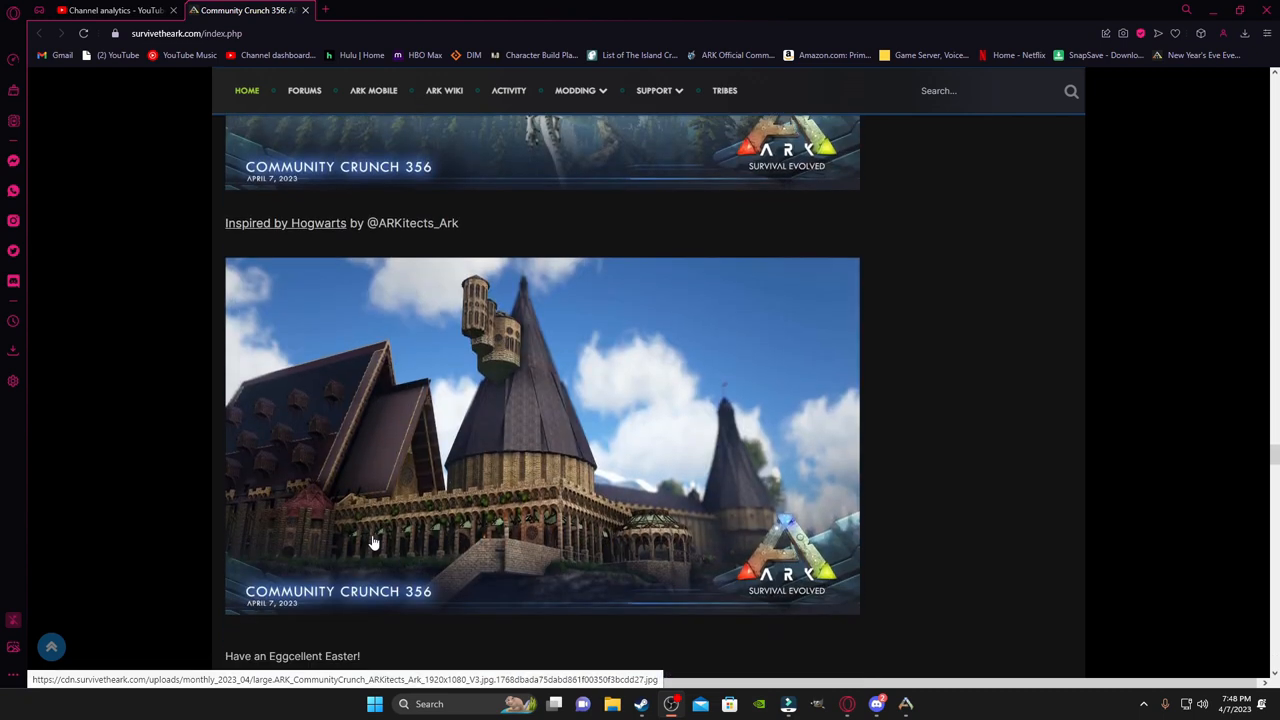
{"action": "scroll", "scroll_direction": "up", "scroll_amount": 3}
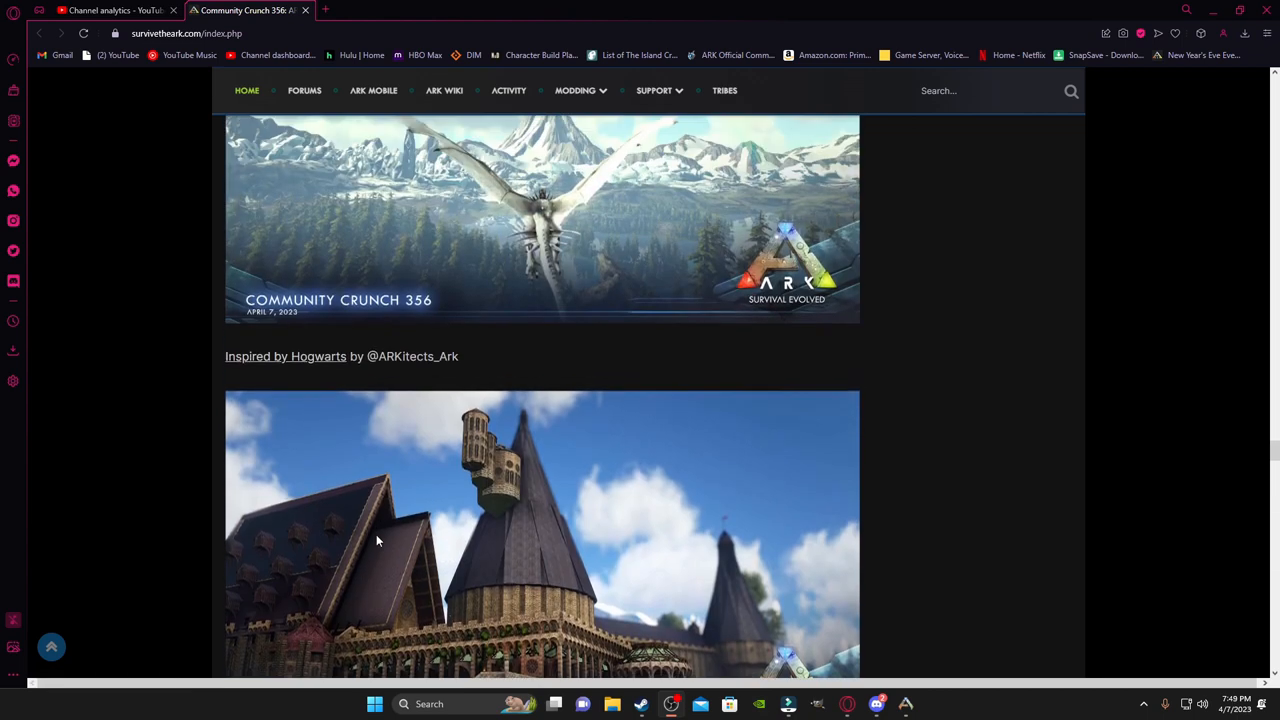
{"action": "scroll", "scroll_direction": "down", "scroll_amount": 3}
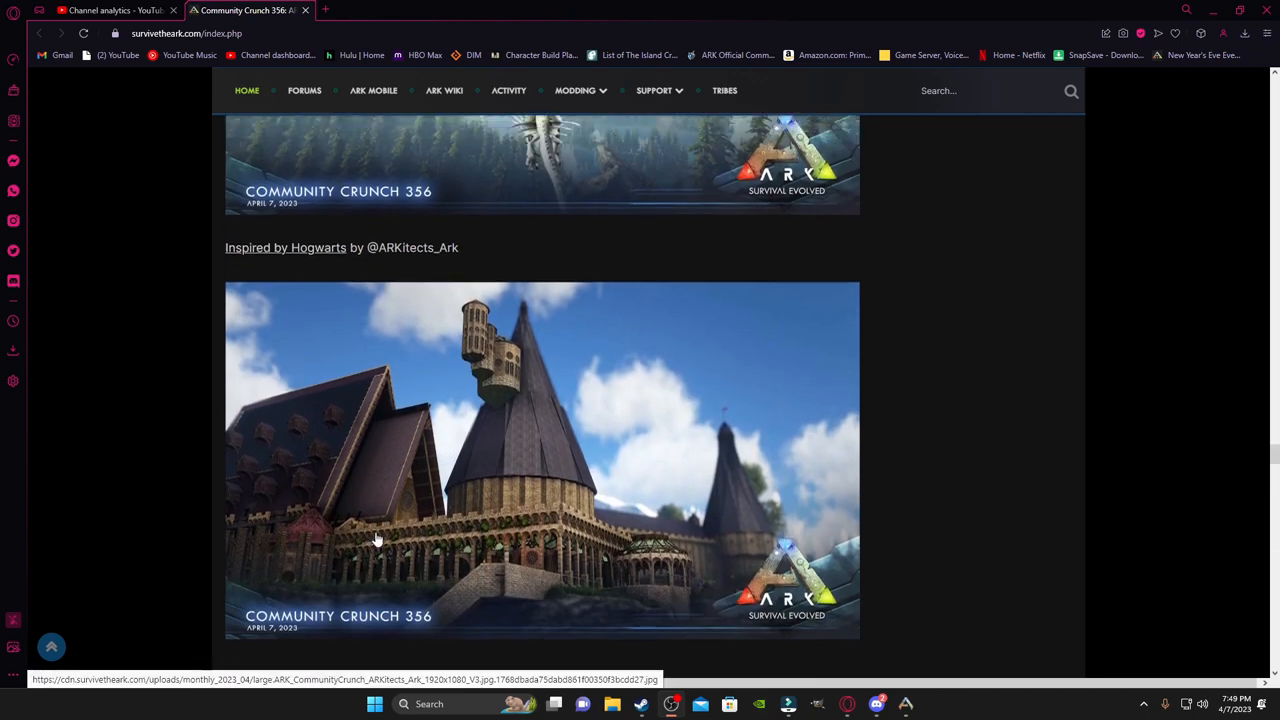
{"action": "scroll", "scroll_direction": "up", "scroll_amount": 3}
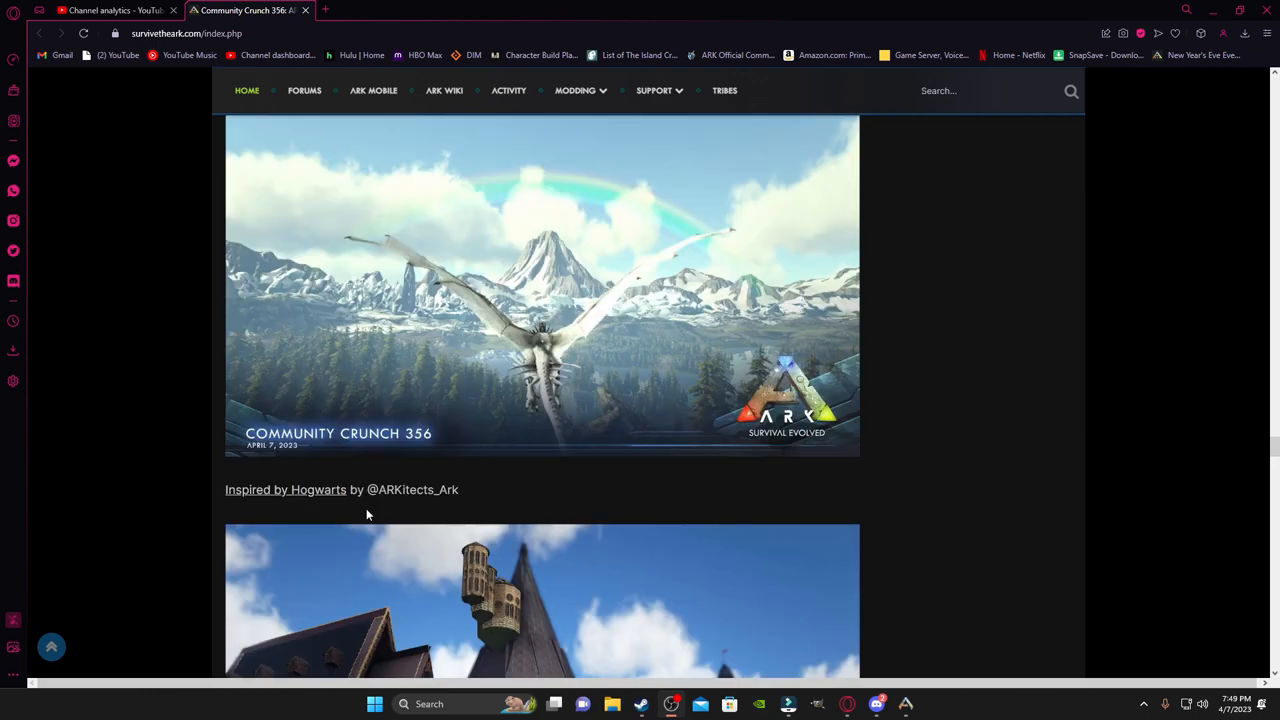
Step: Return to the article top showing the Rhyniognatha concept image under the Community Crunch 356 title
{"action": "scroll", "scroll_direction": "down", "scroll_amount": 3}
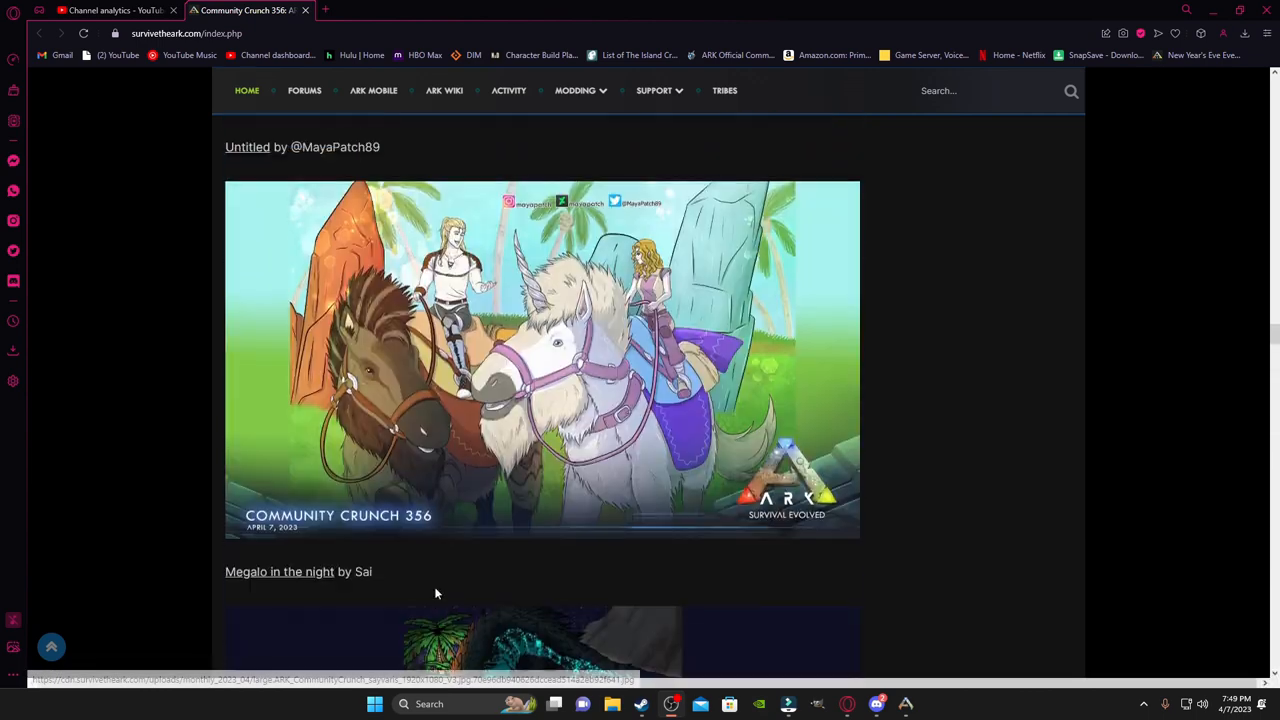
{"action": "scroll", "scroll_direction": "down", "scroll_amount": 3}
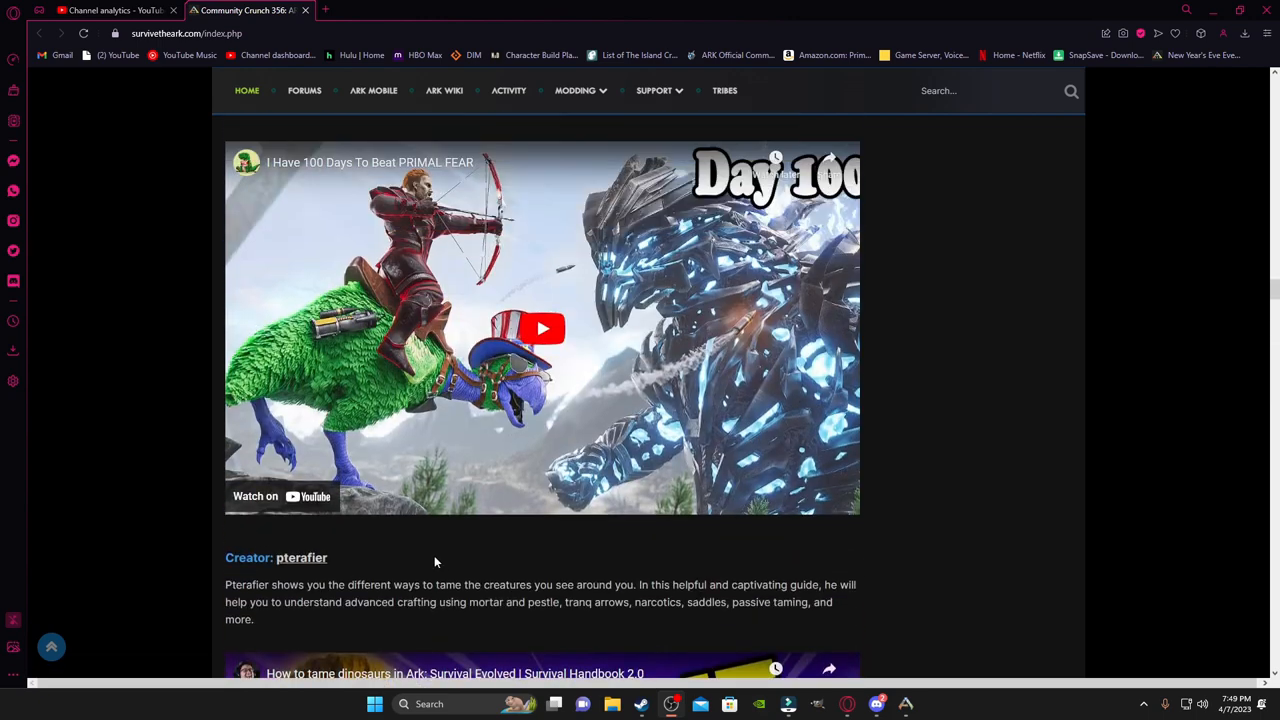
{"action": "scroll", "scroll_direction": "down", "scroll_amount": 3}
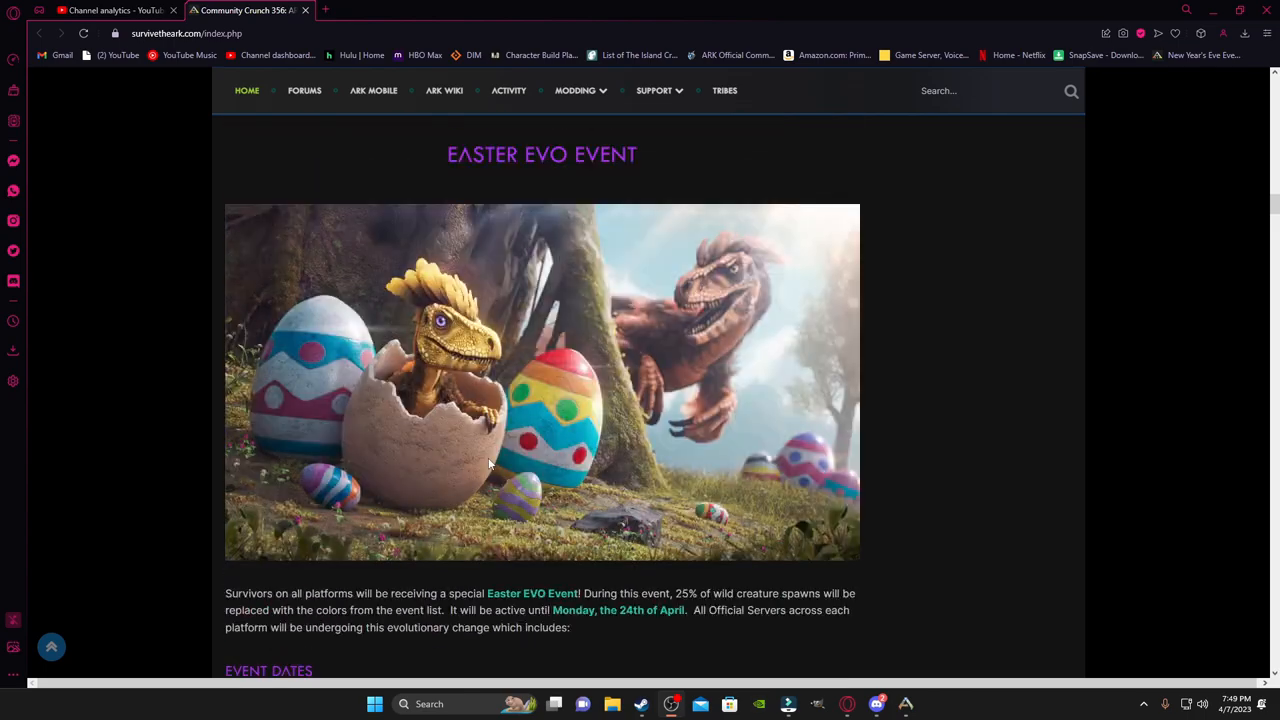
{"action": "scroll", "scroll_direction": "down", "scroll_amount": 3}
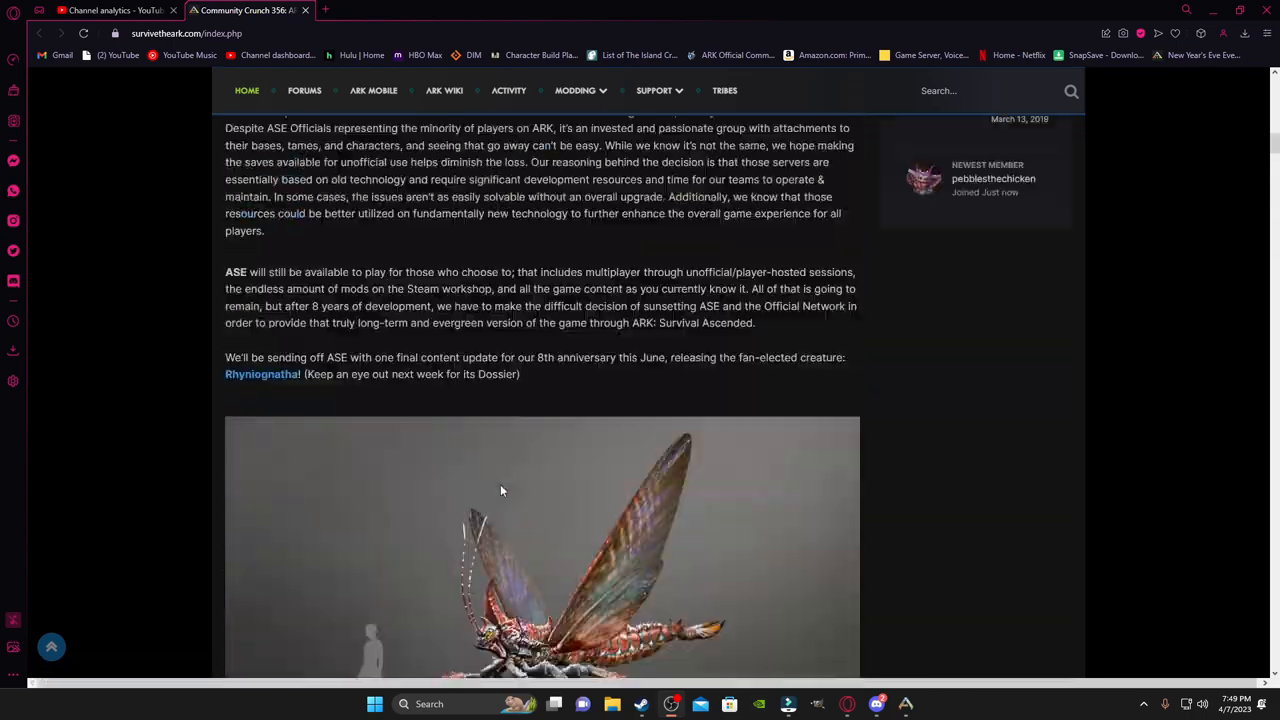
{"action": "scroll", "scroll_direction": "up", "scroll_amount": 3}
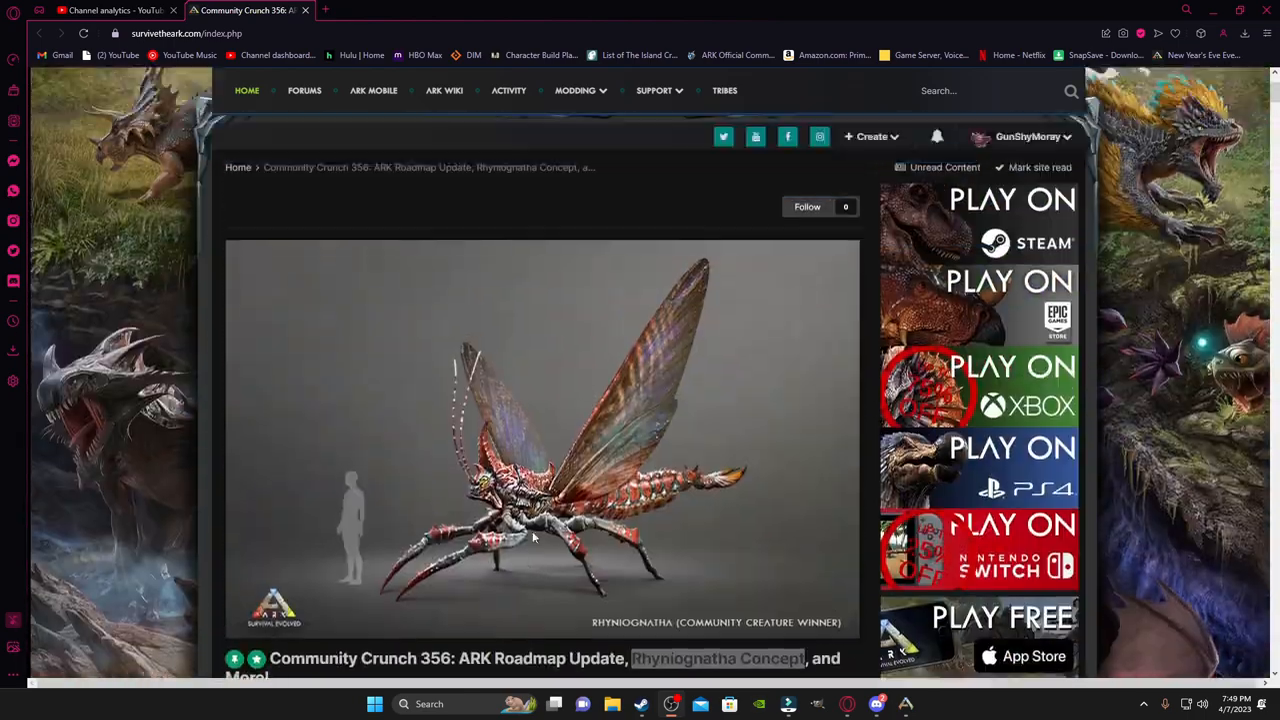
{"action": "scroll", "scroll_direction": "down", "scroll_amount": 3}
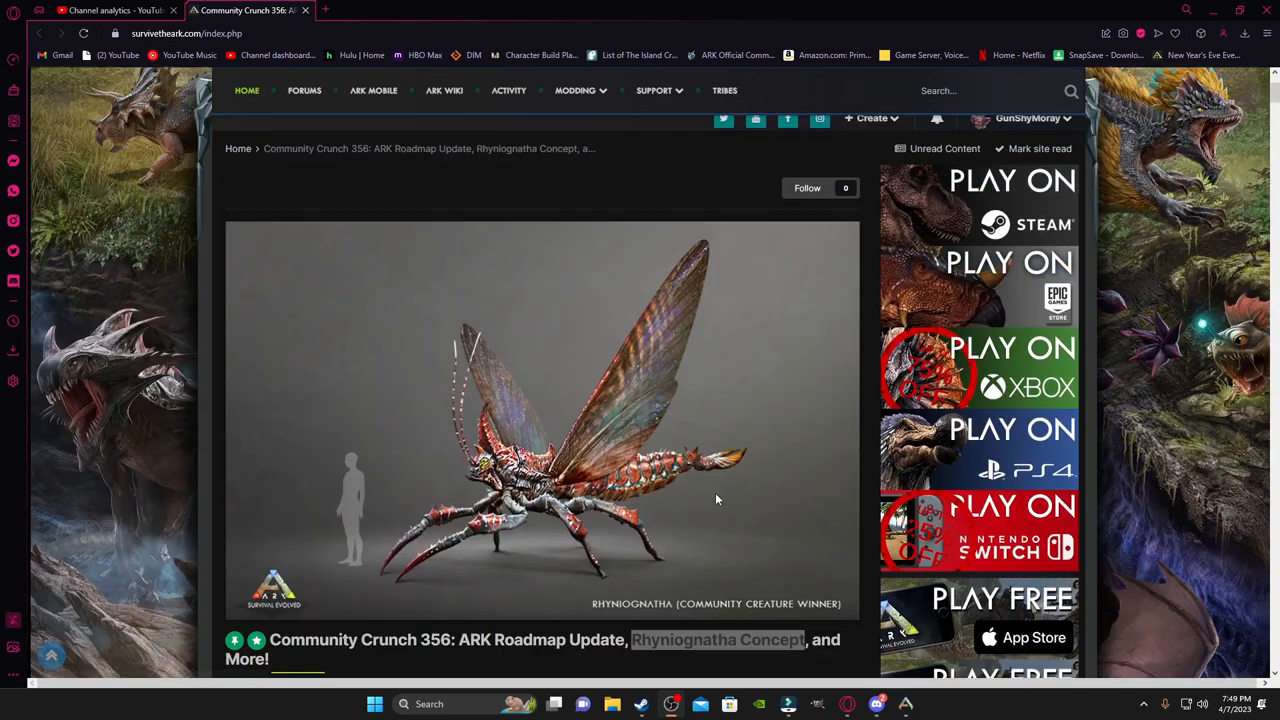
{"action": "scroll", "scroll_direction": "up", "scroll_amount": 3}
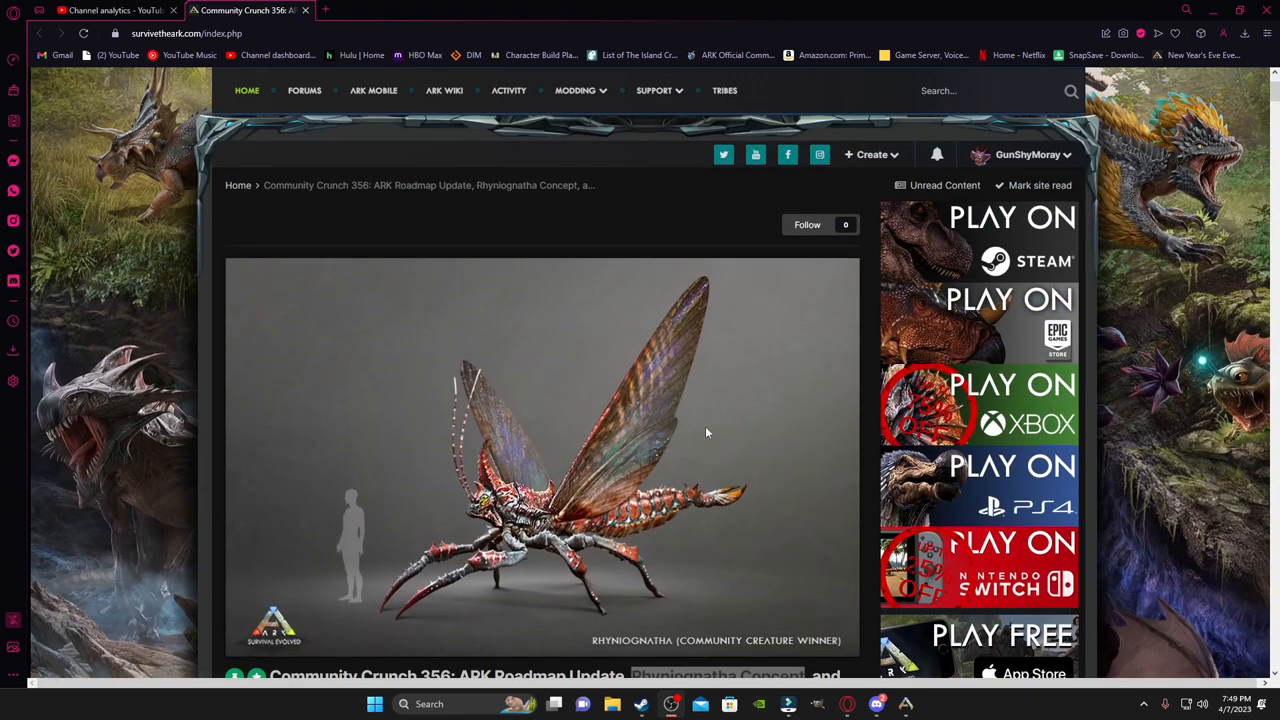